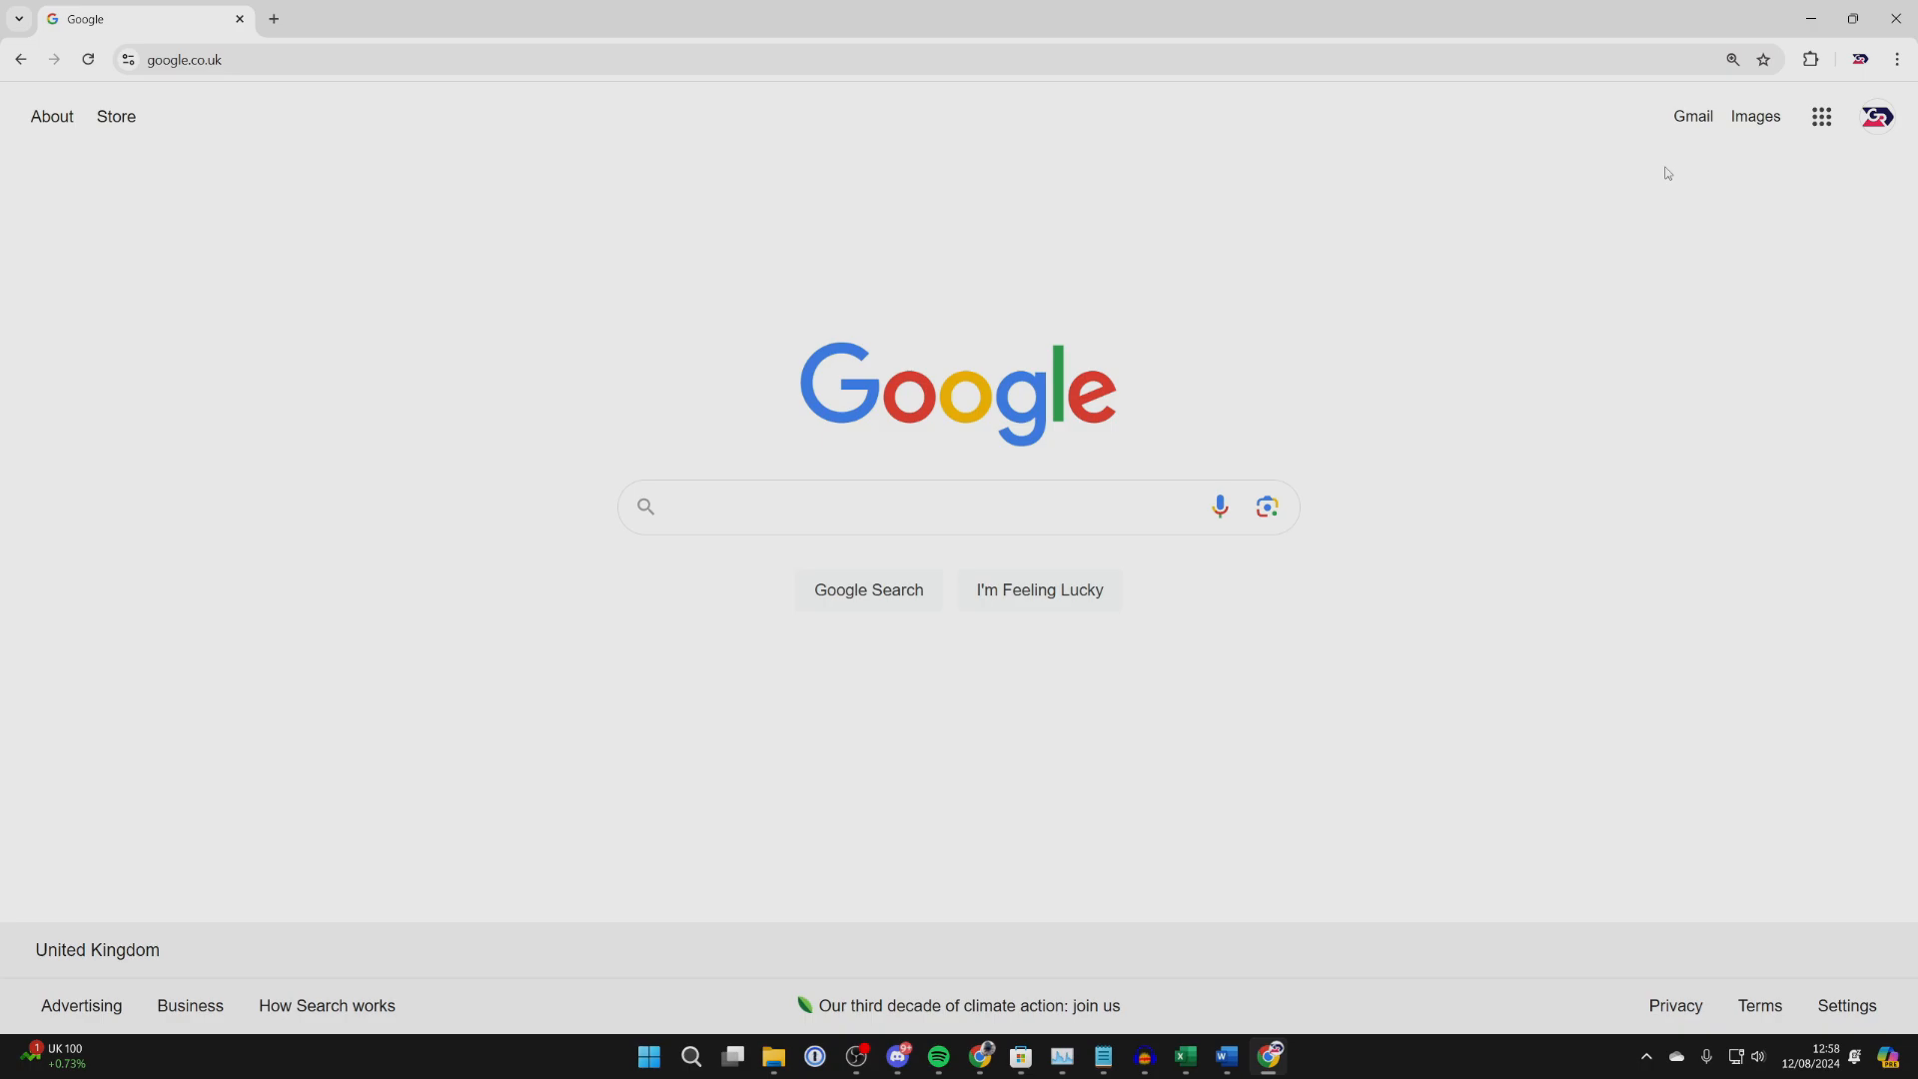
mouse_move(1850, 146)
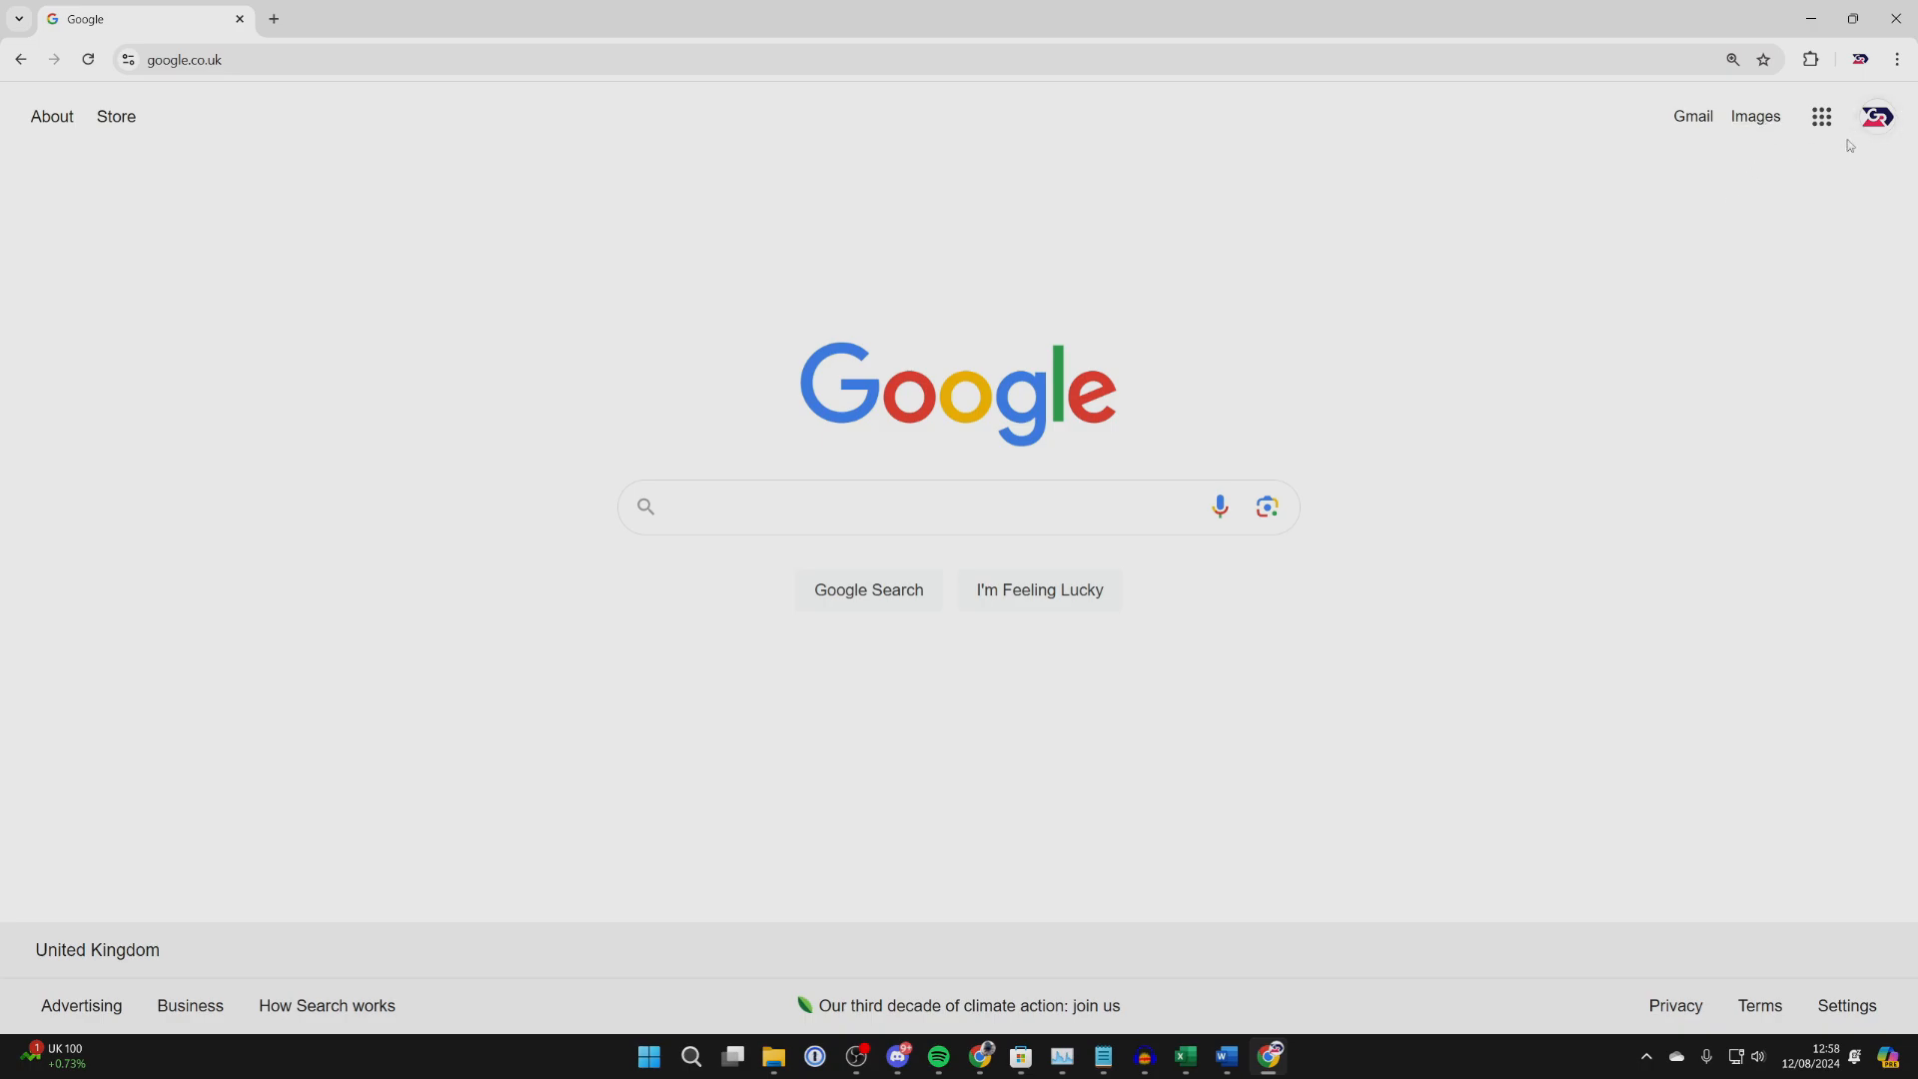
mouse_move(1822, 116)
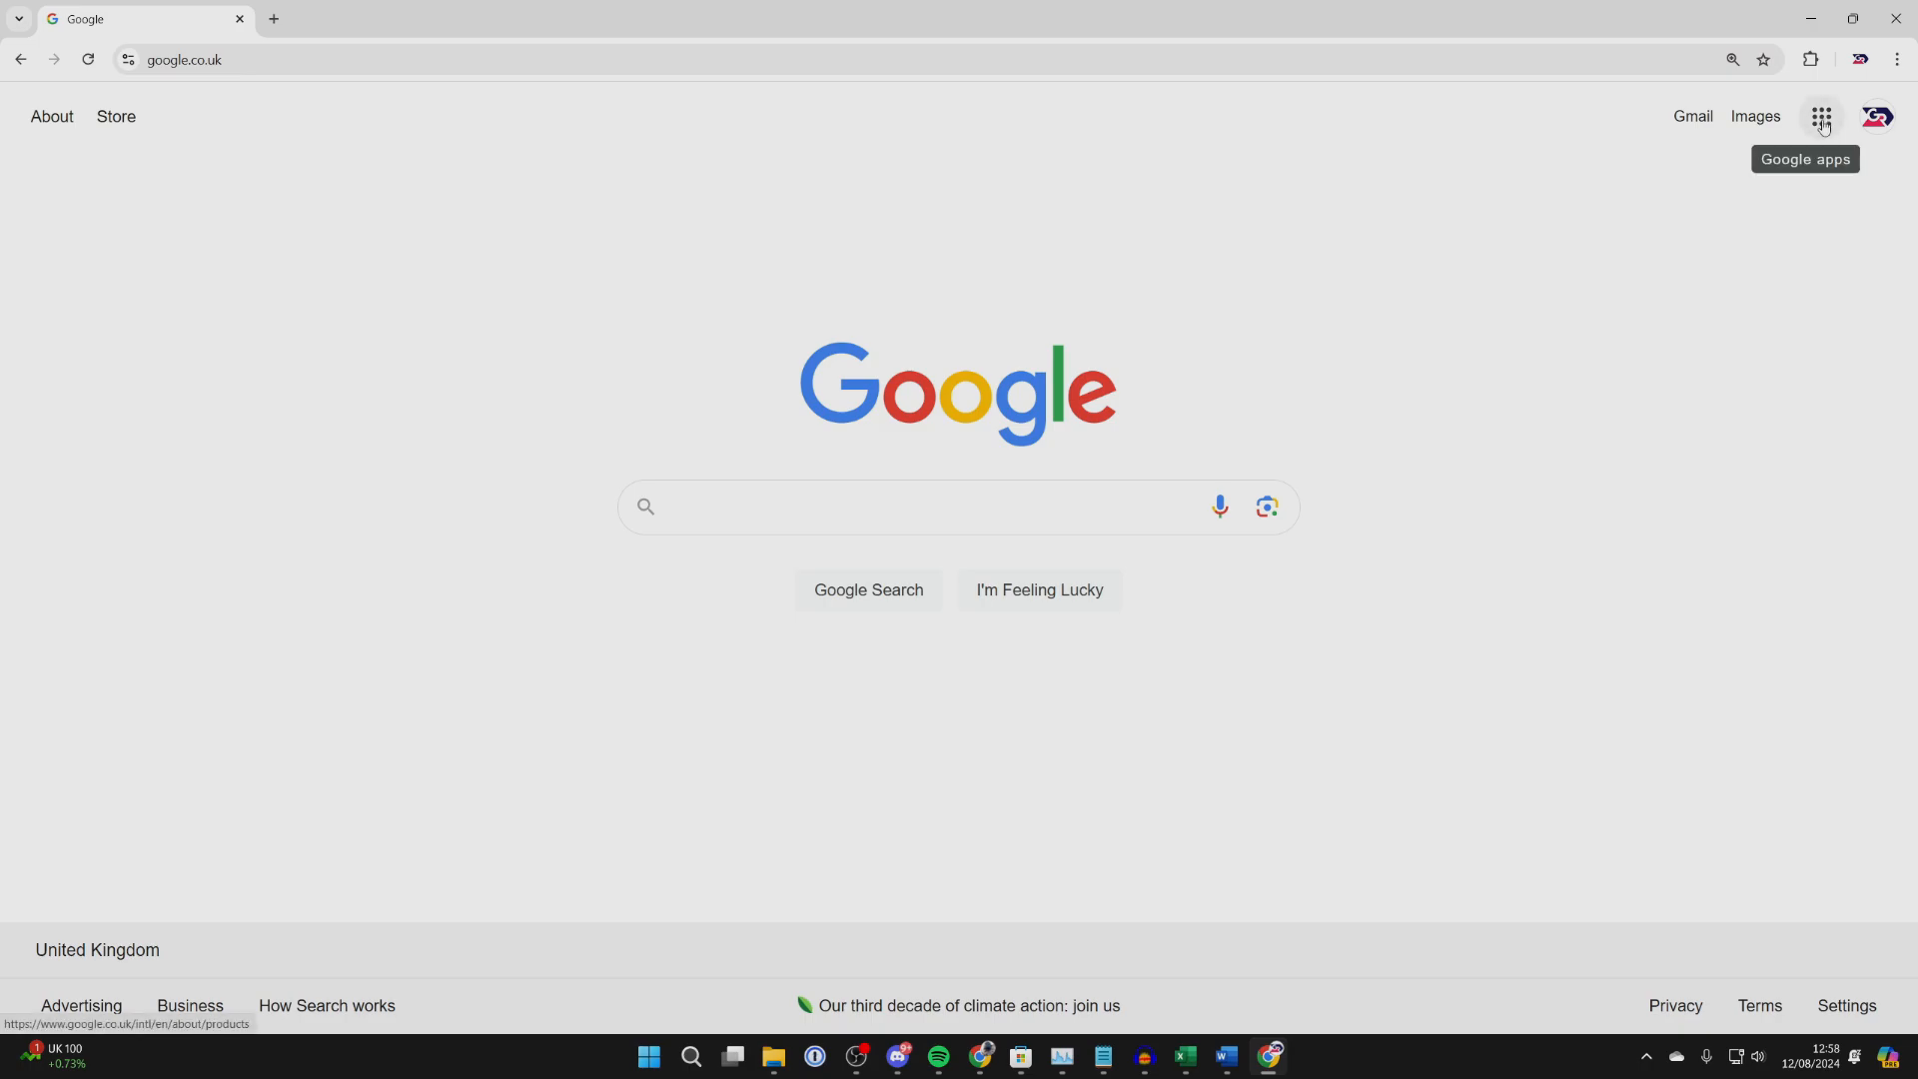
Open the Google apps list from the Google Search homepage
click(1822, 116)
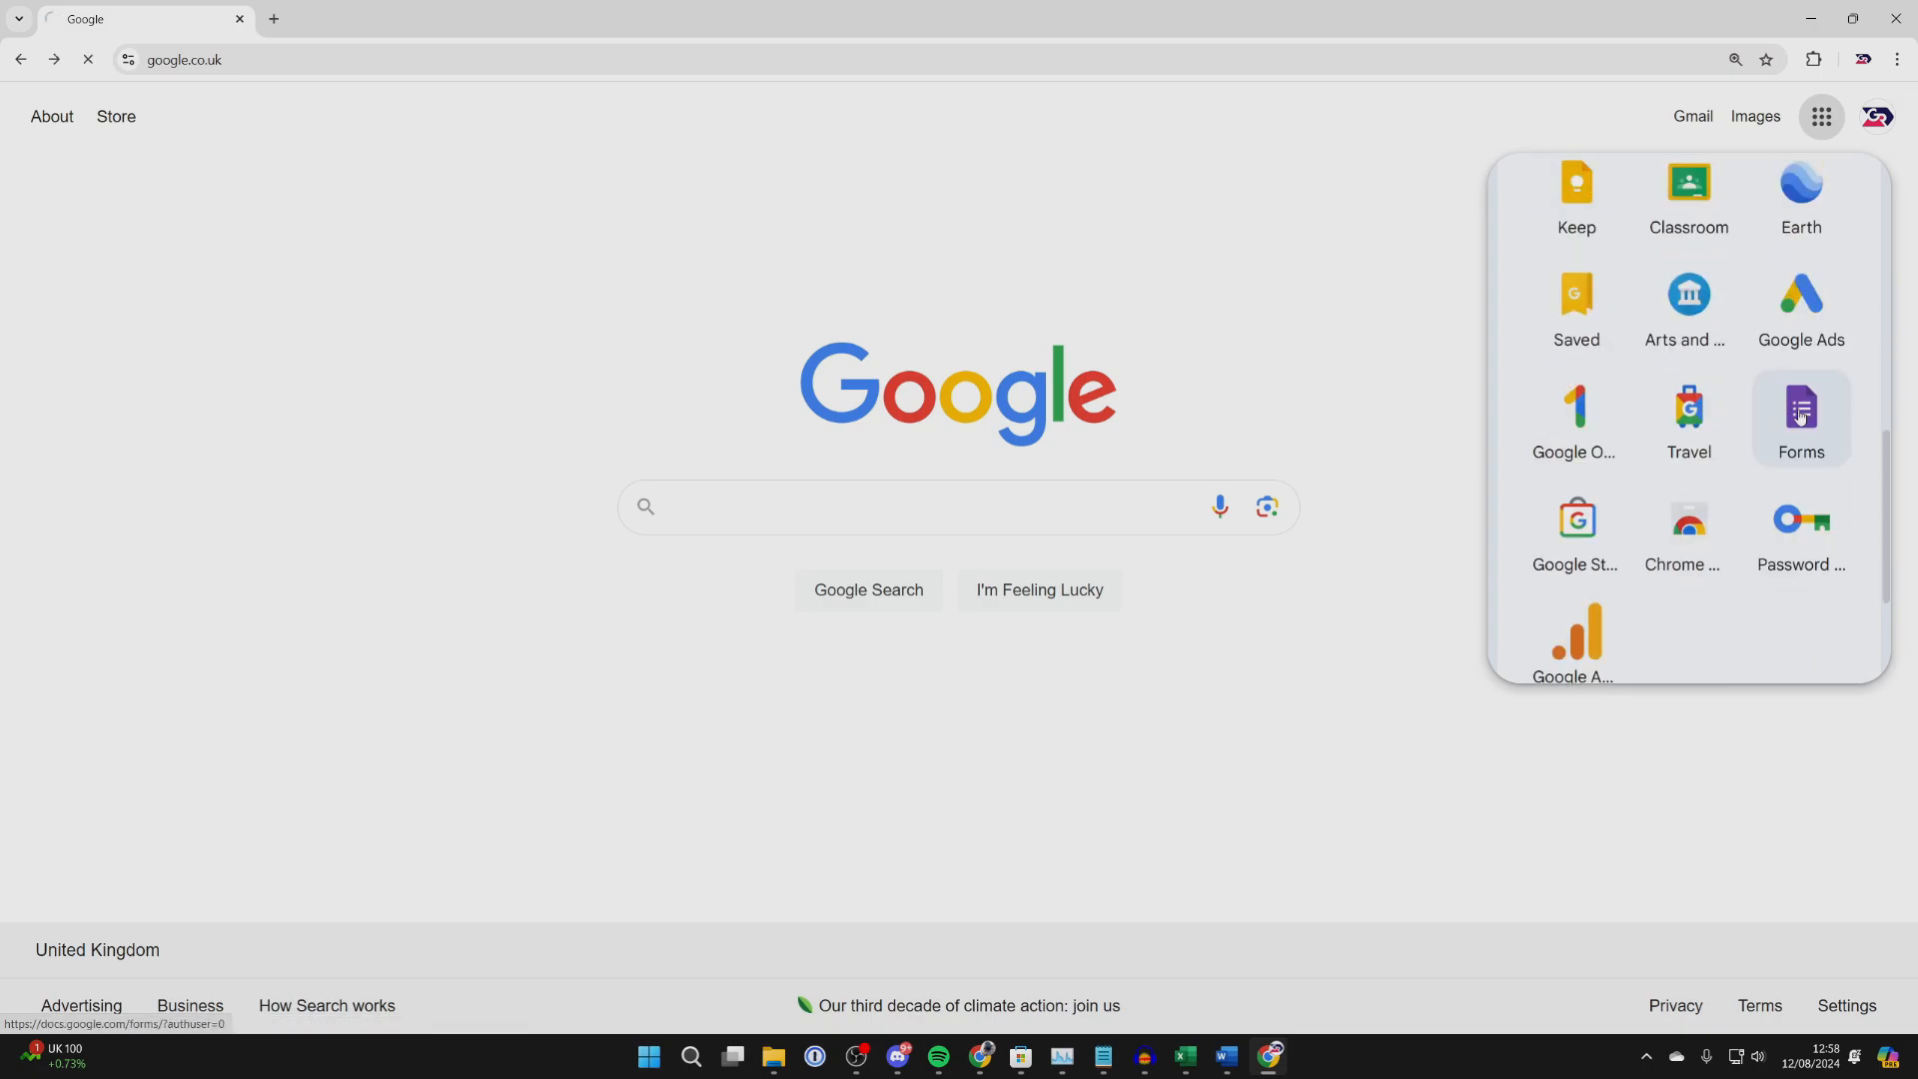
Launch Google Forms and start a new blank form
click(1802, 411)
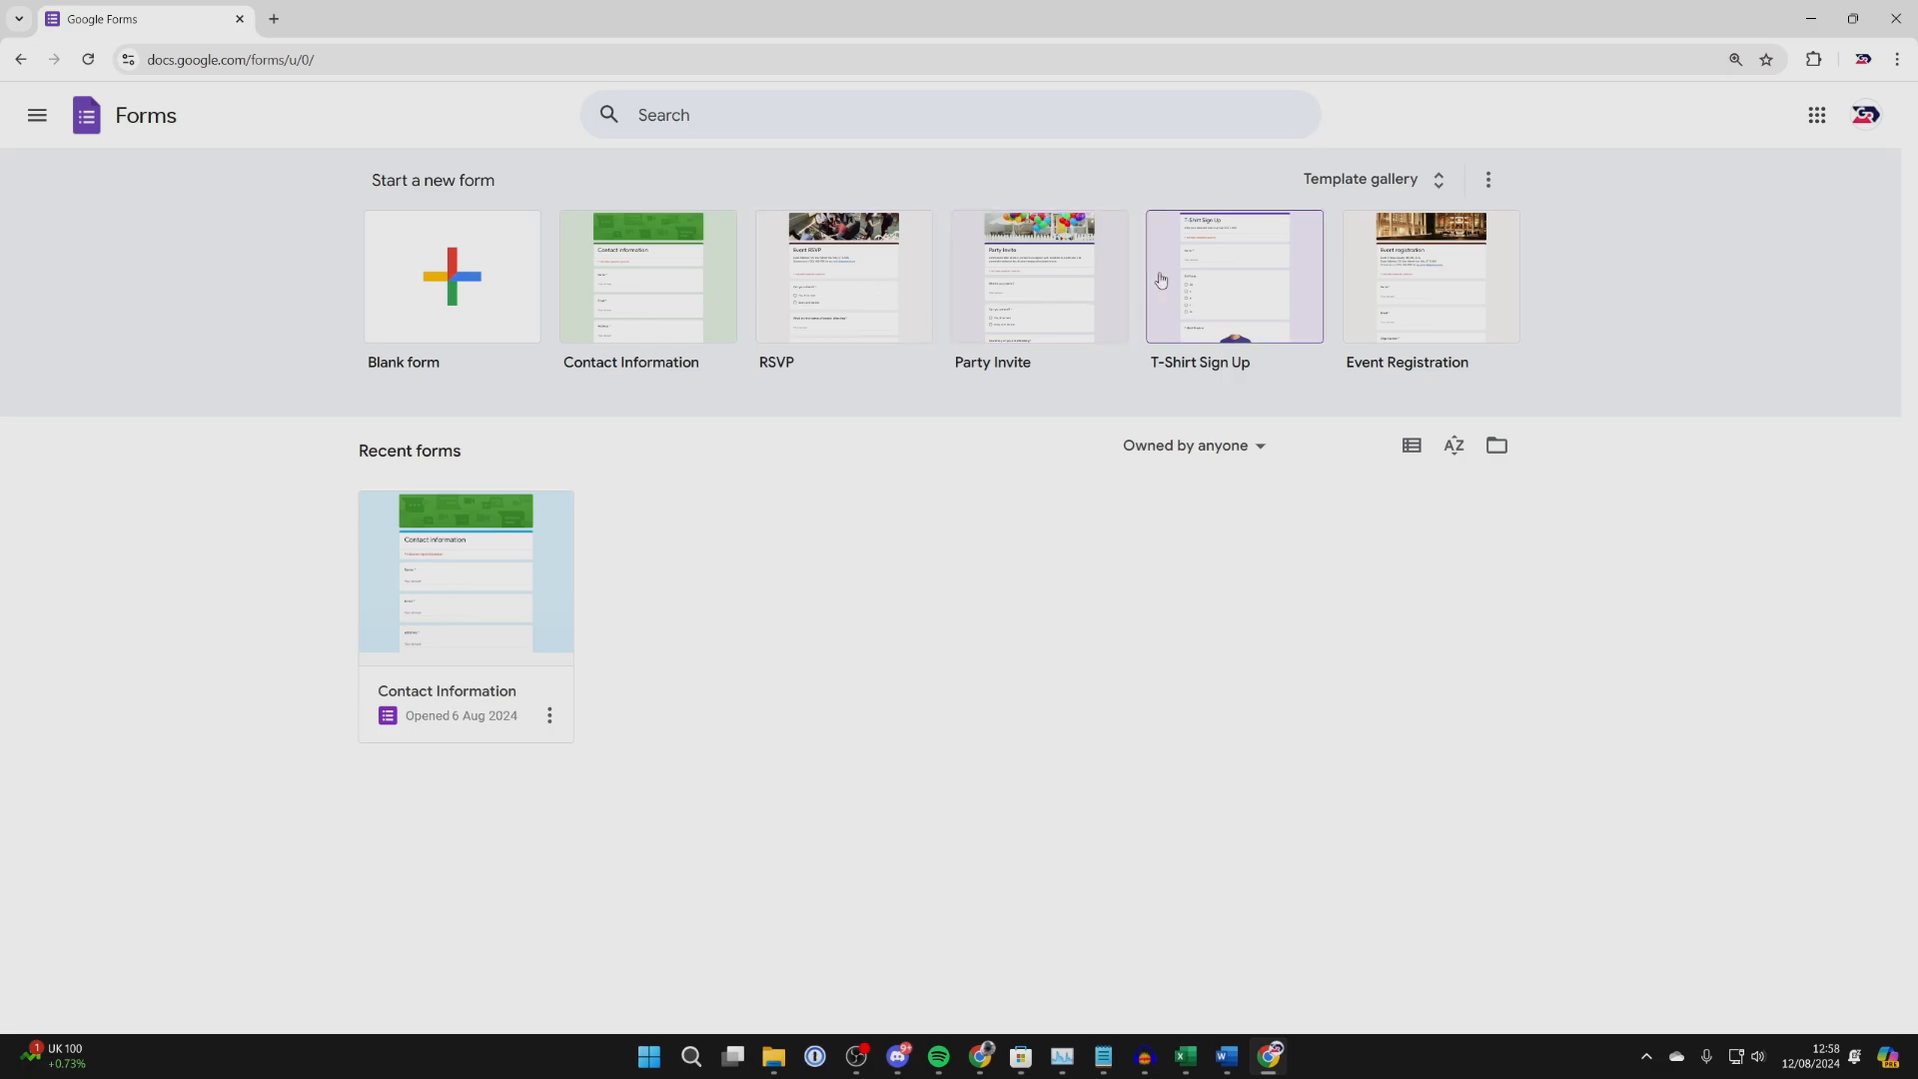
mouse_move(495, 266)
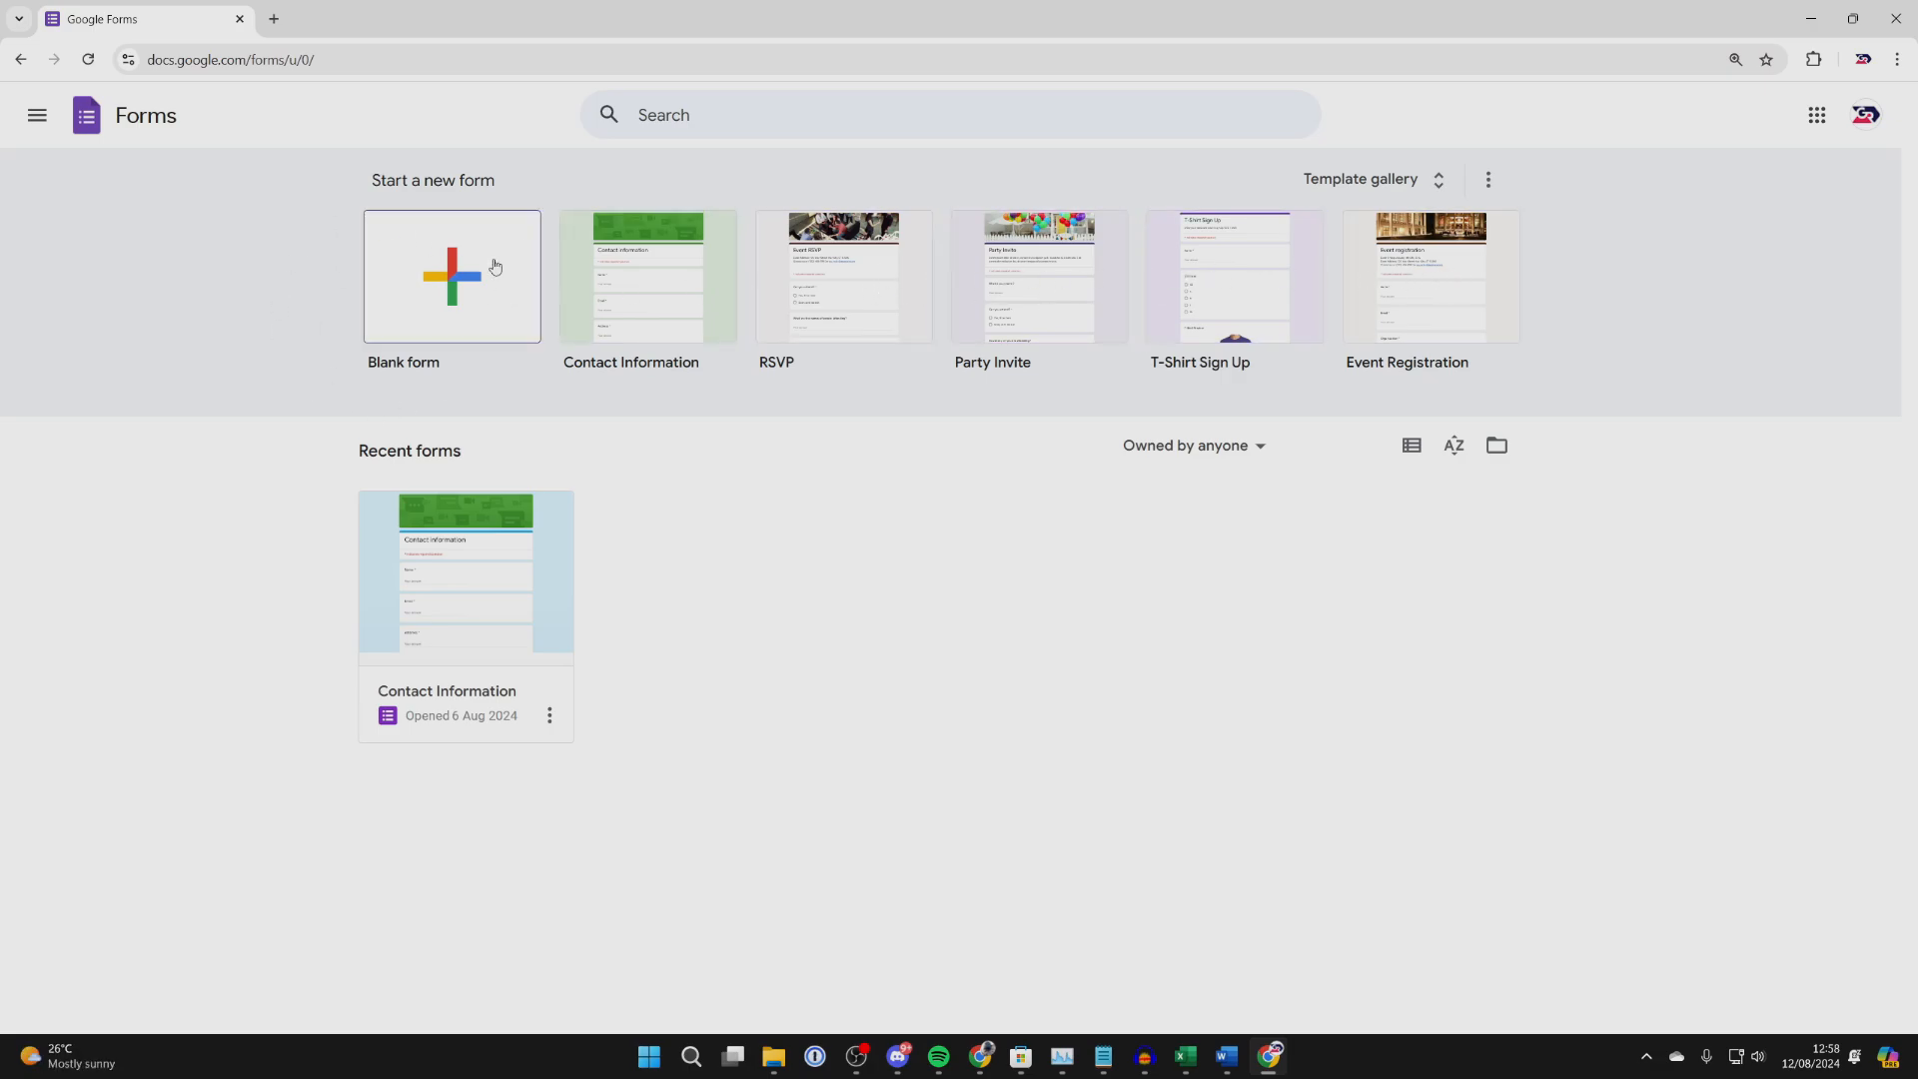
click(452, 276)
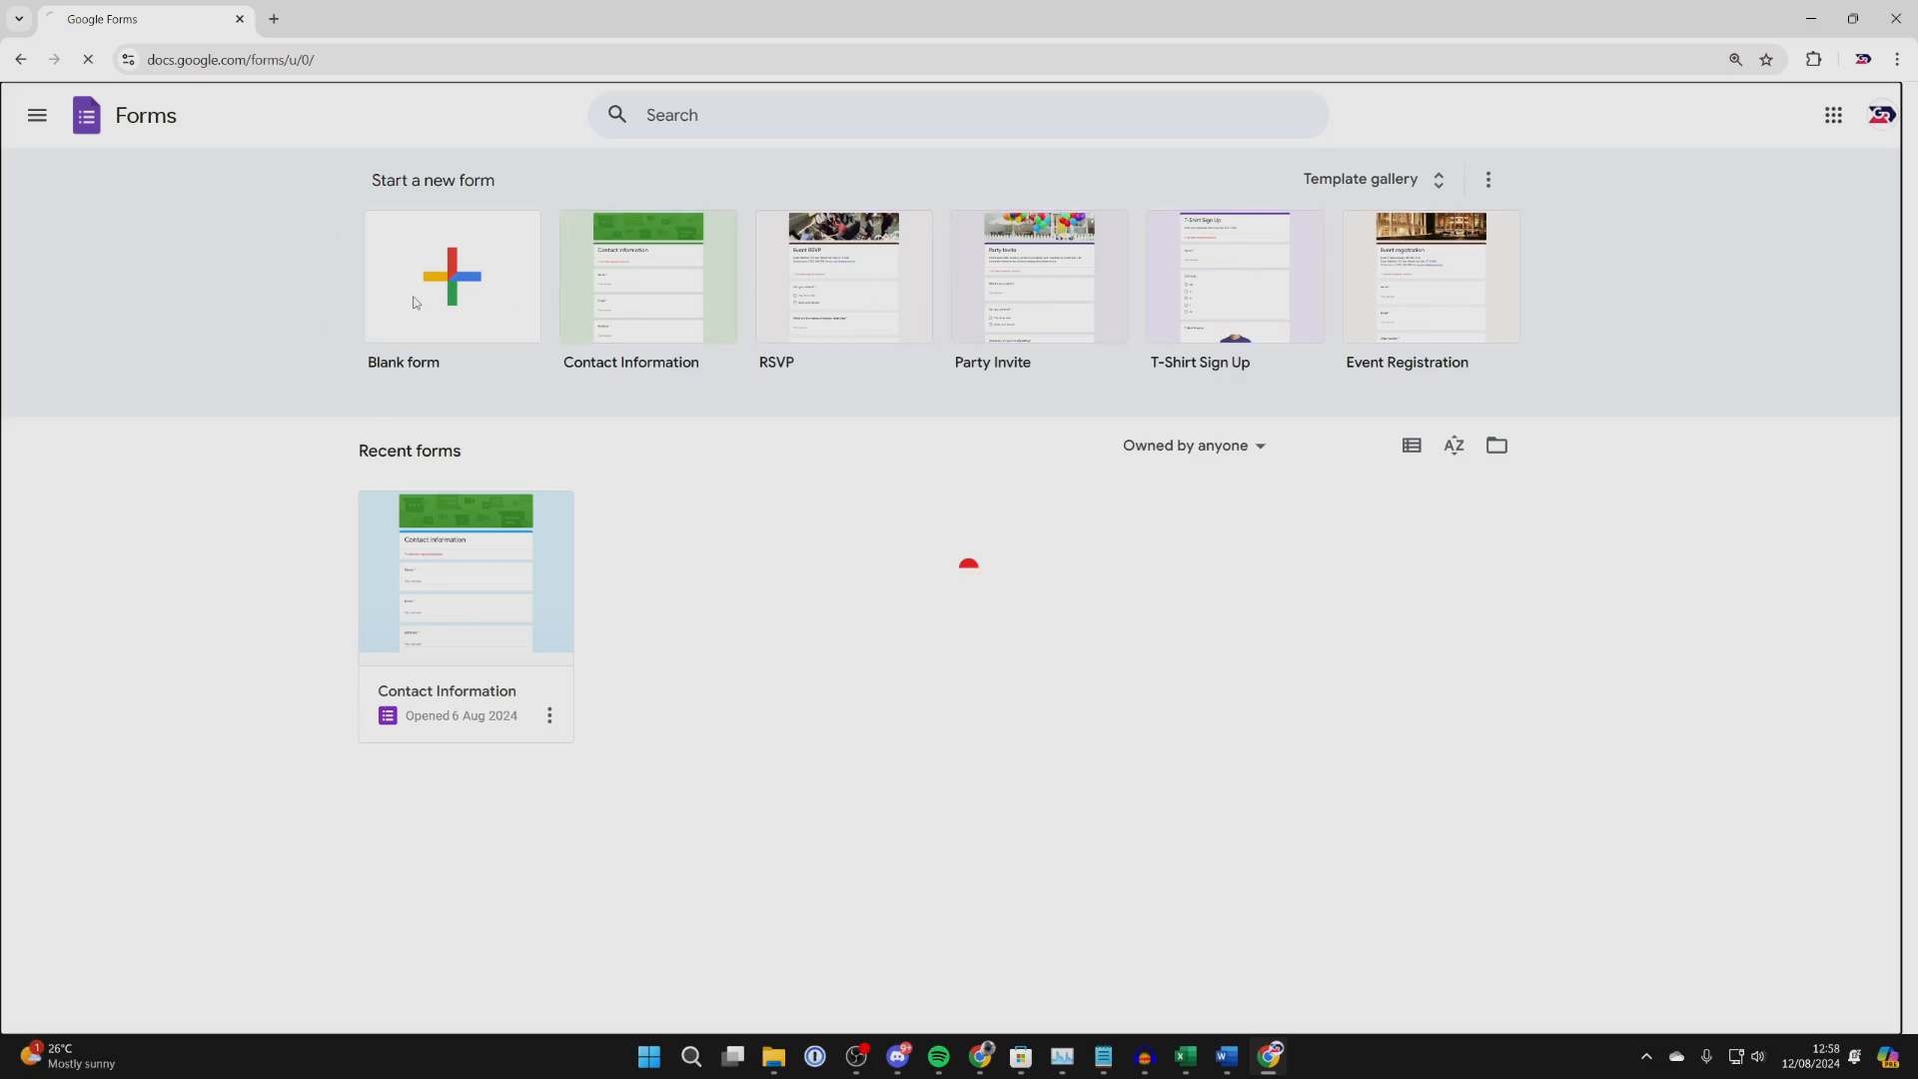
Title the new form 'Registeration form for food fair' and select the first question
click(451, 276)
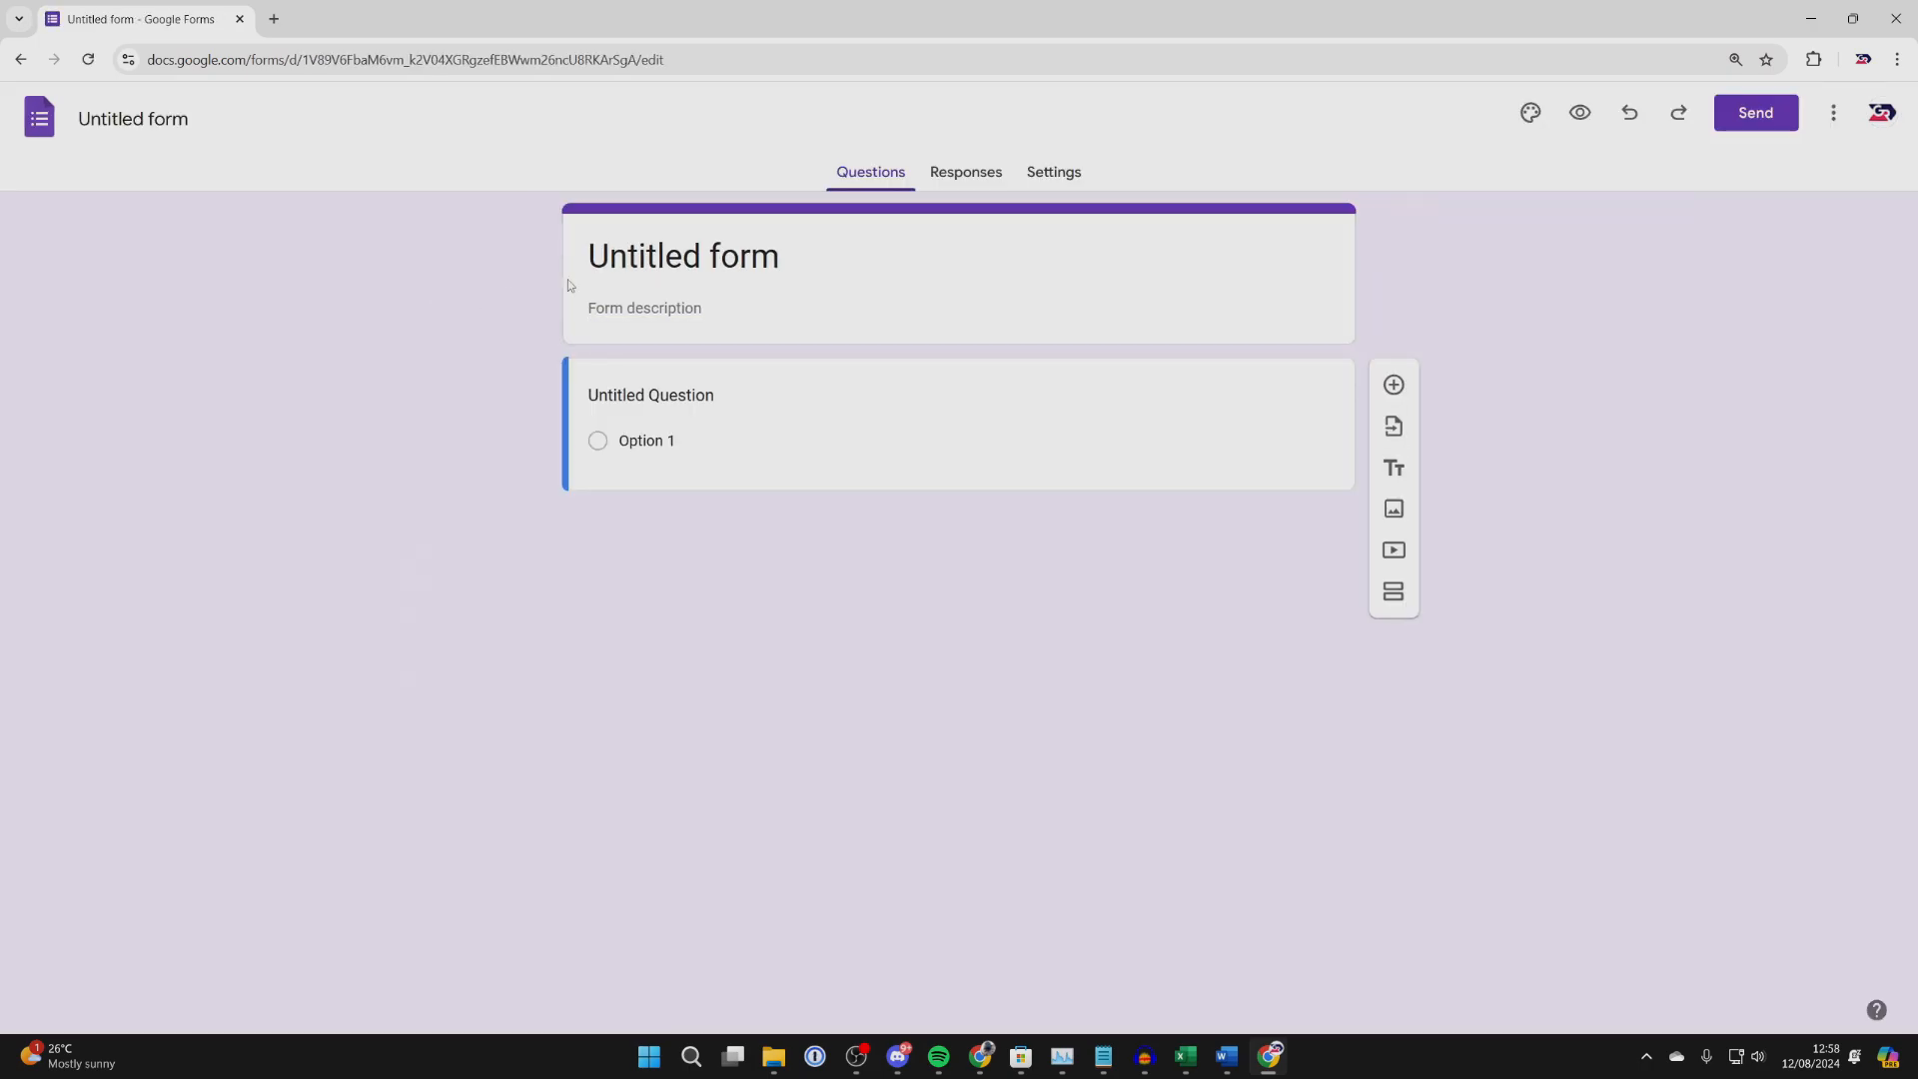
click(683, 255)
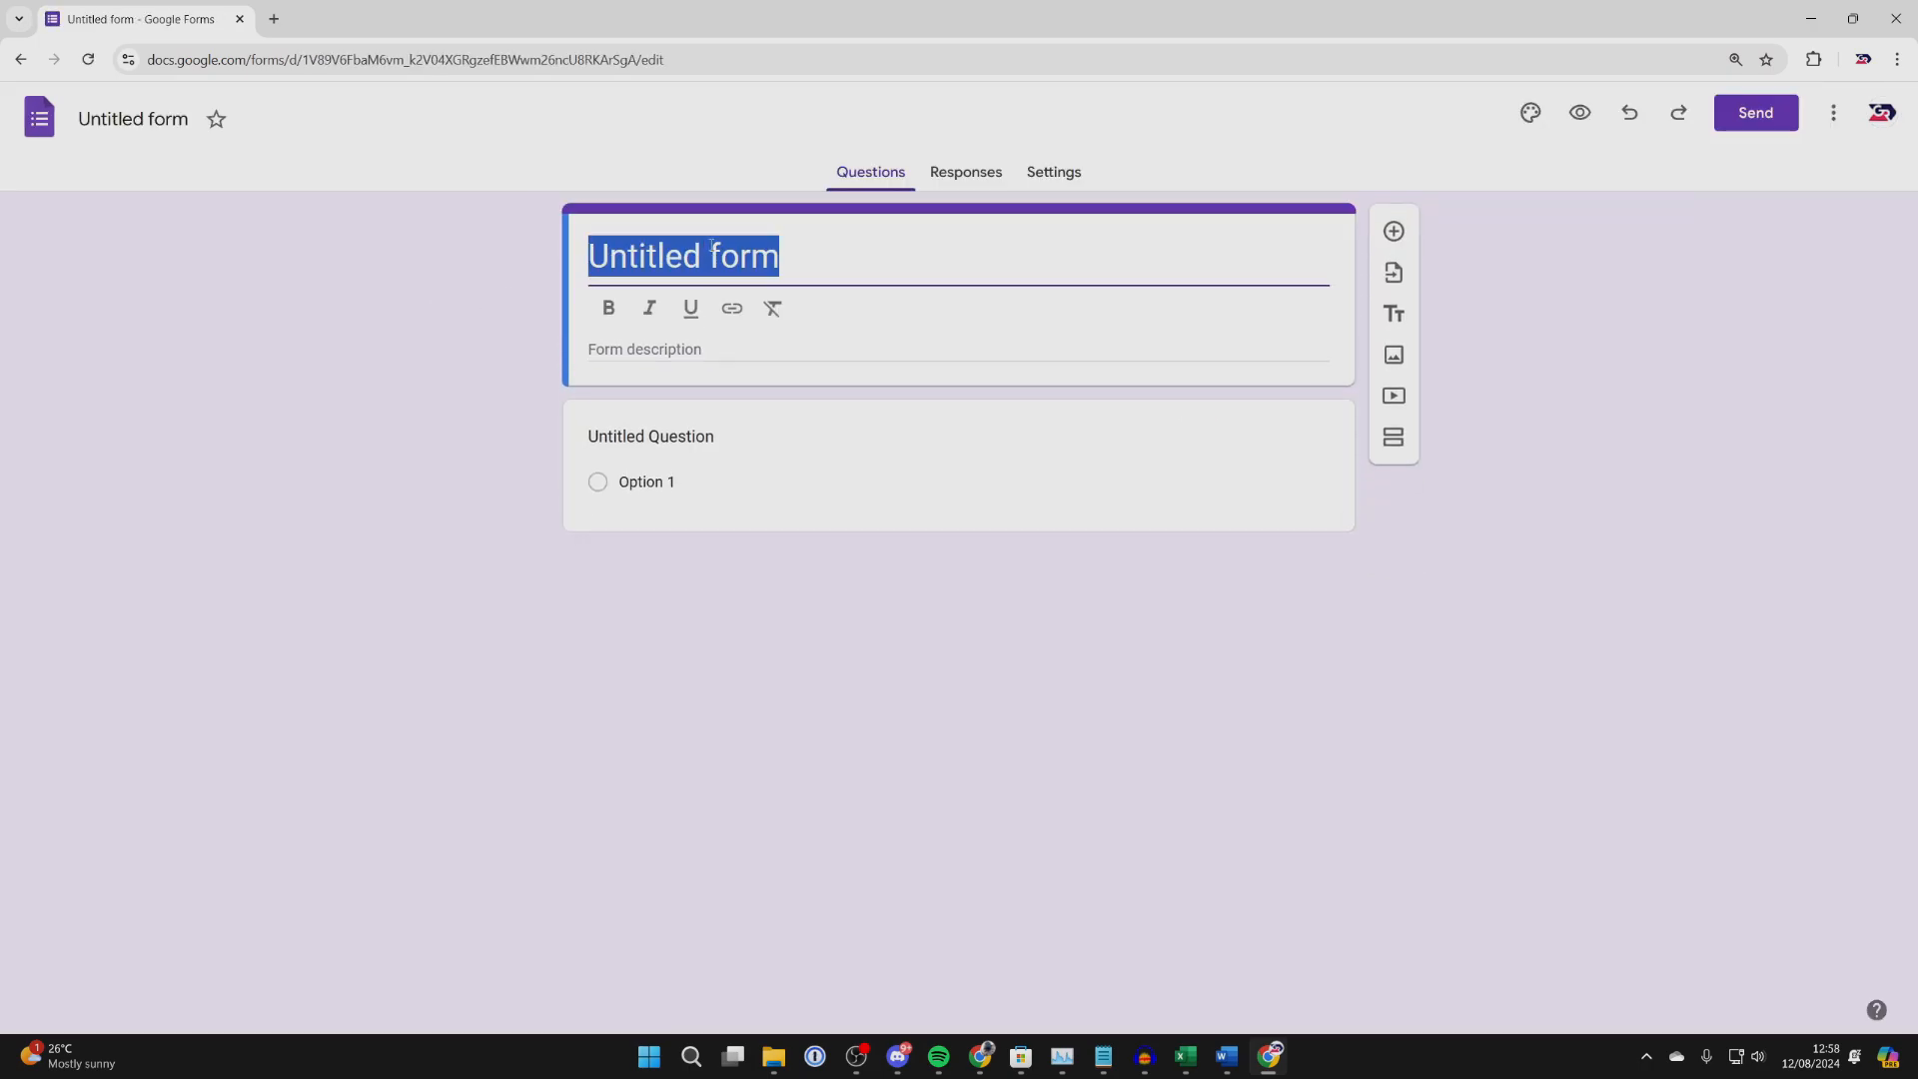
text(R)
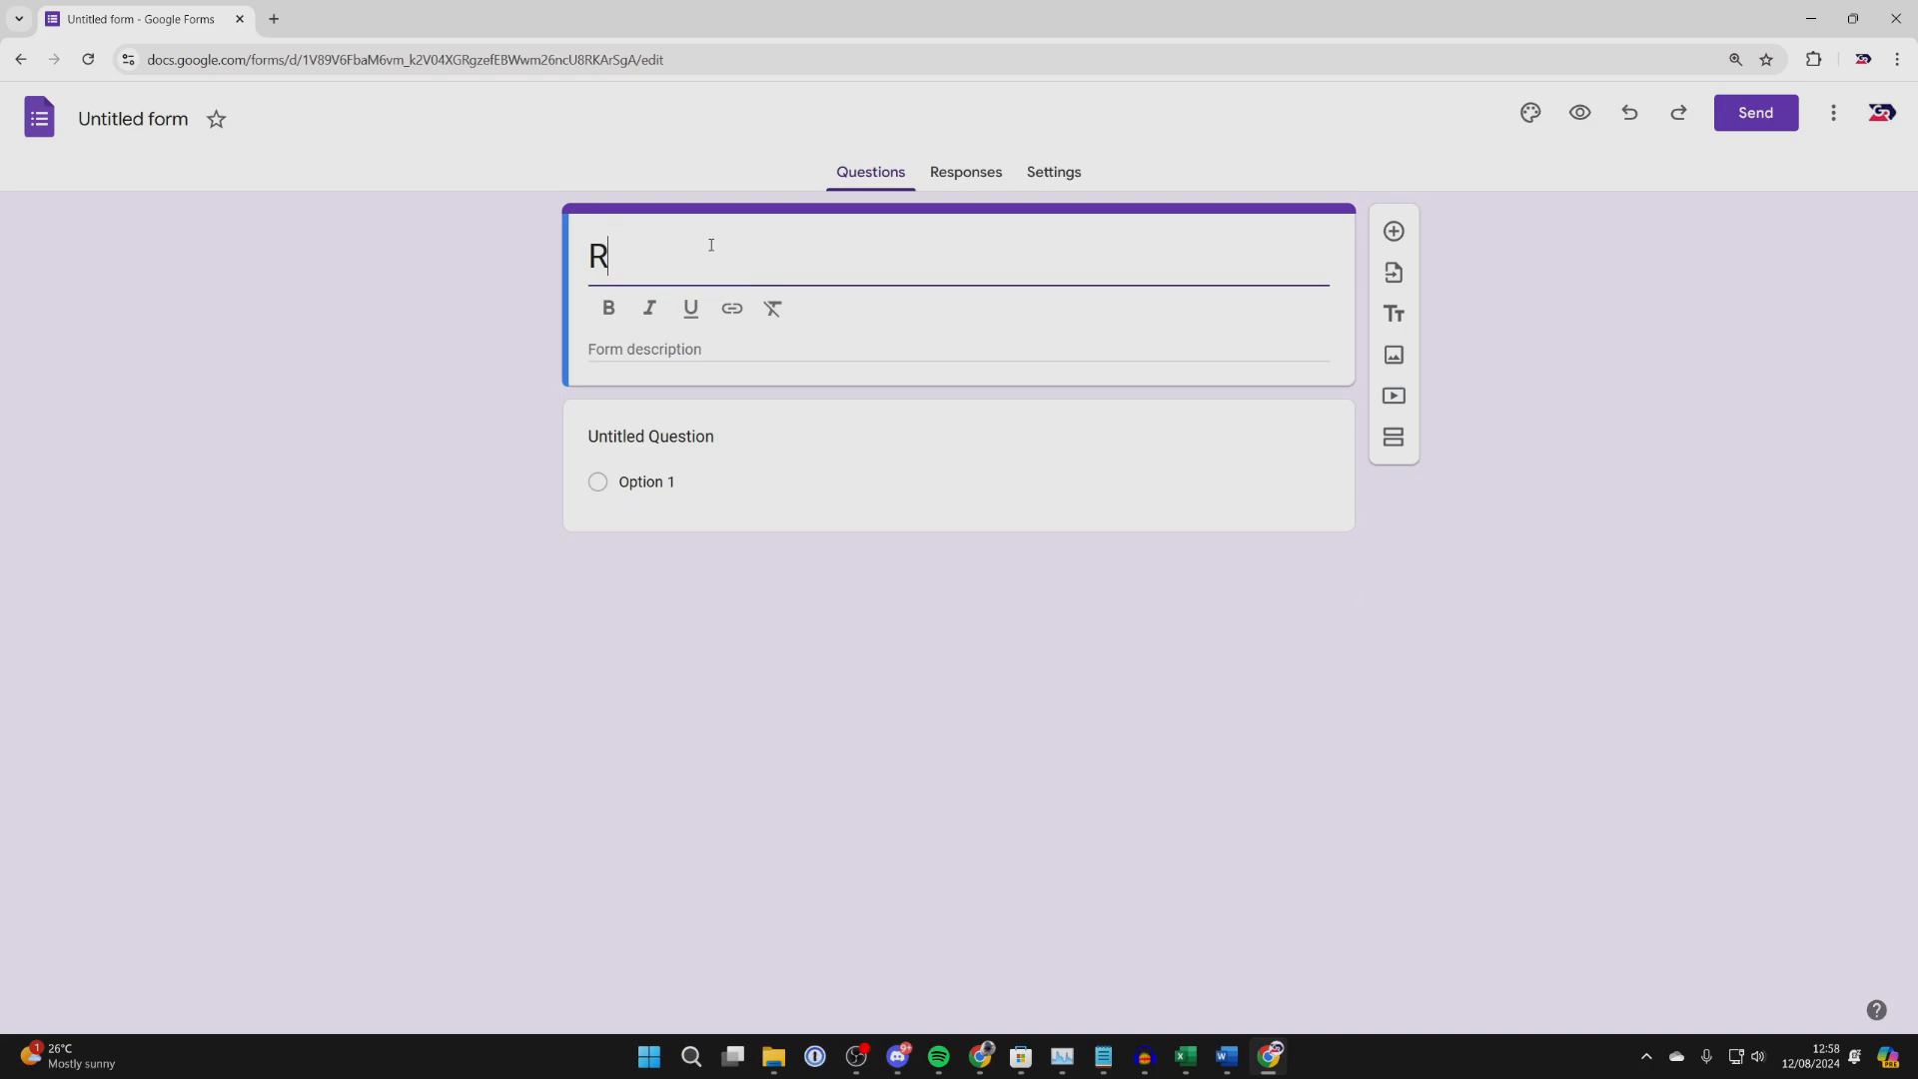
text(egisteration form for food fair)
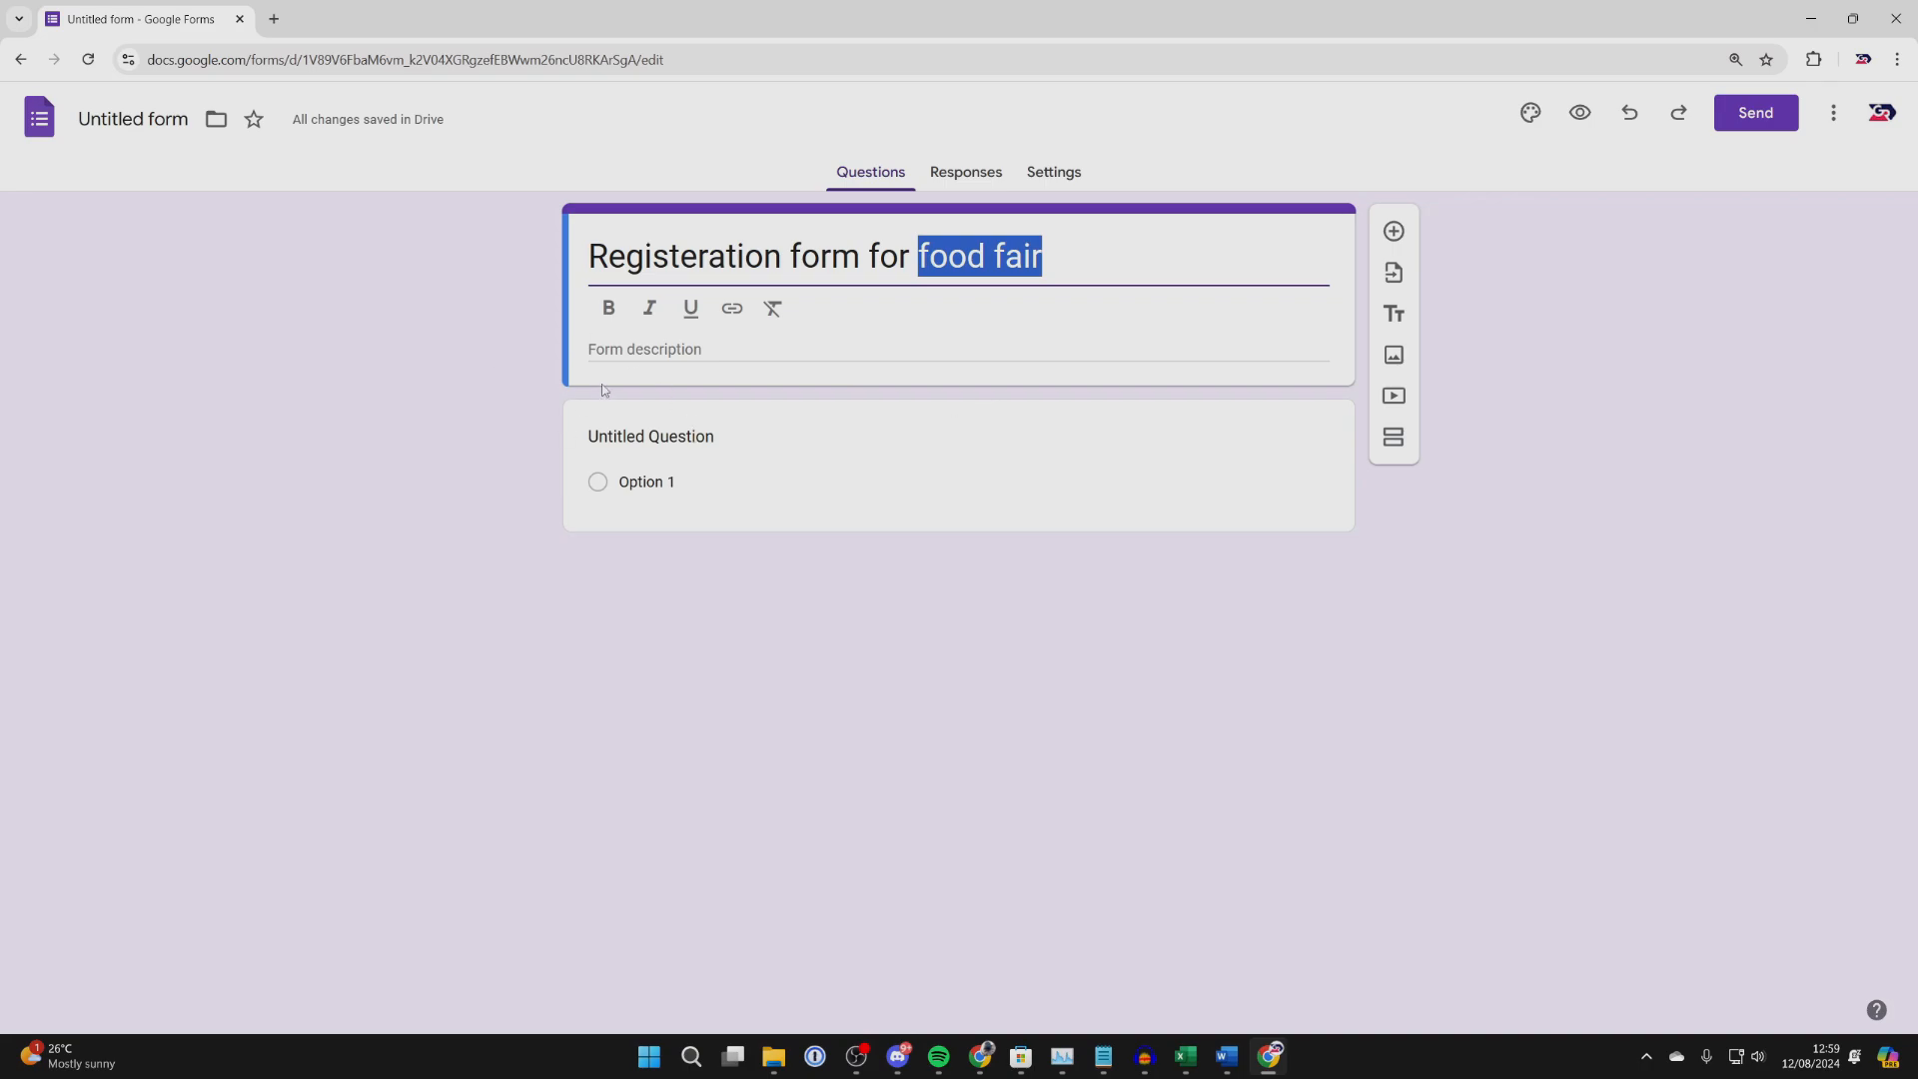
click(652, 436)
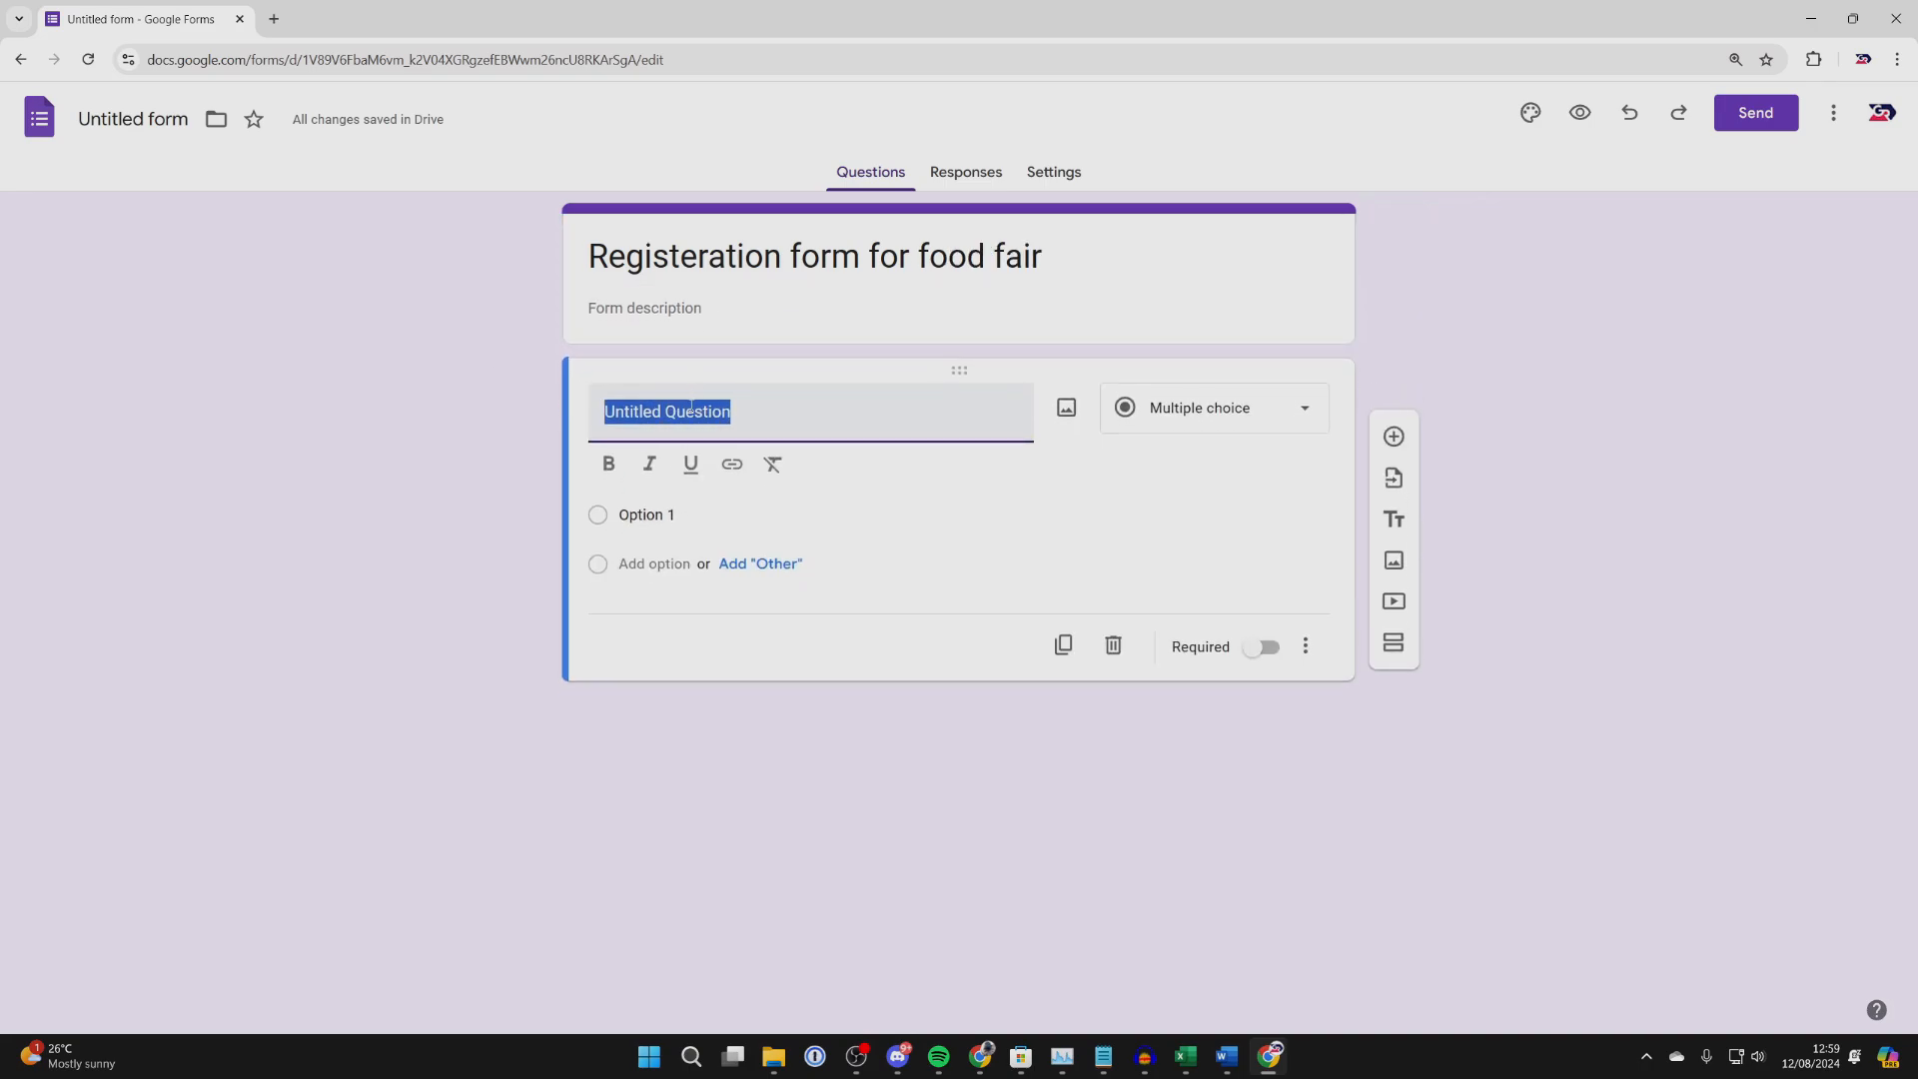
Make the first question 'What's your name?' a required short-answer question
text(W)
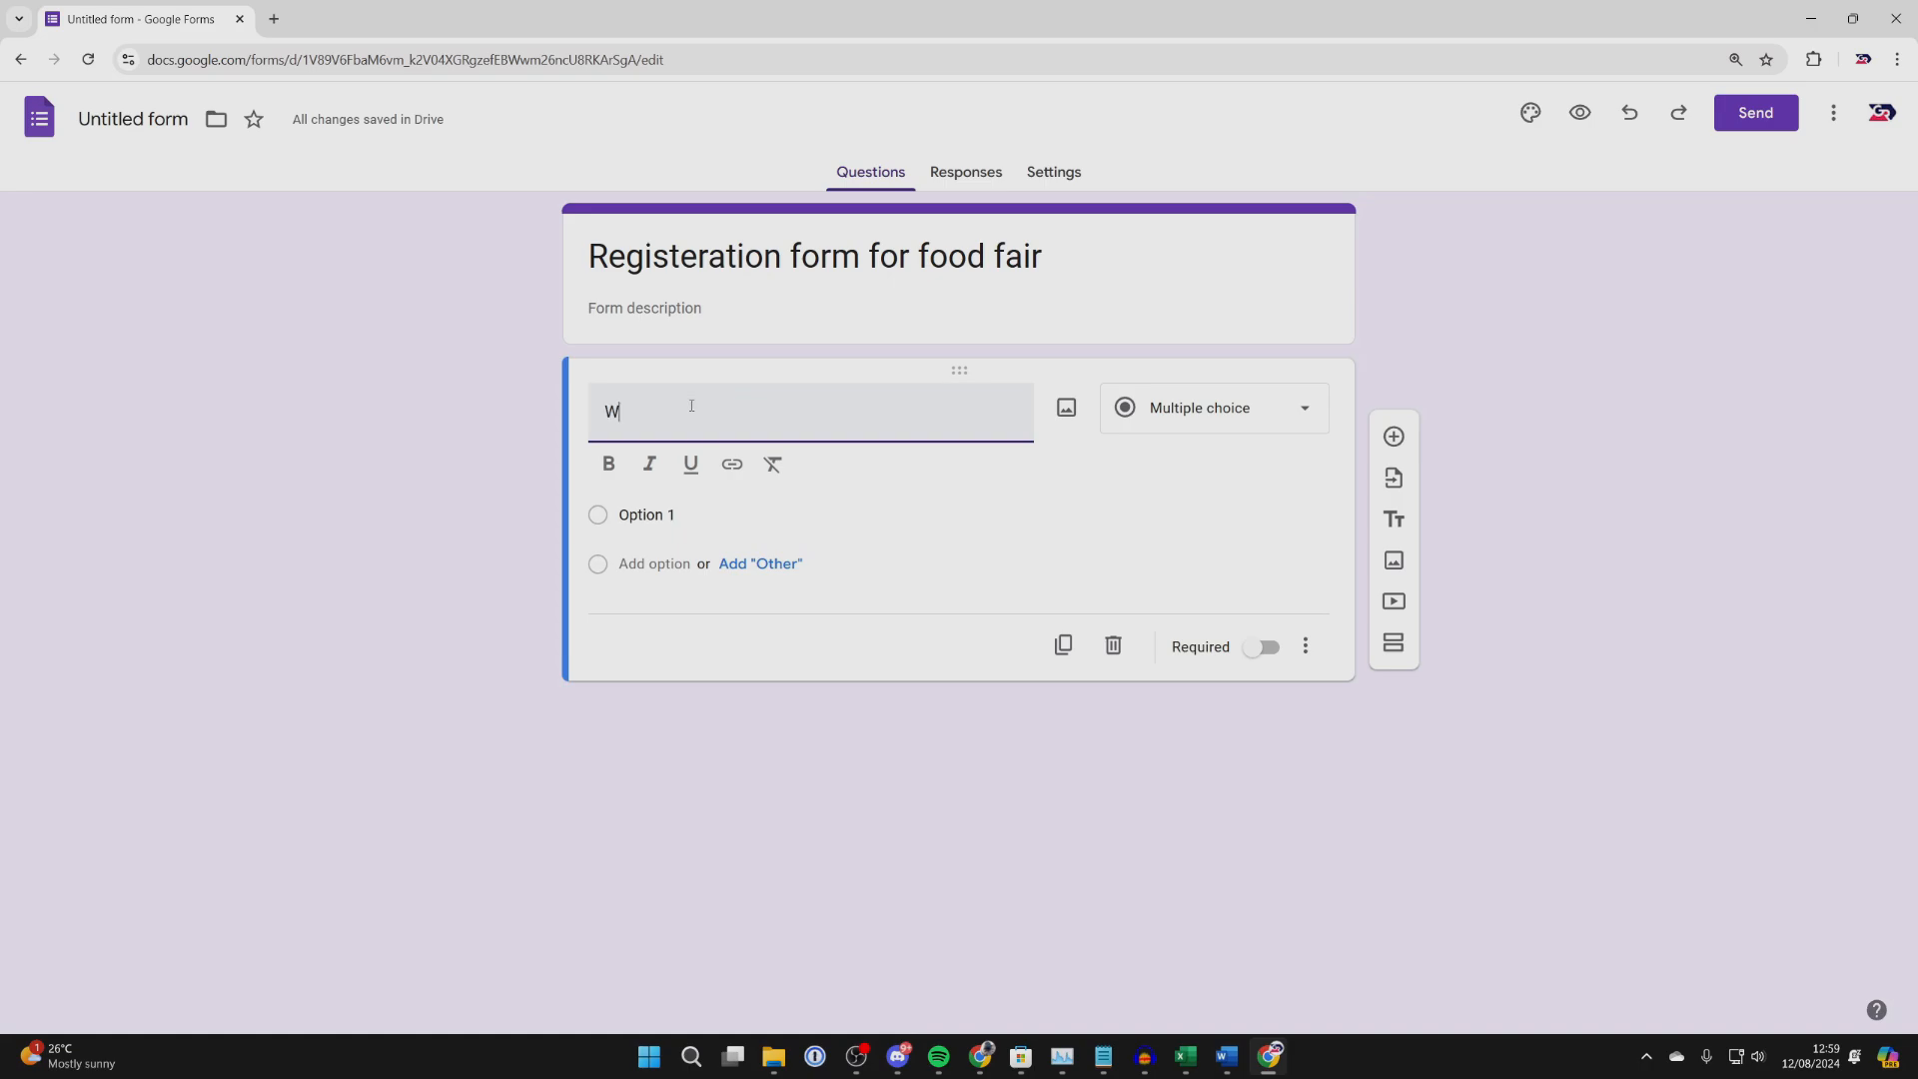
text(hat's your name?)
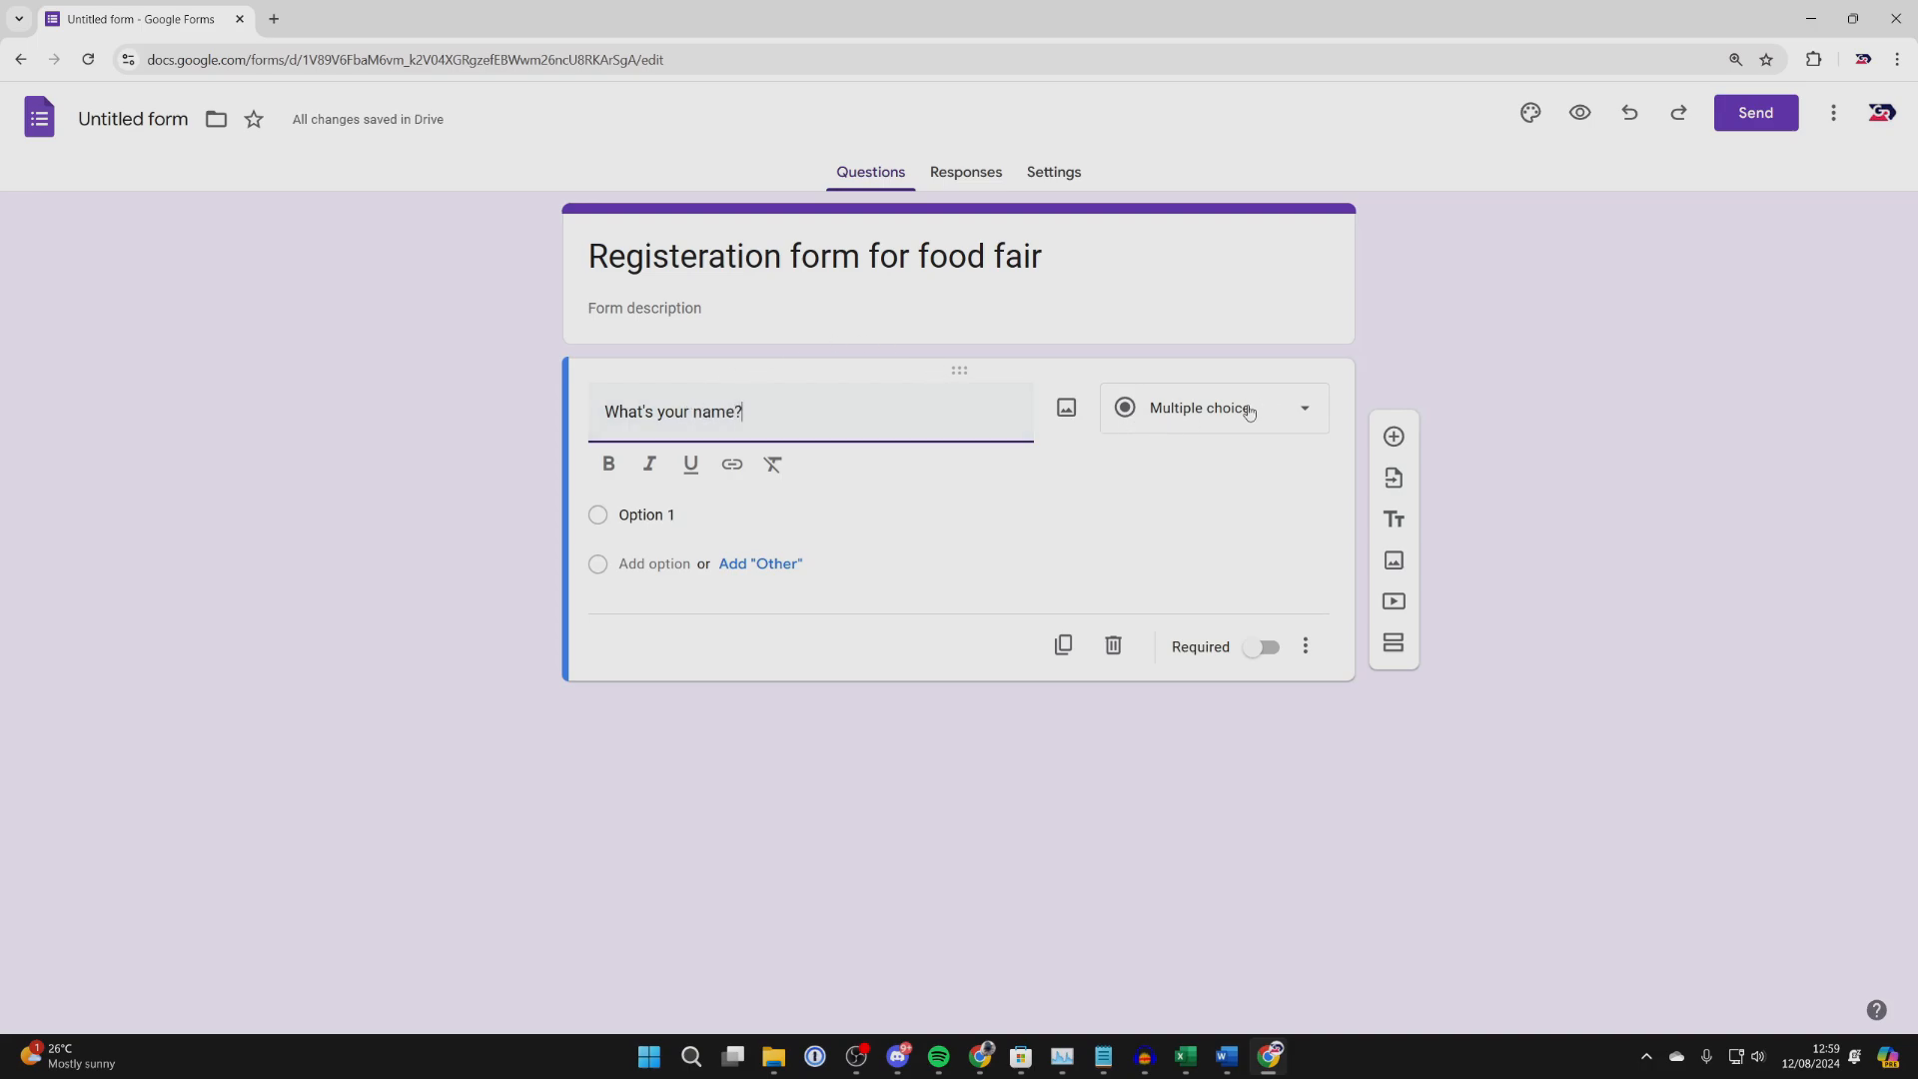
click(1214, 408)
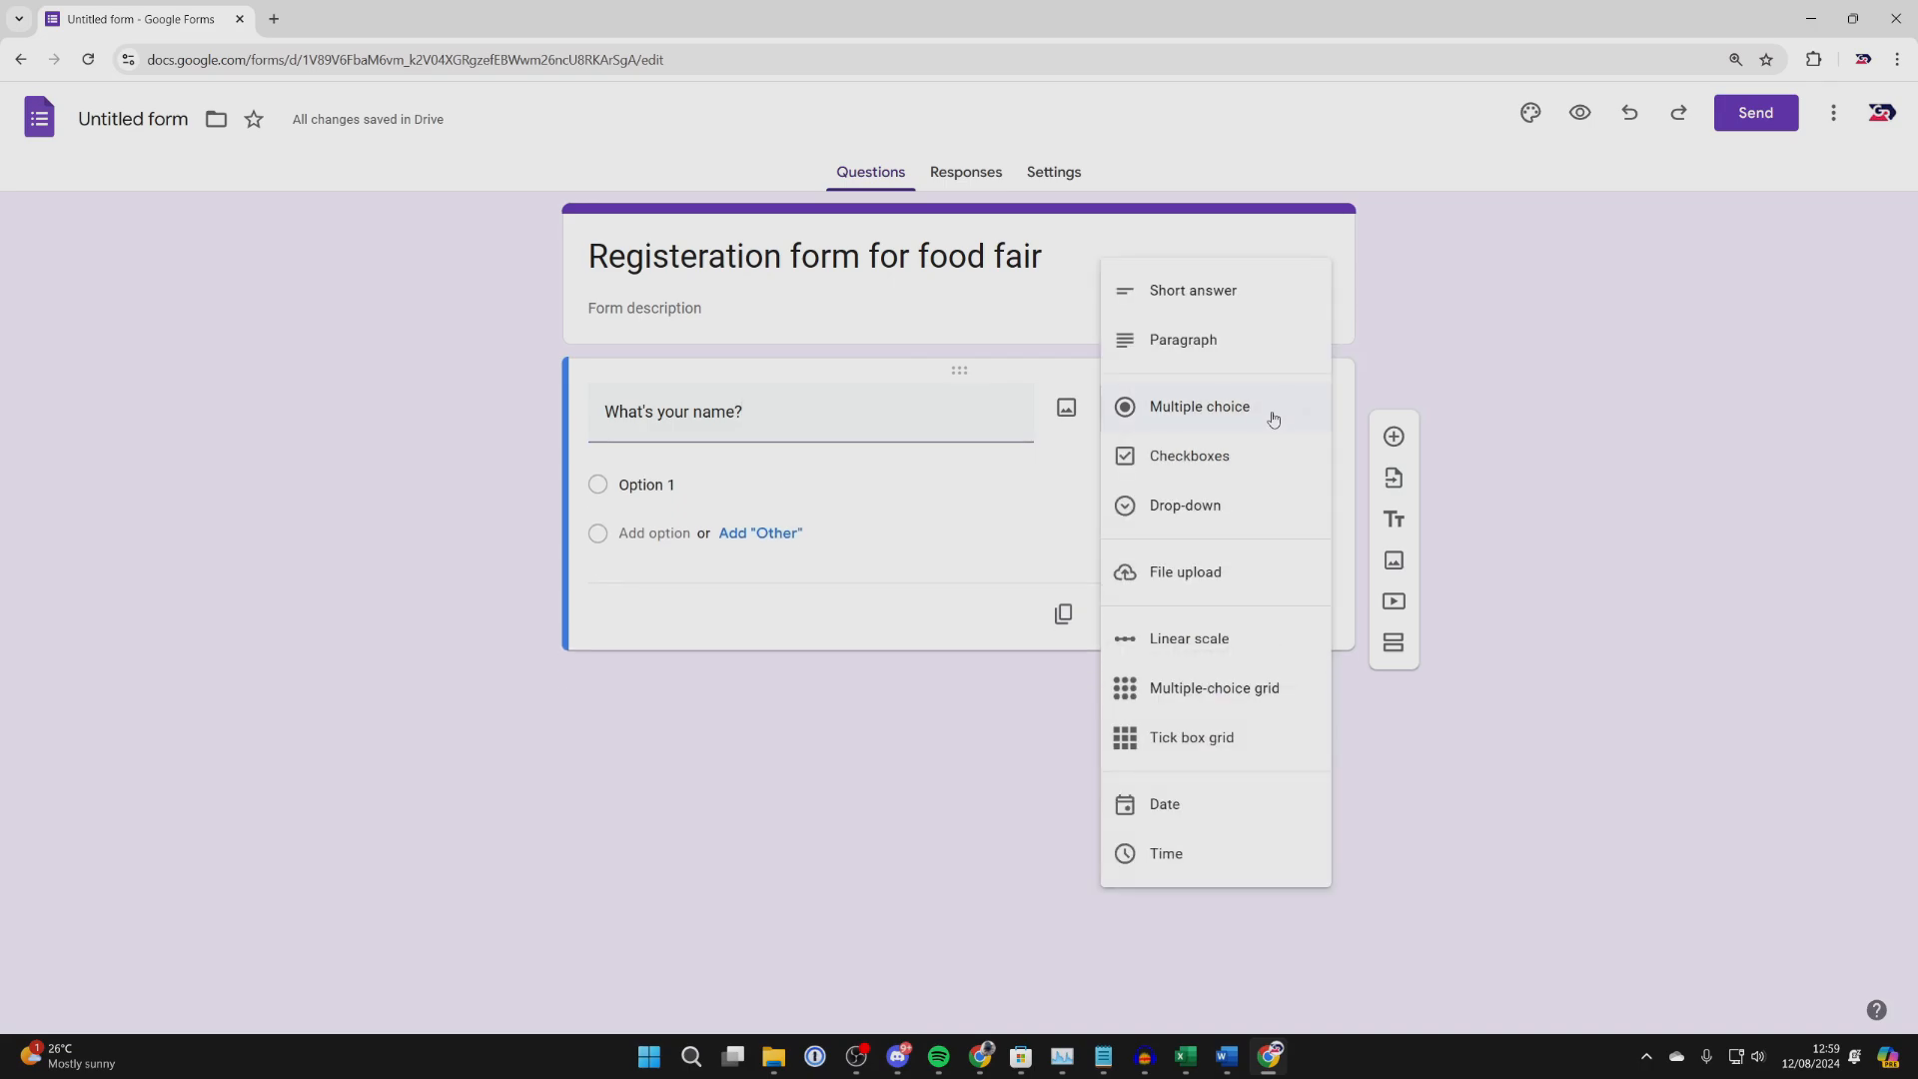
mouse_move(1209, 296)
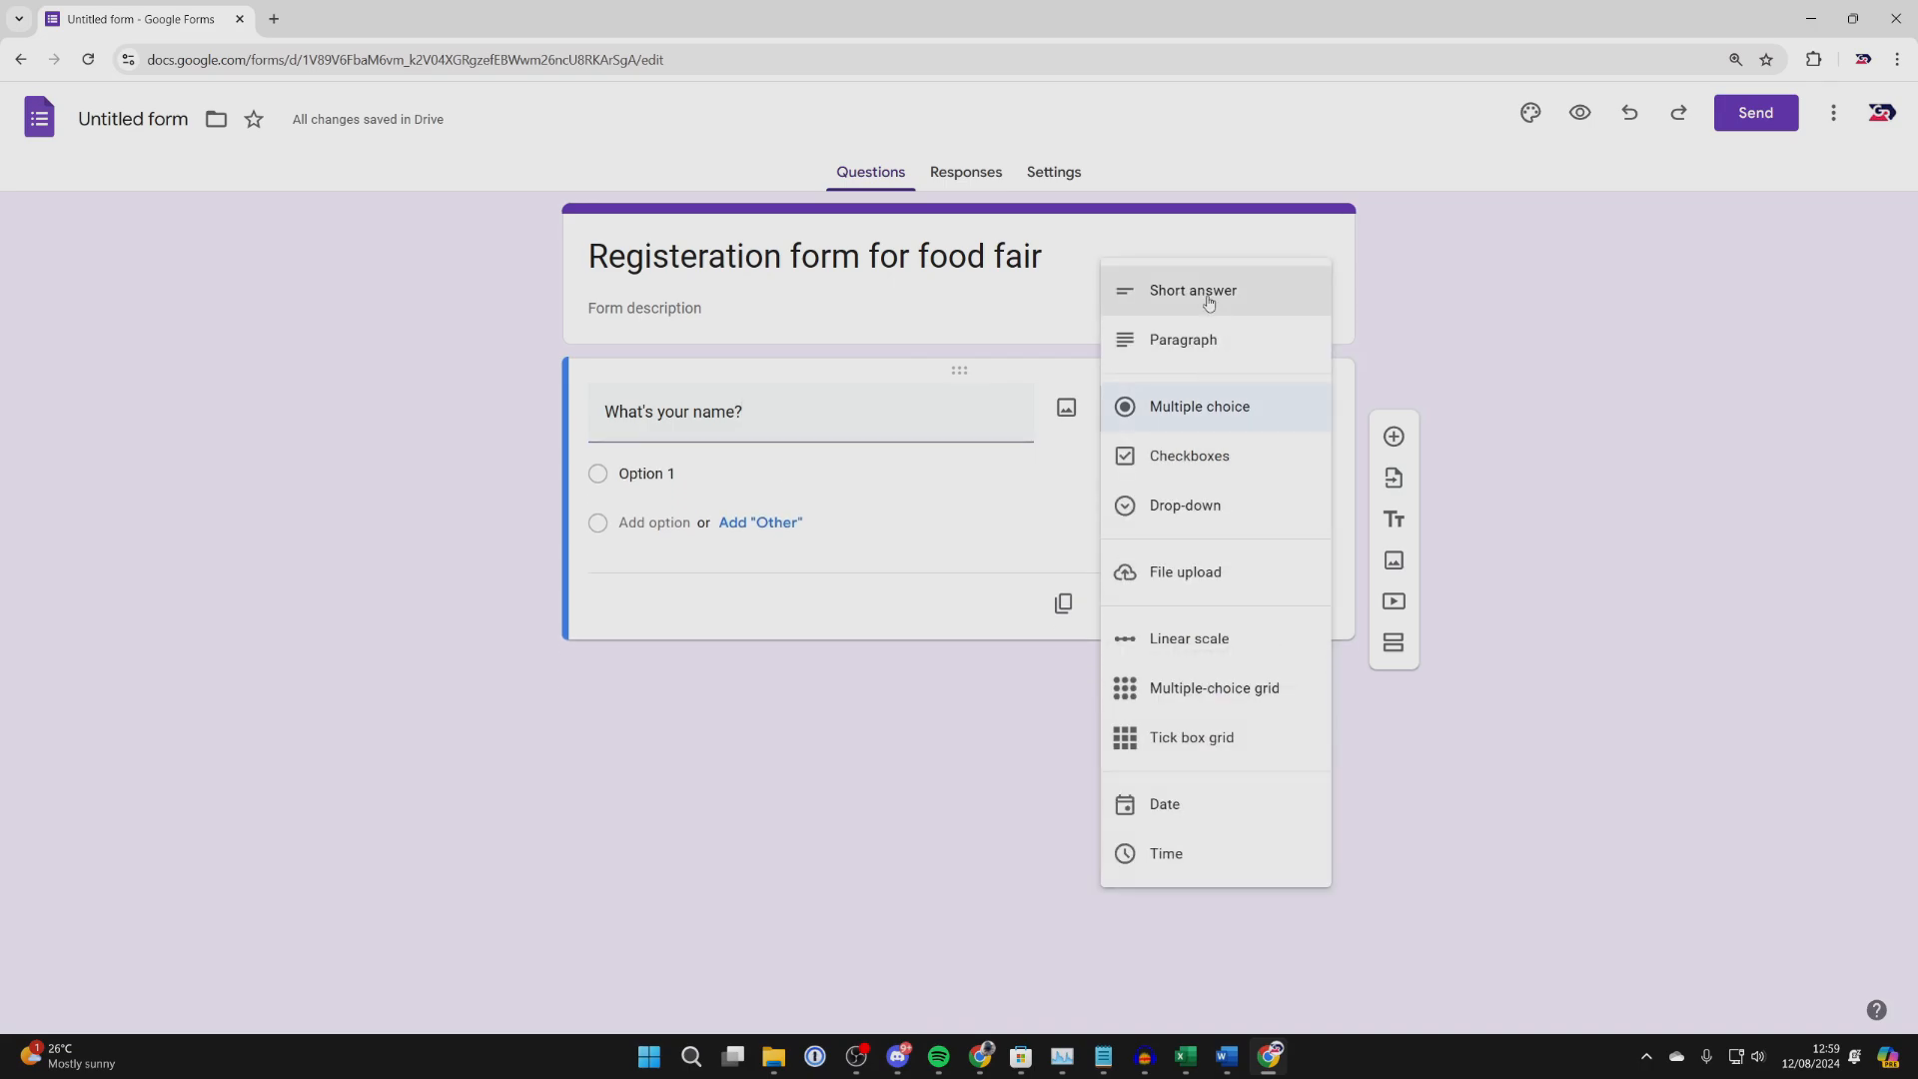
click(1193, 292)
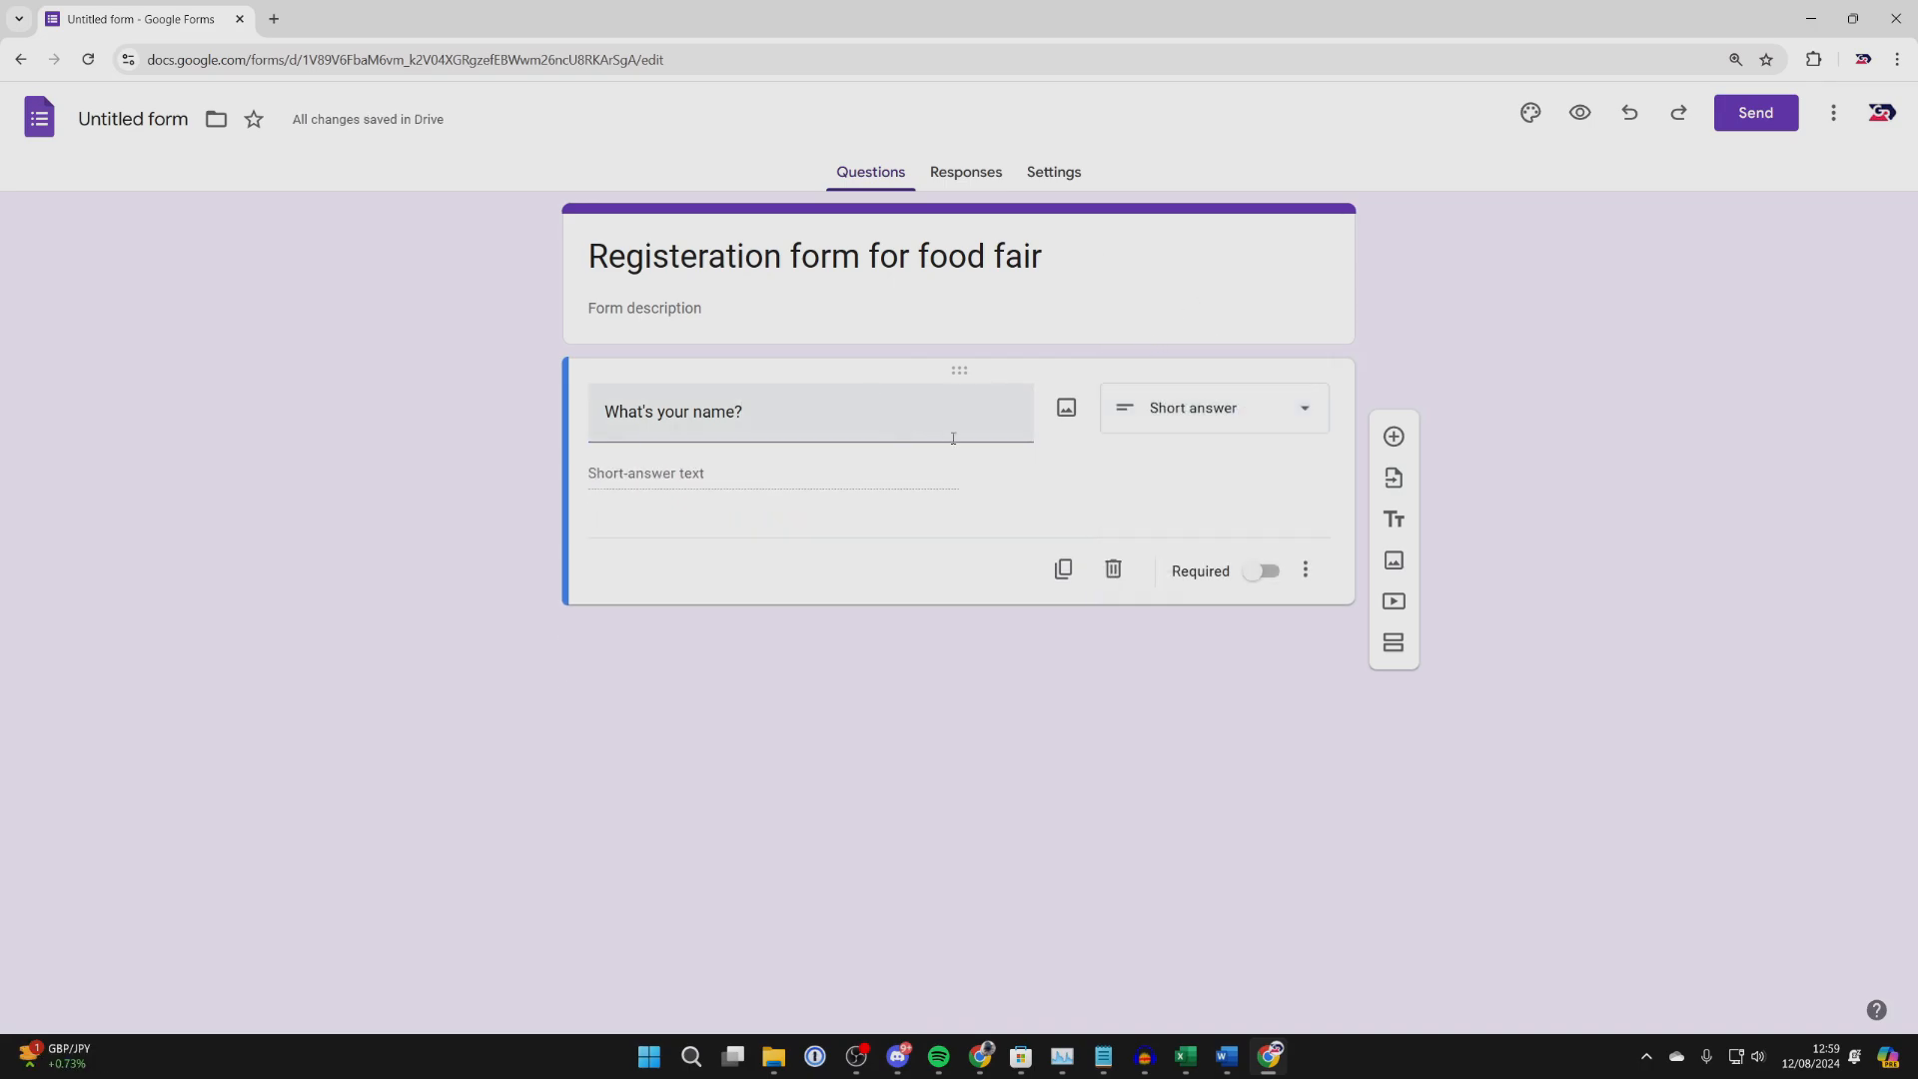
click(1263, 572)
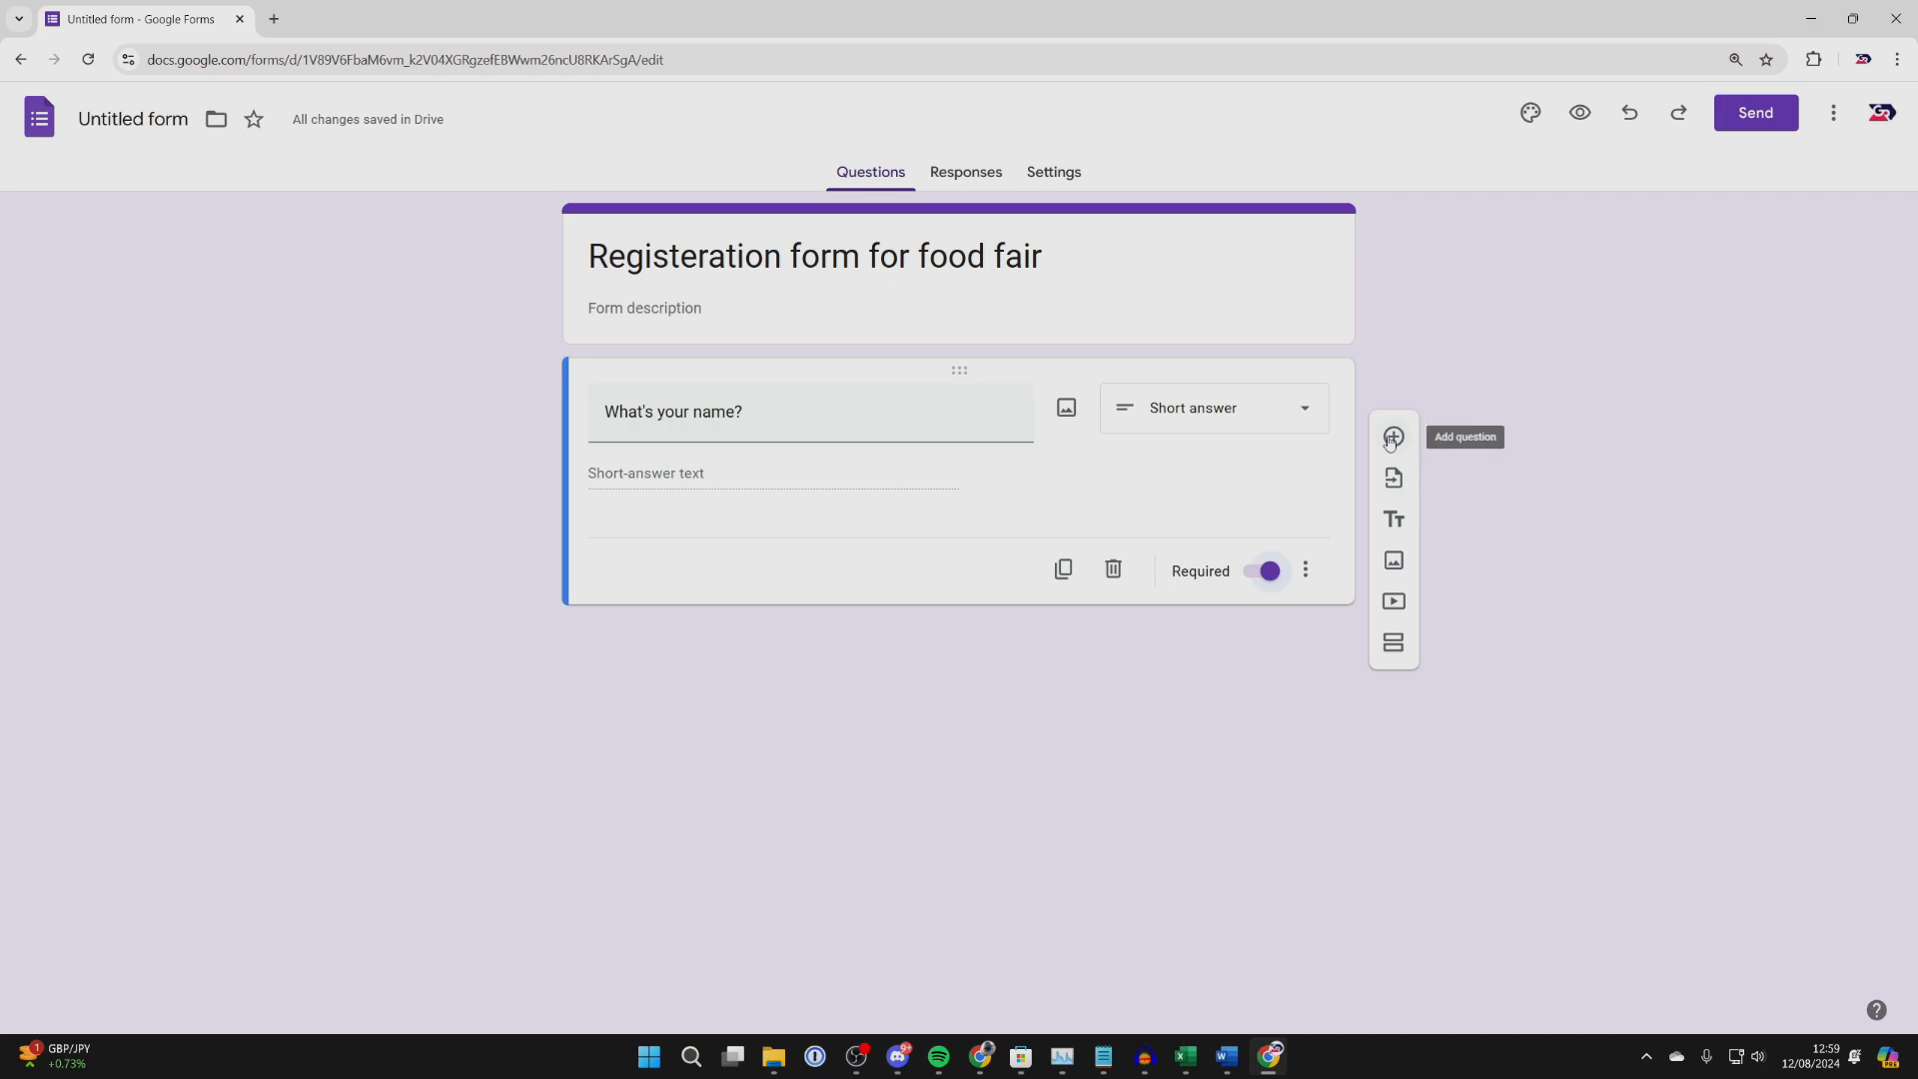
Add a required multiple-choice 'Do you require parking?' question with Yes/No, then a new blank question
click(1392, 437)
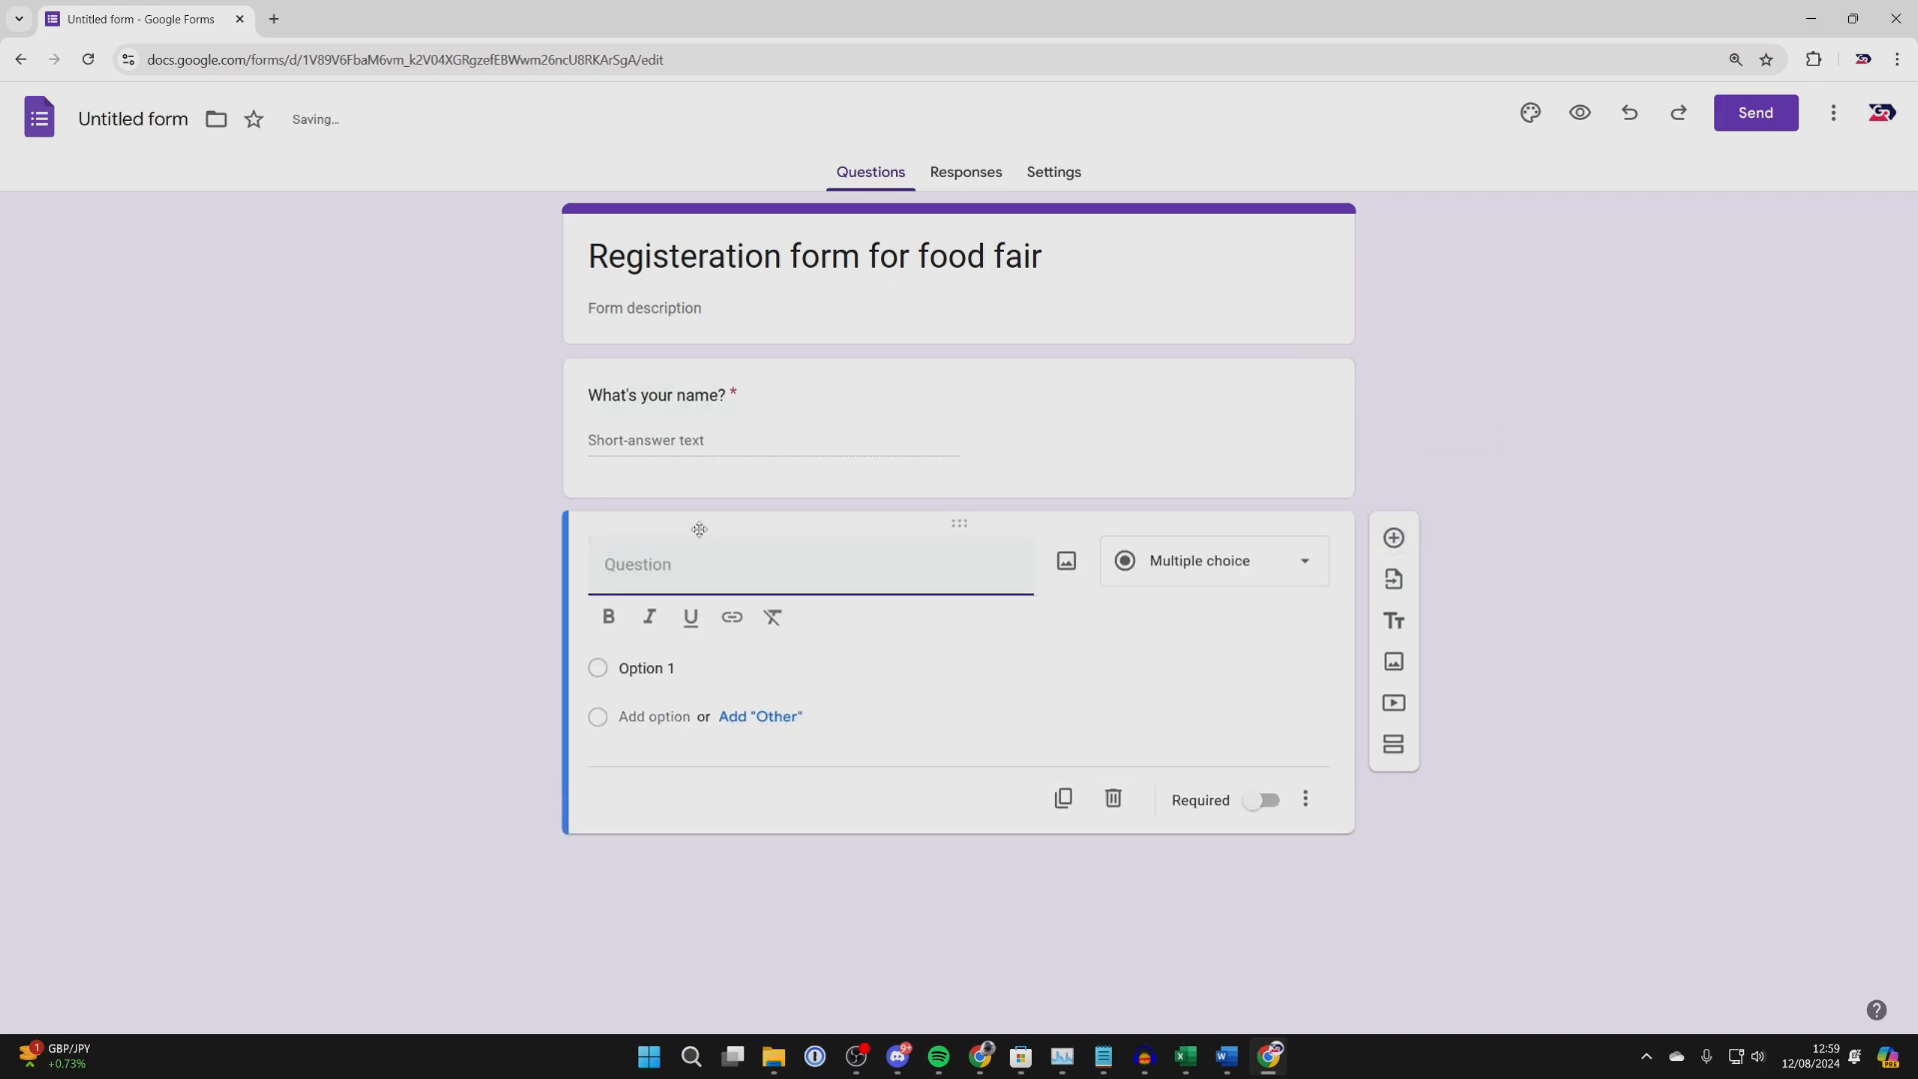
text(Do you require parking?)
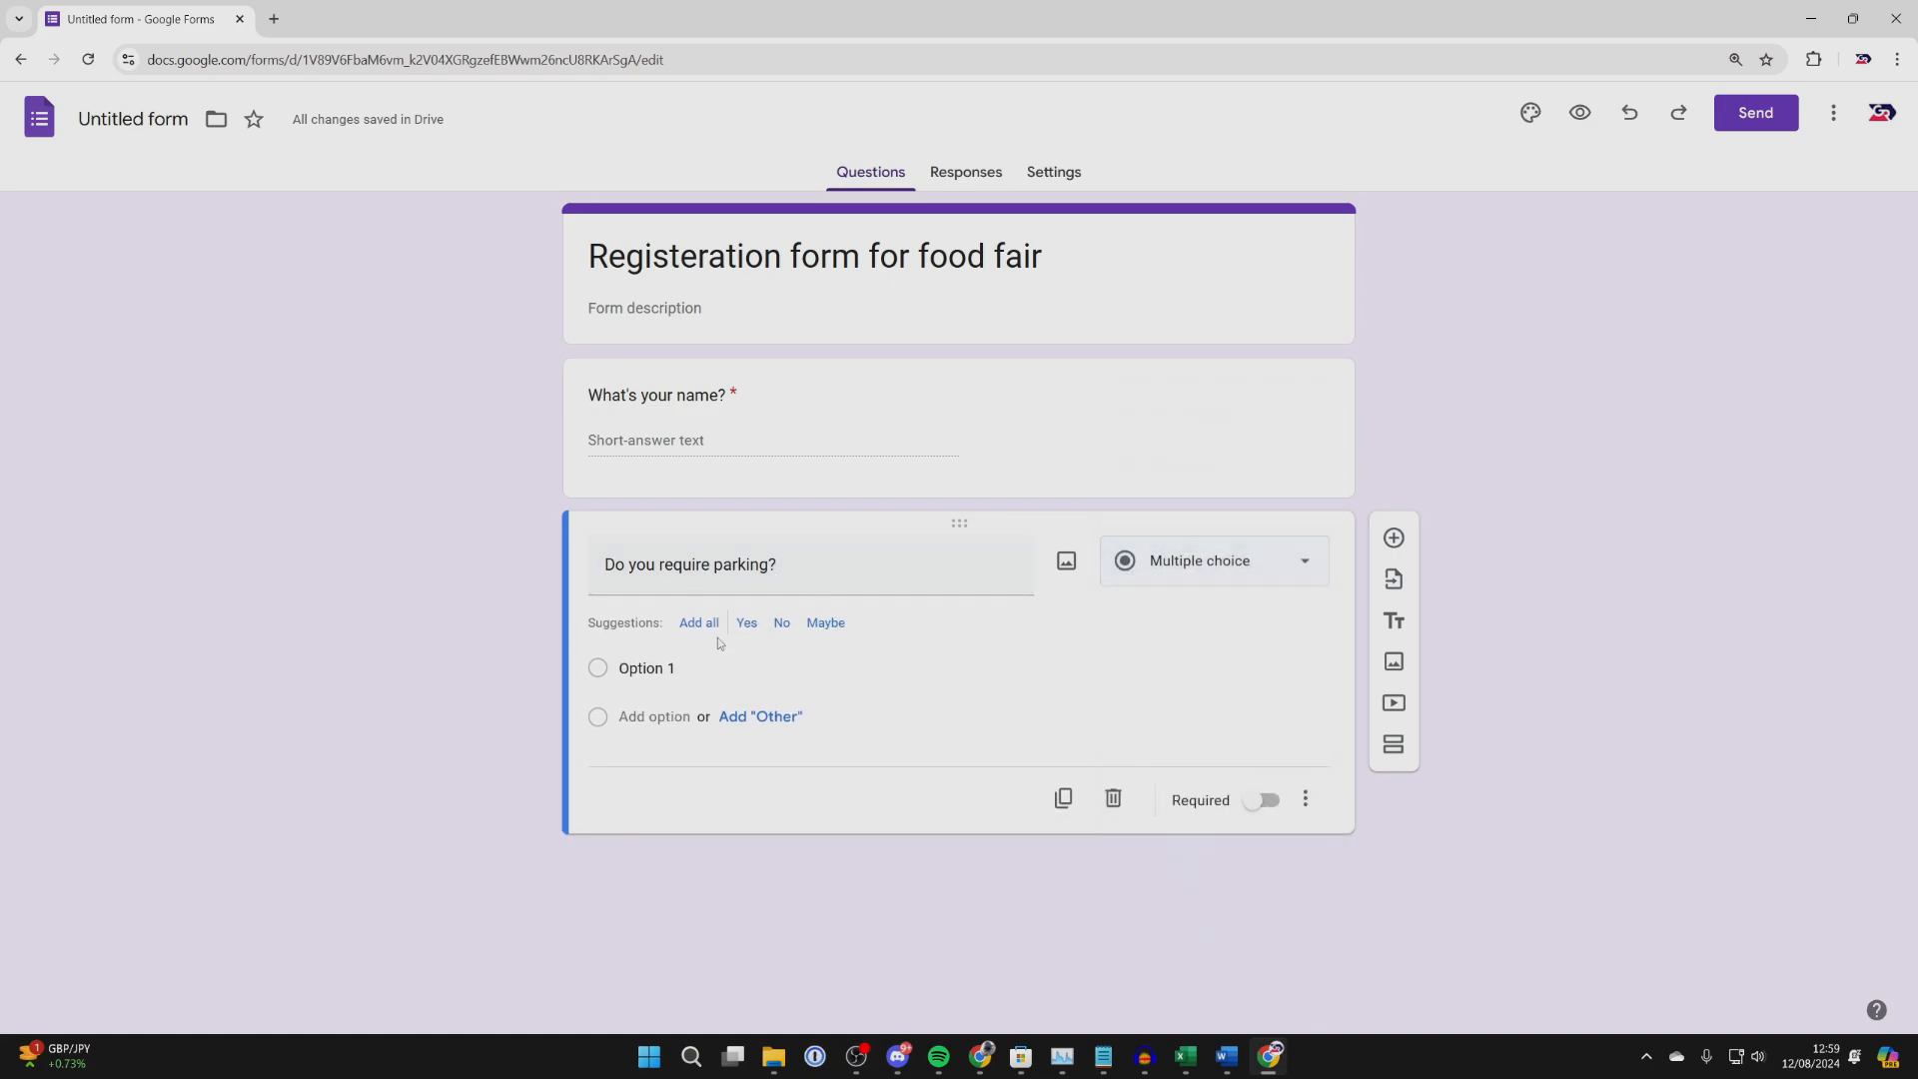
text(Yes)
text(No)
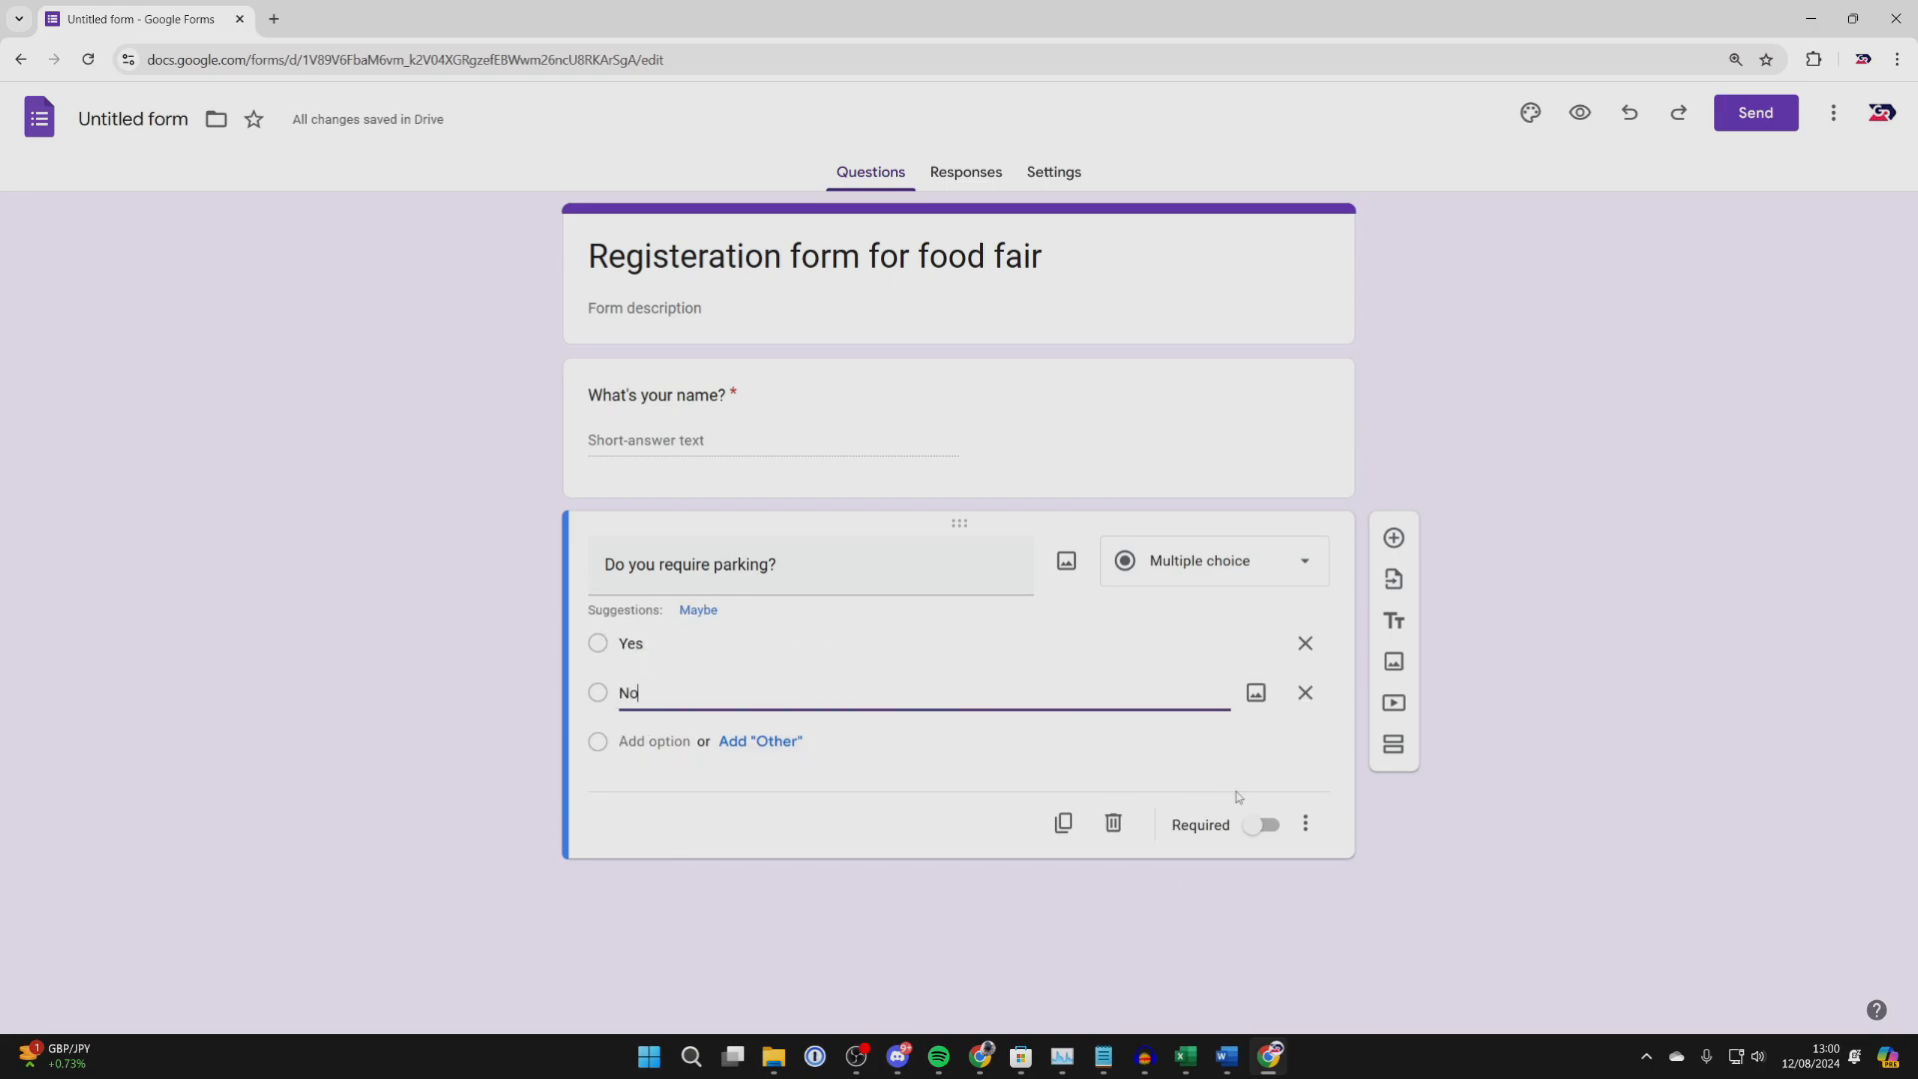
click(1262, 825)
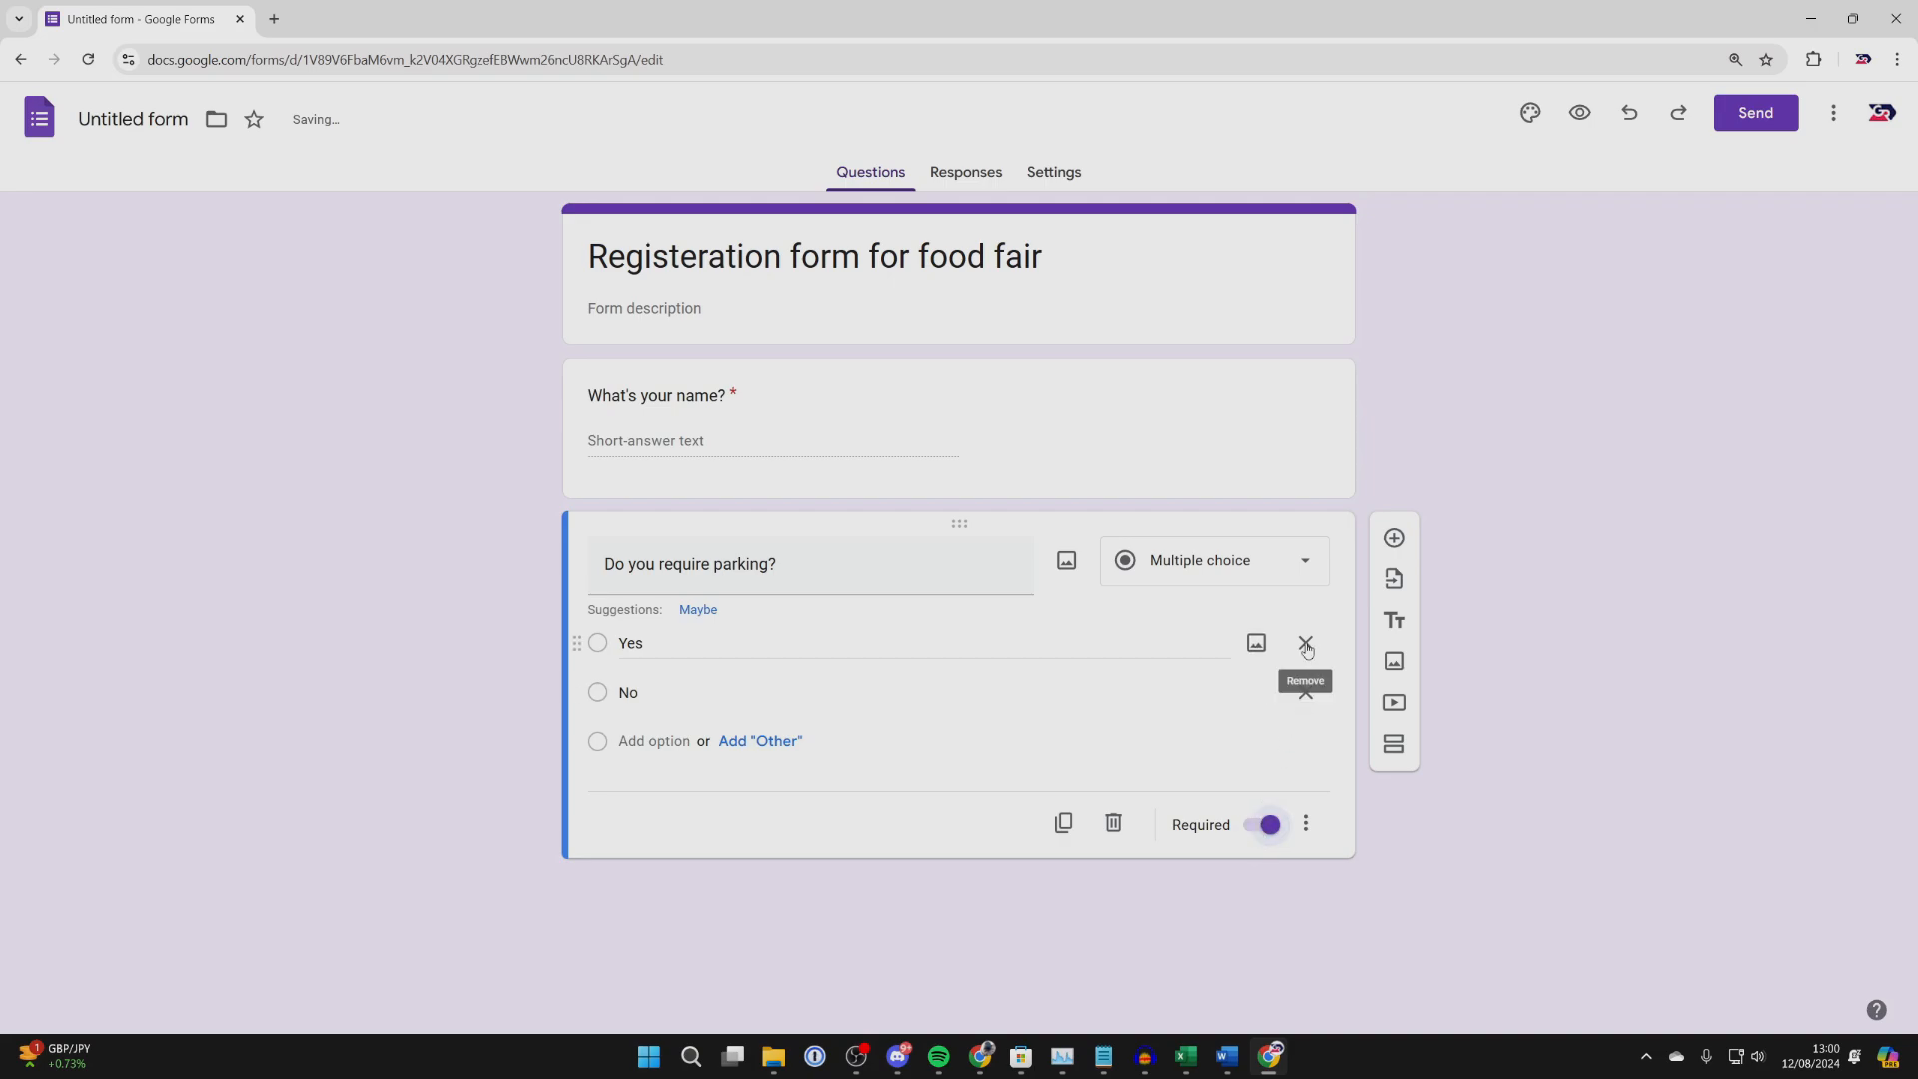
click(1386, 538)
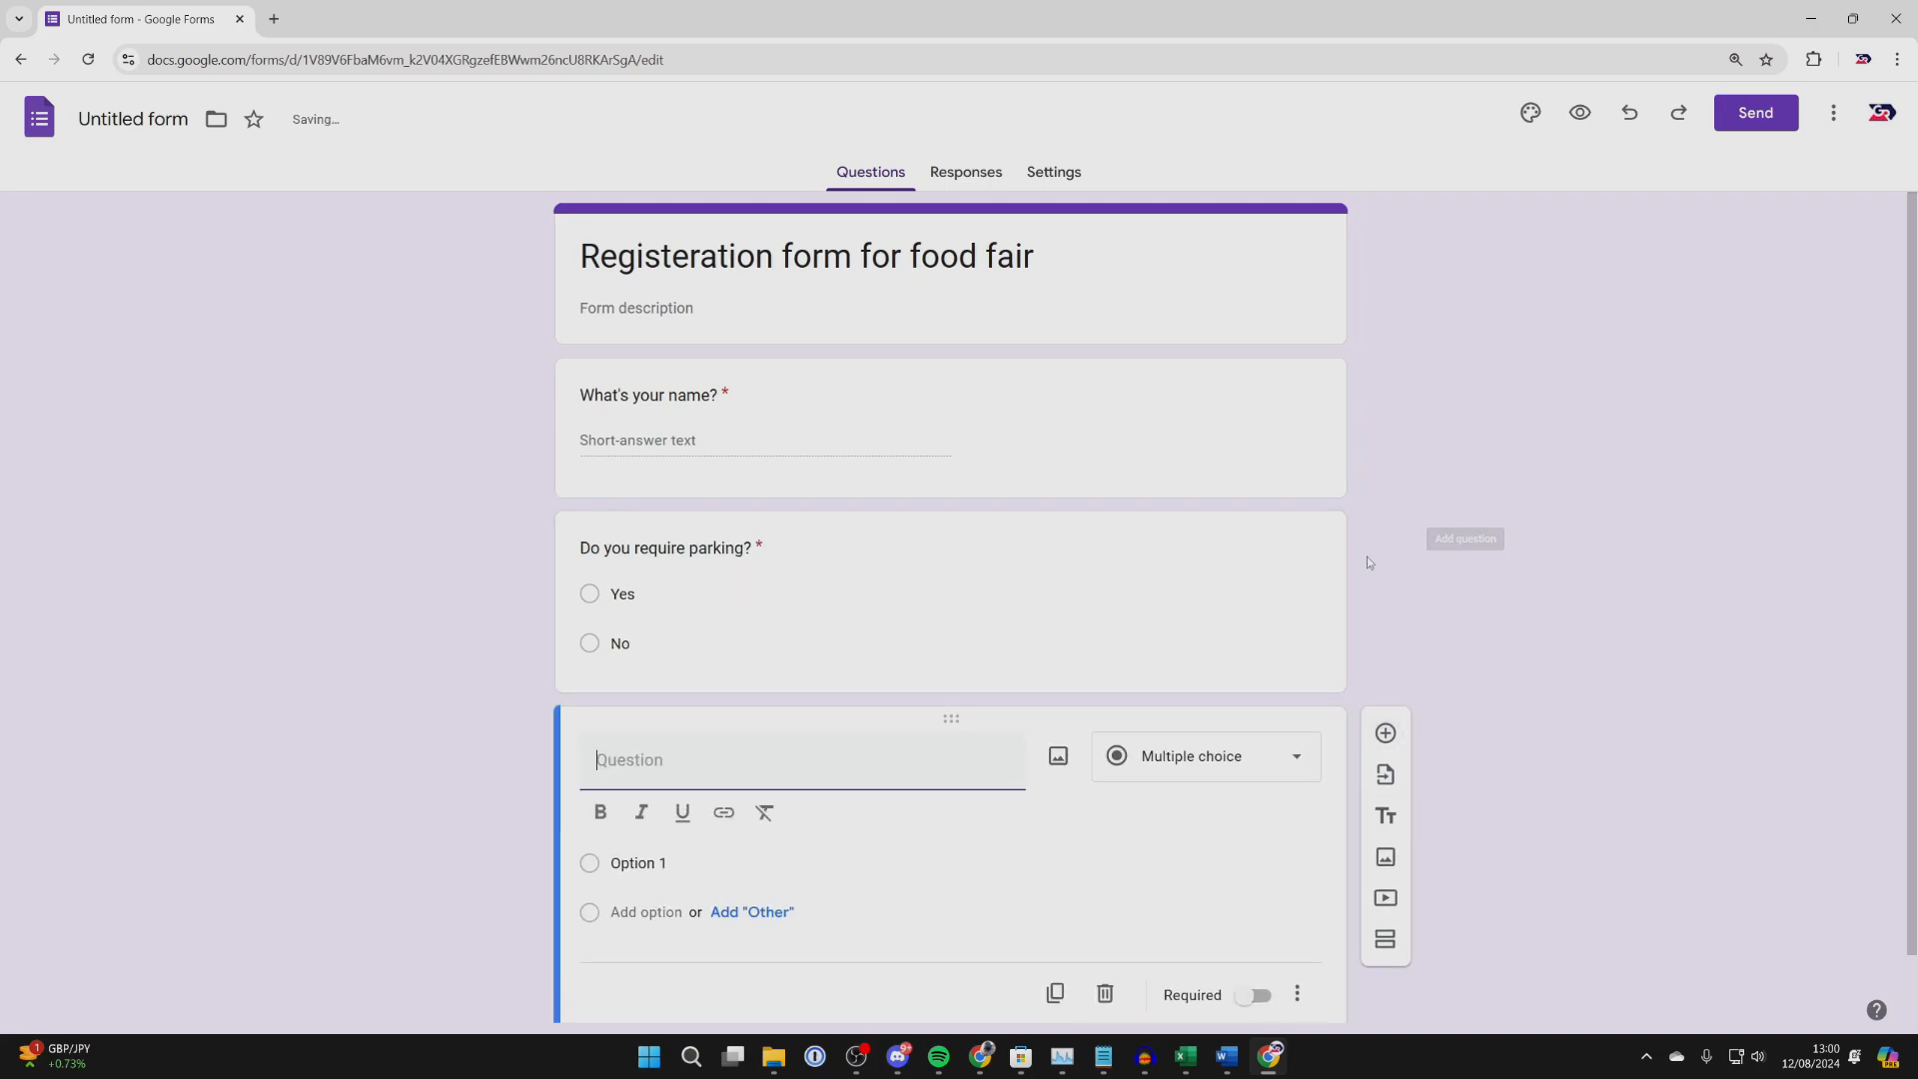
scroll(down, 3)
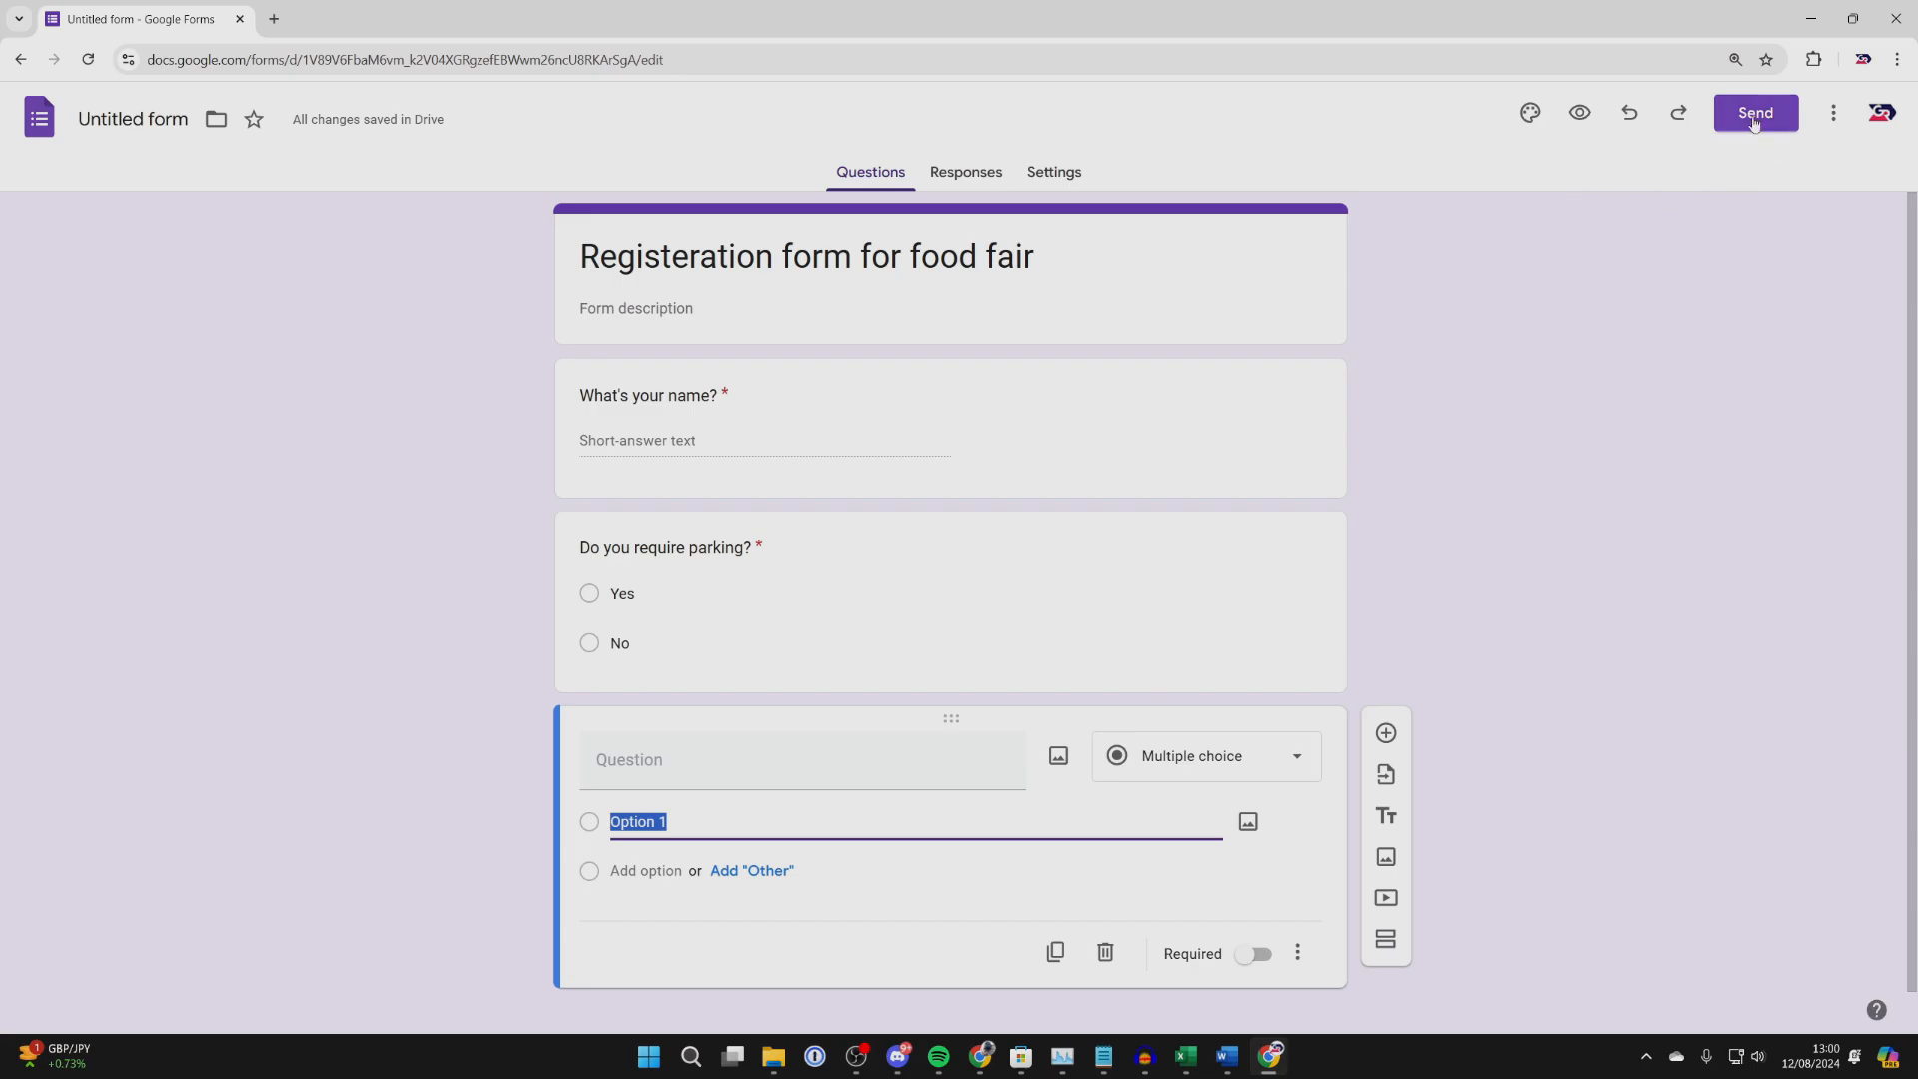
Generate a shortened shareable link to the form via Send and copy it
click(1753, 112)
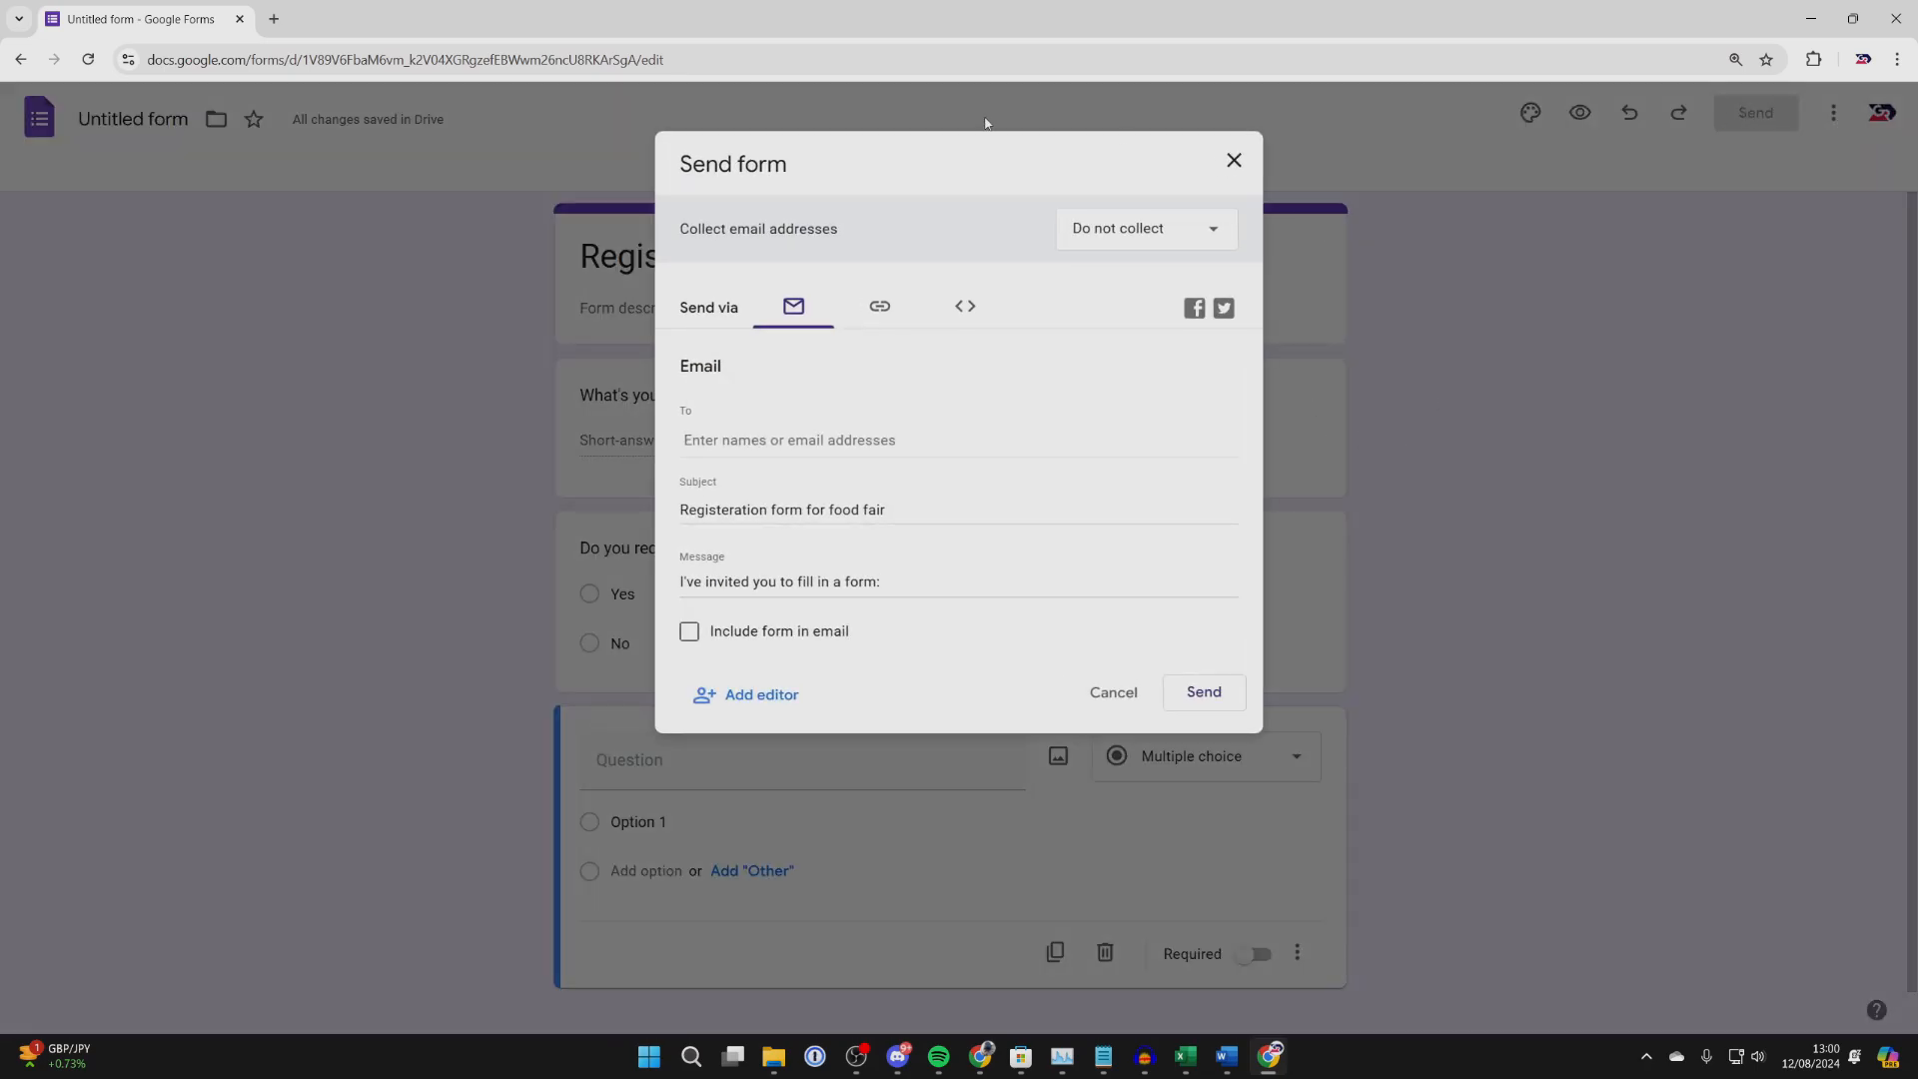
mouse_move(771, 285)
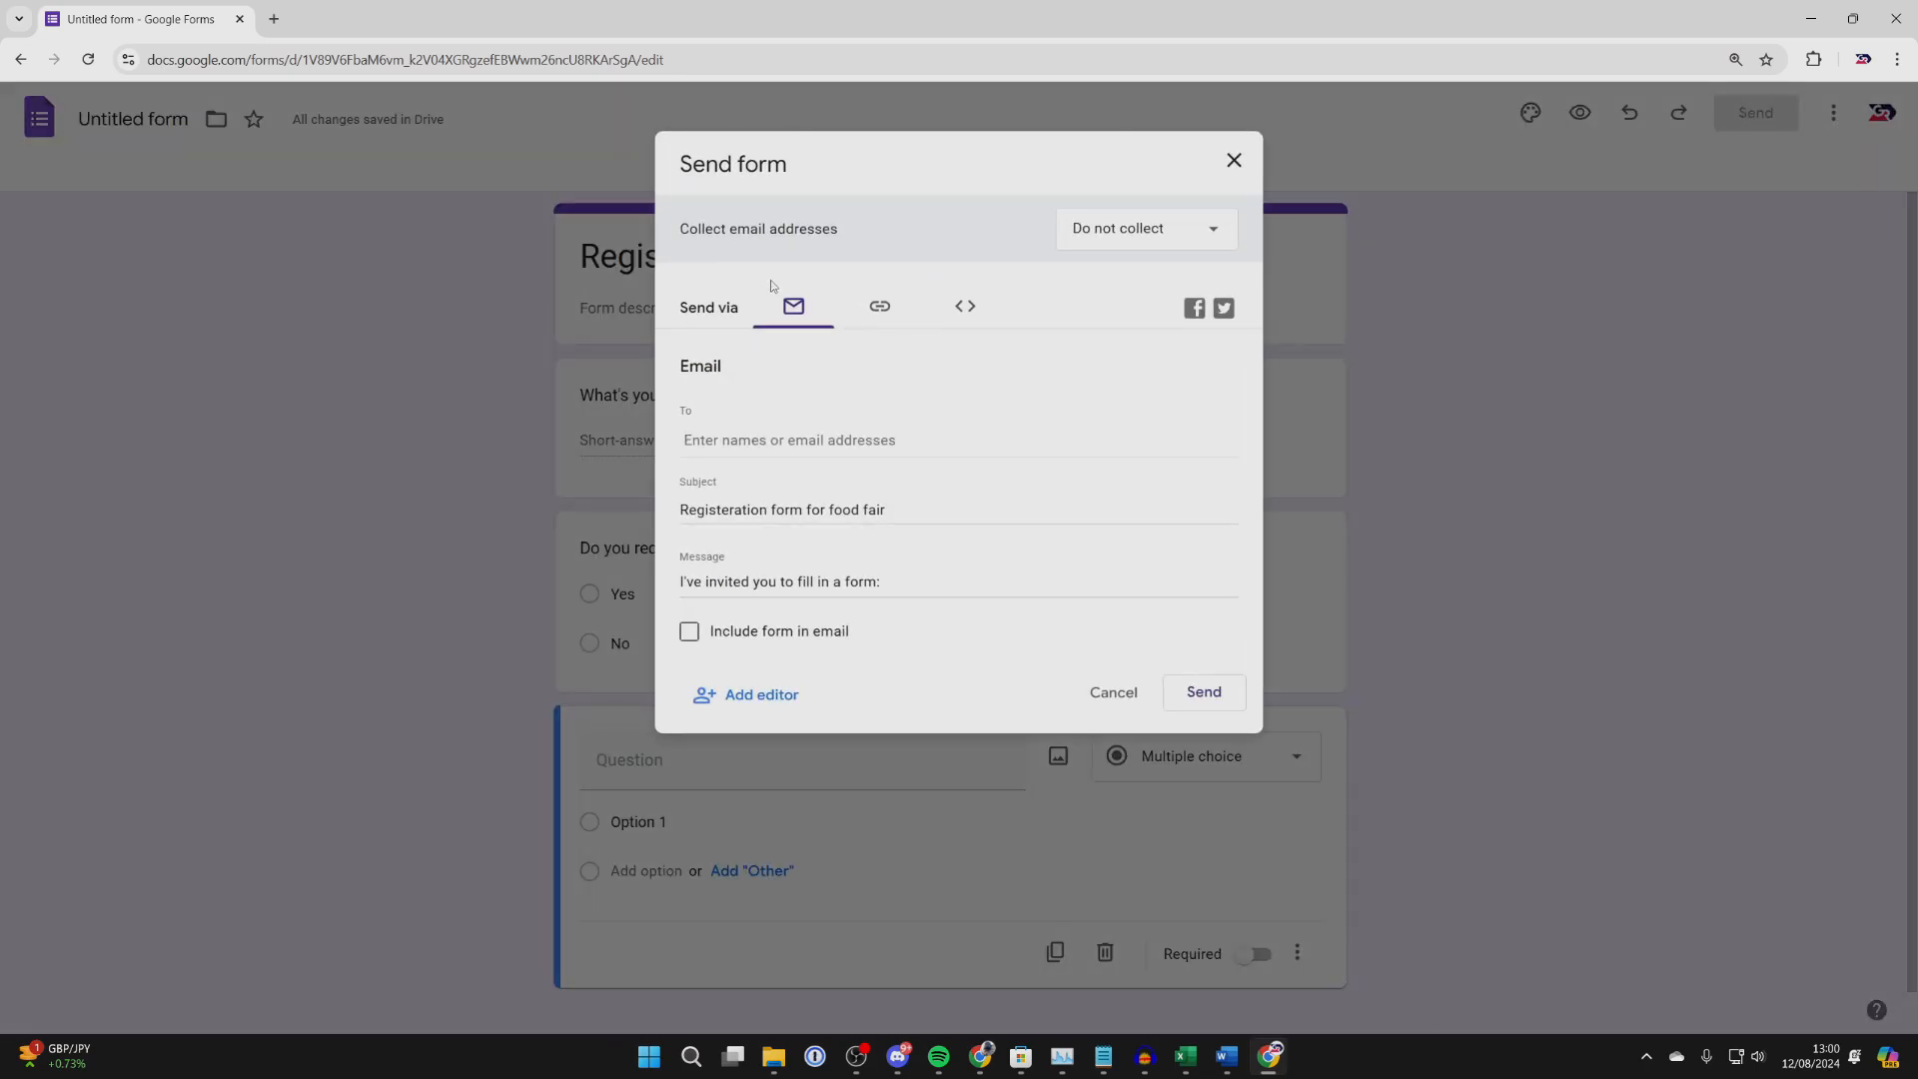
mouse_move(771, 476)
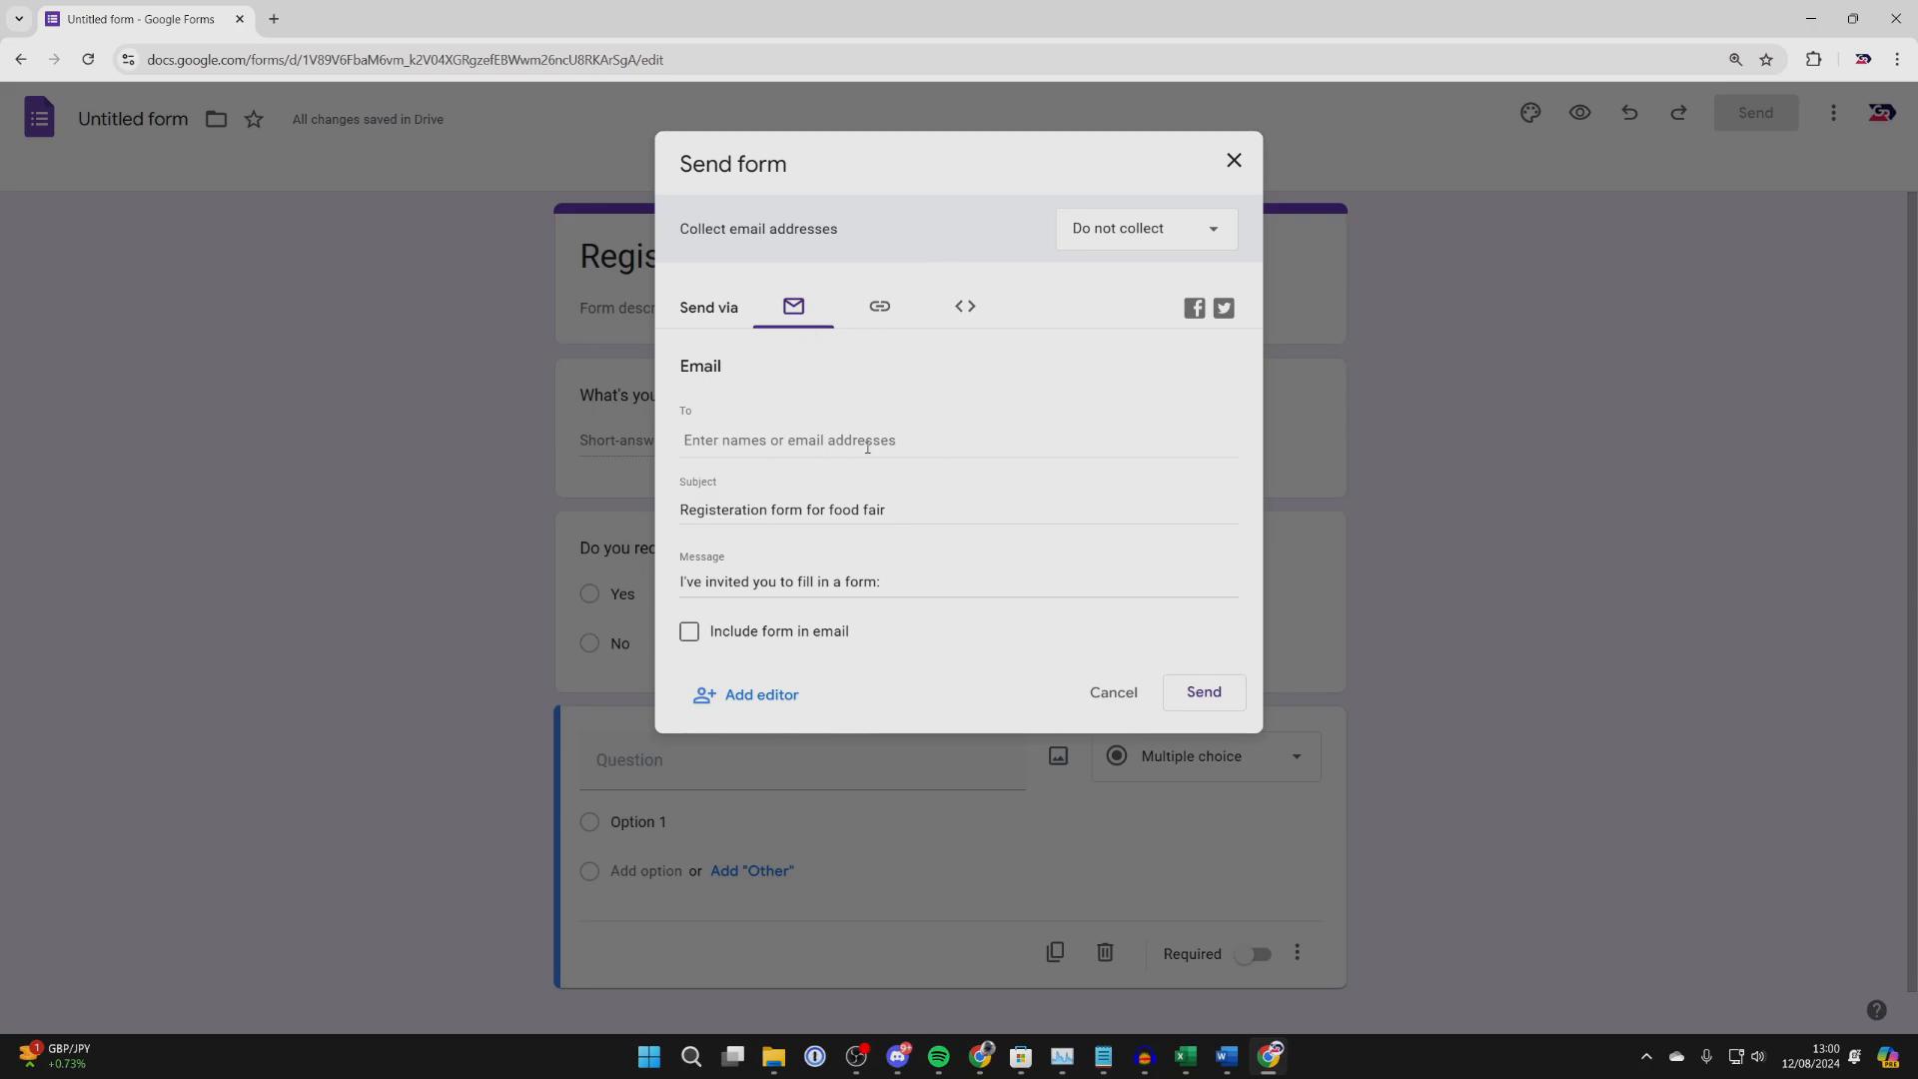
click(879, 308)
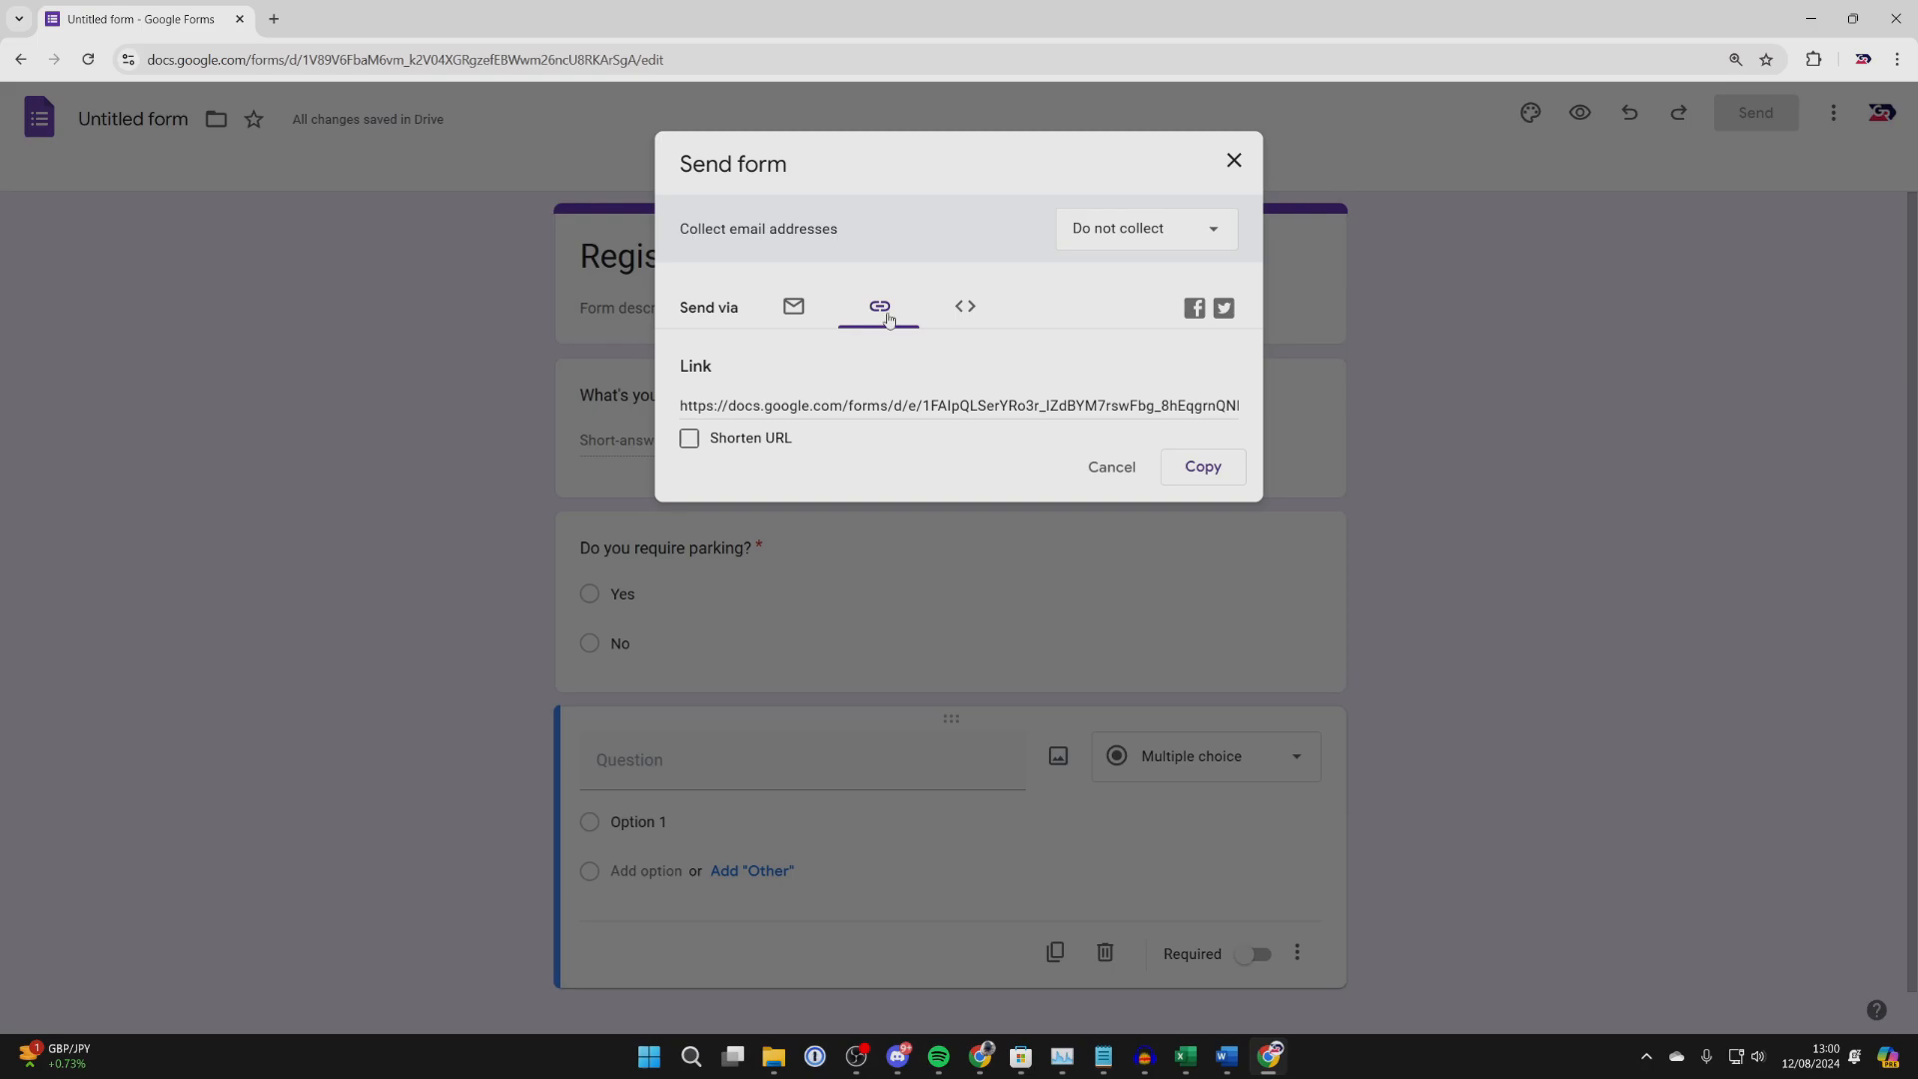
mouse_move(759, 463)
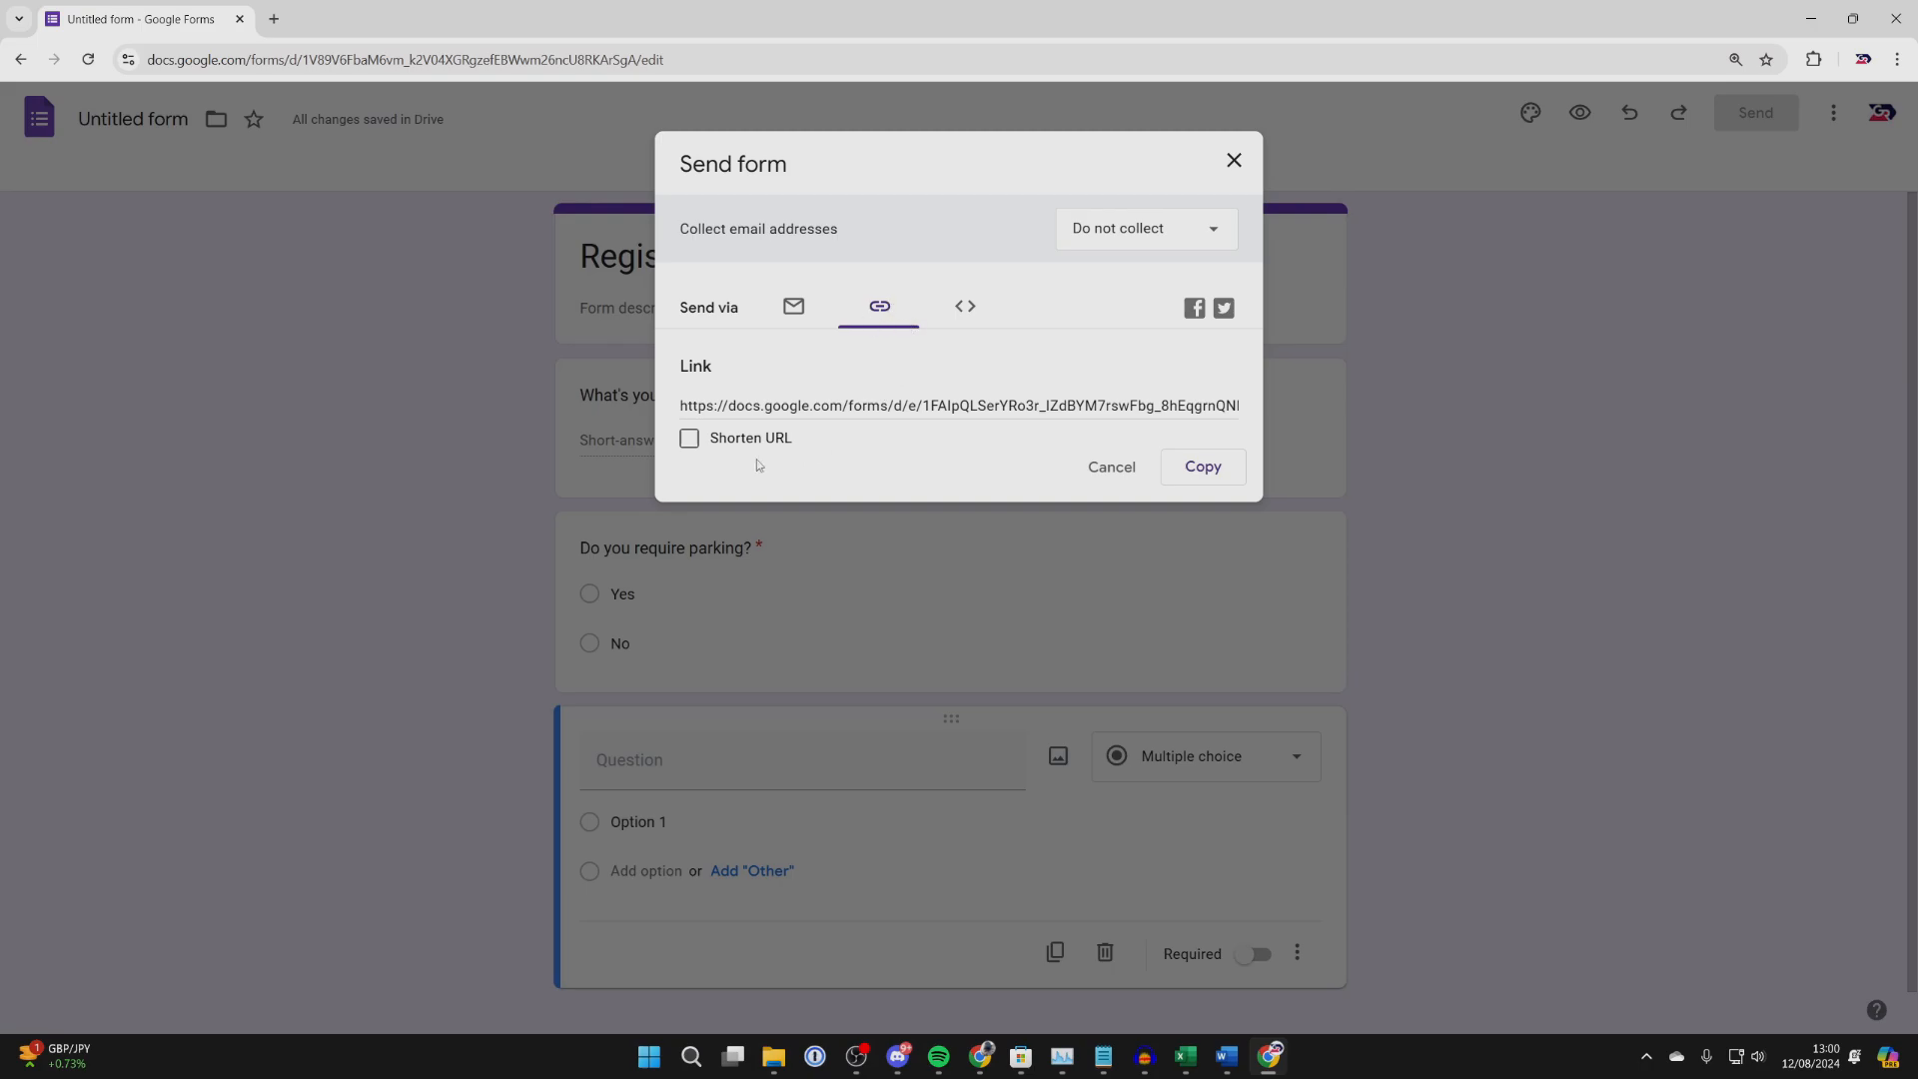
click(687, 437)
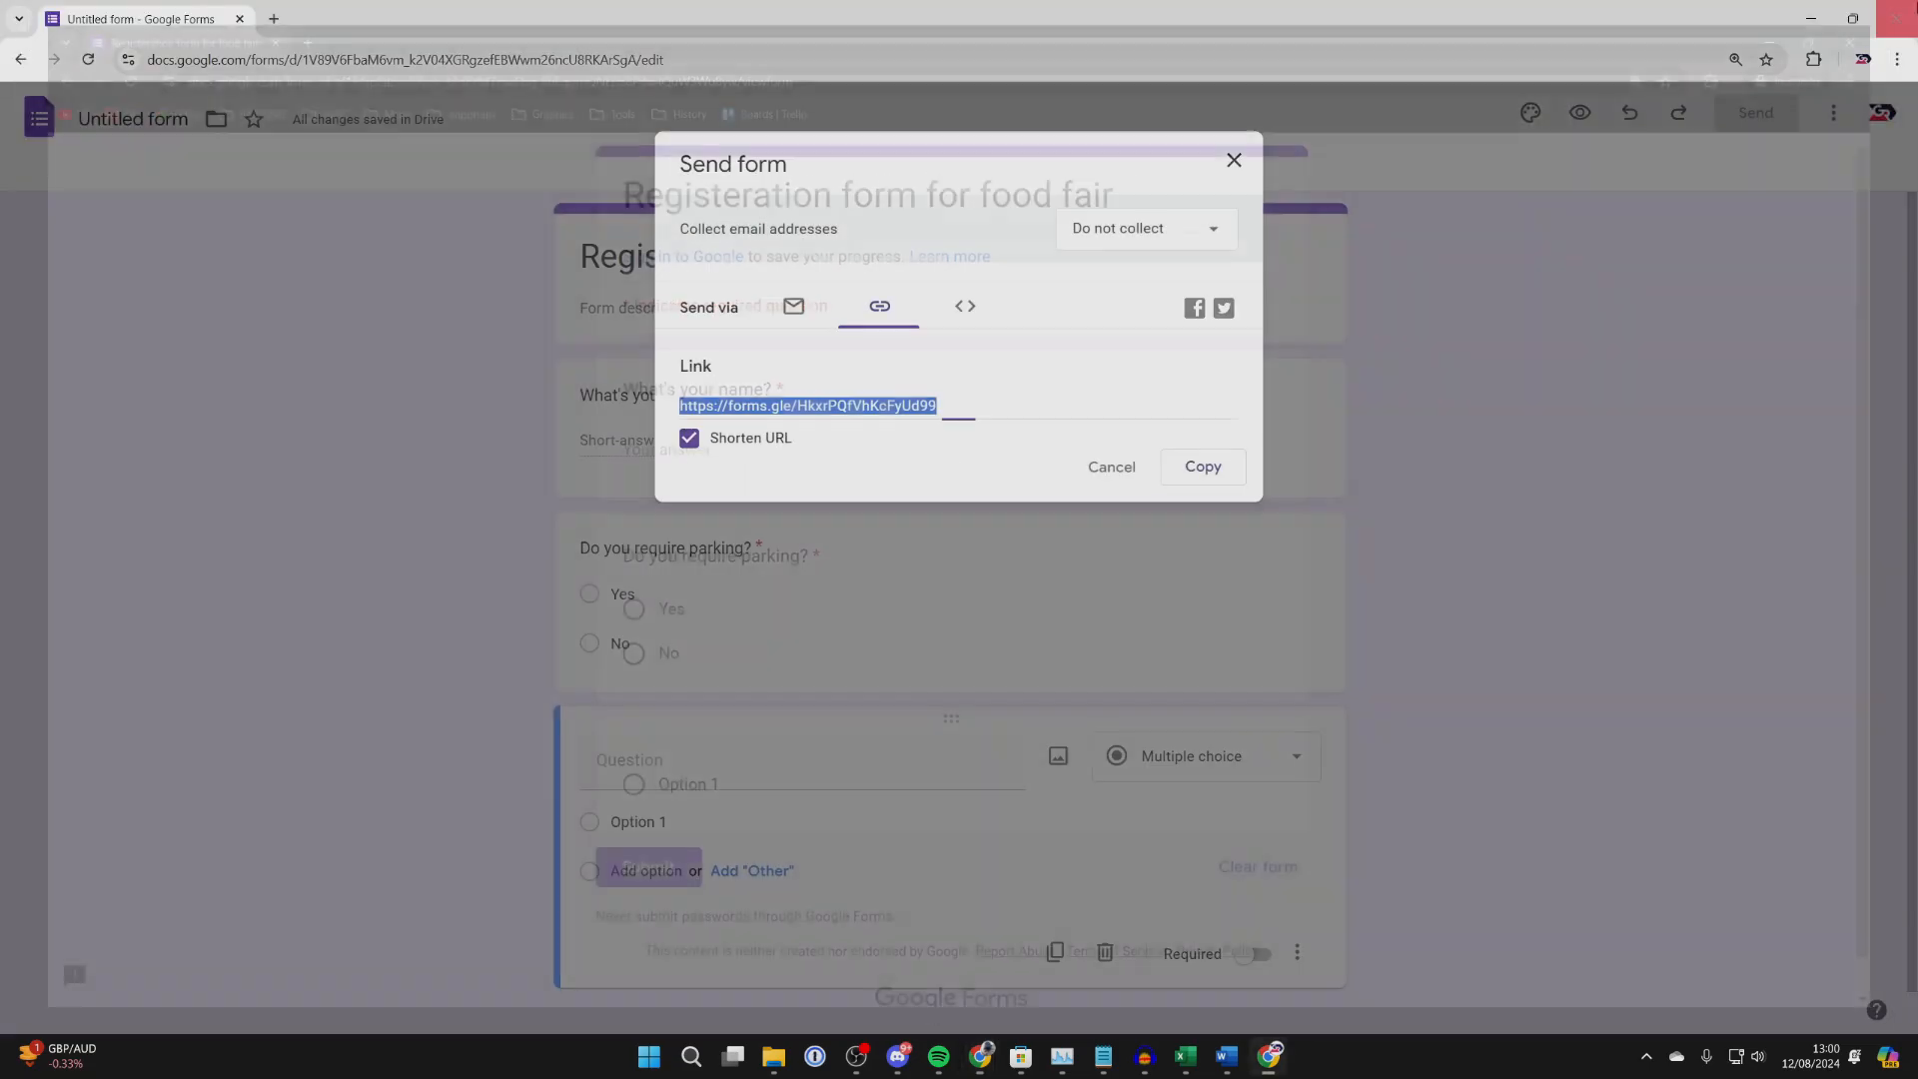
click(1235, 160)
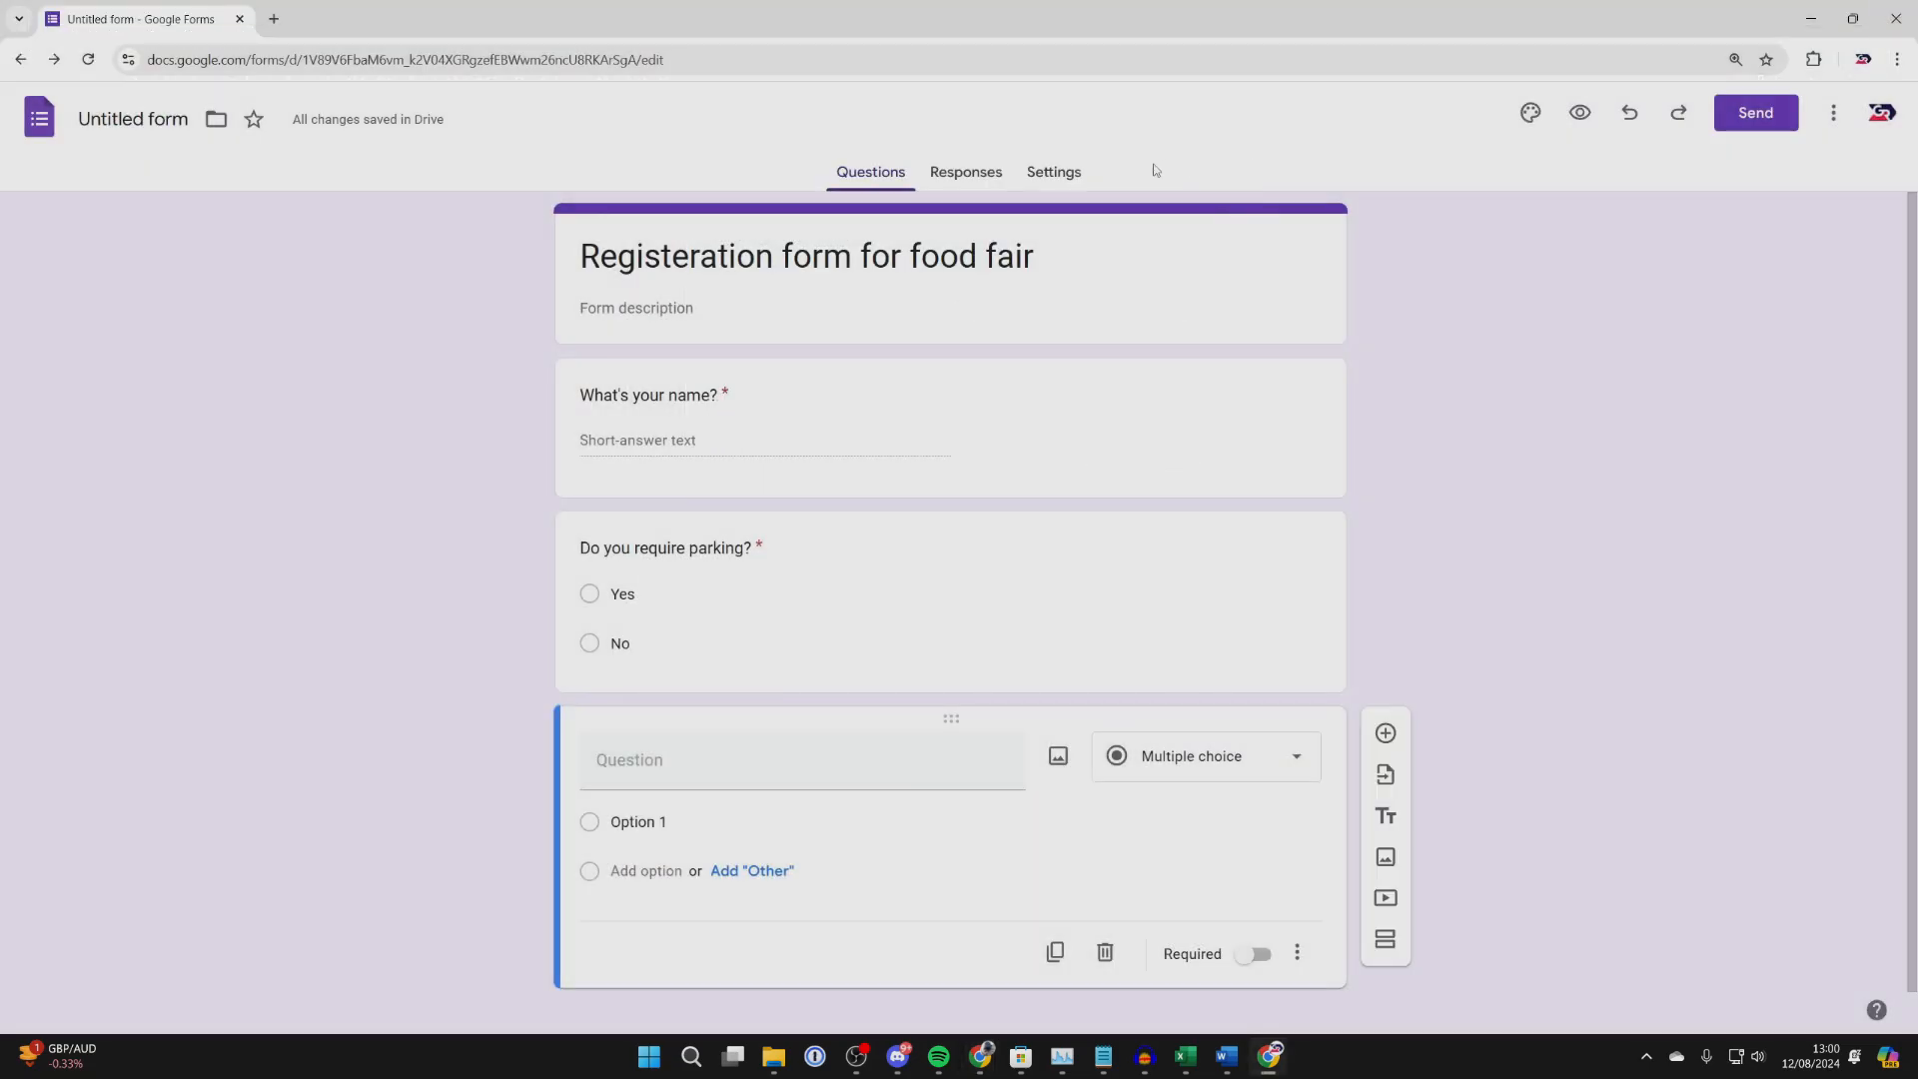
click(966, 172)
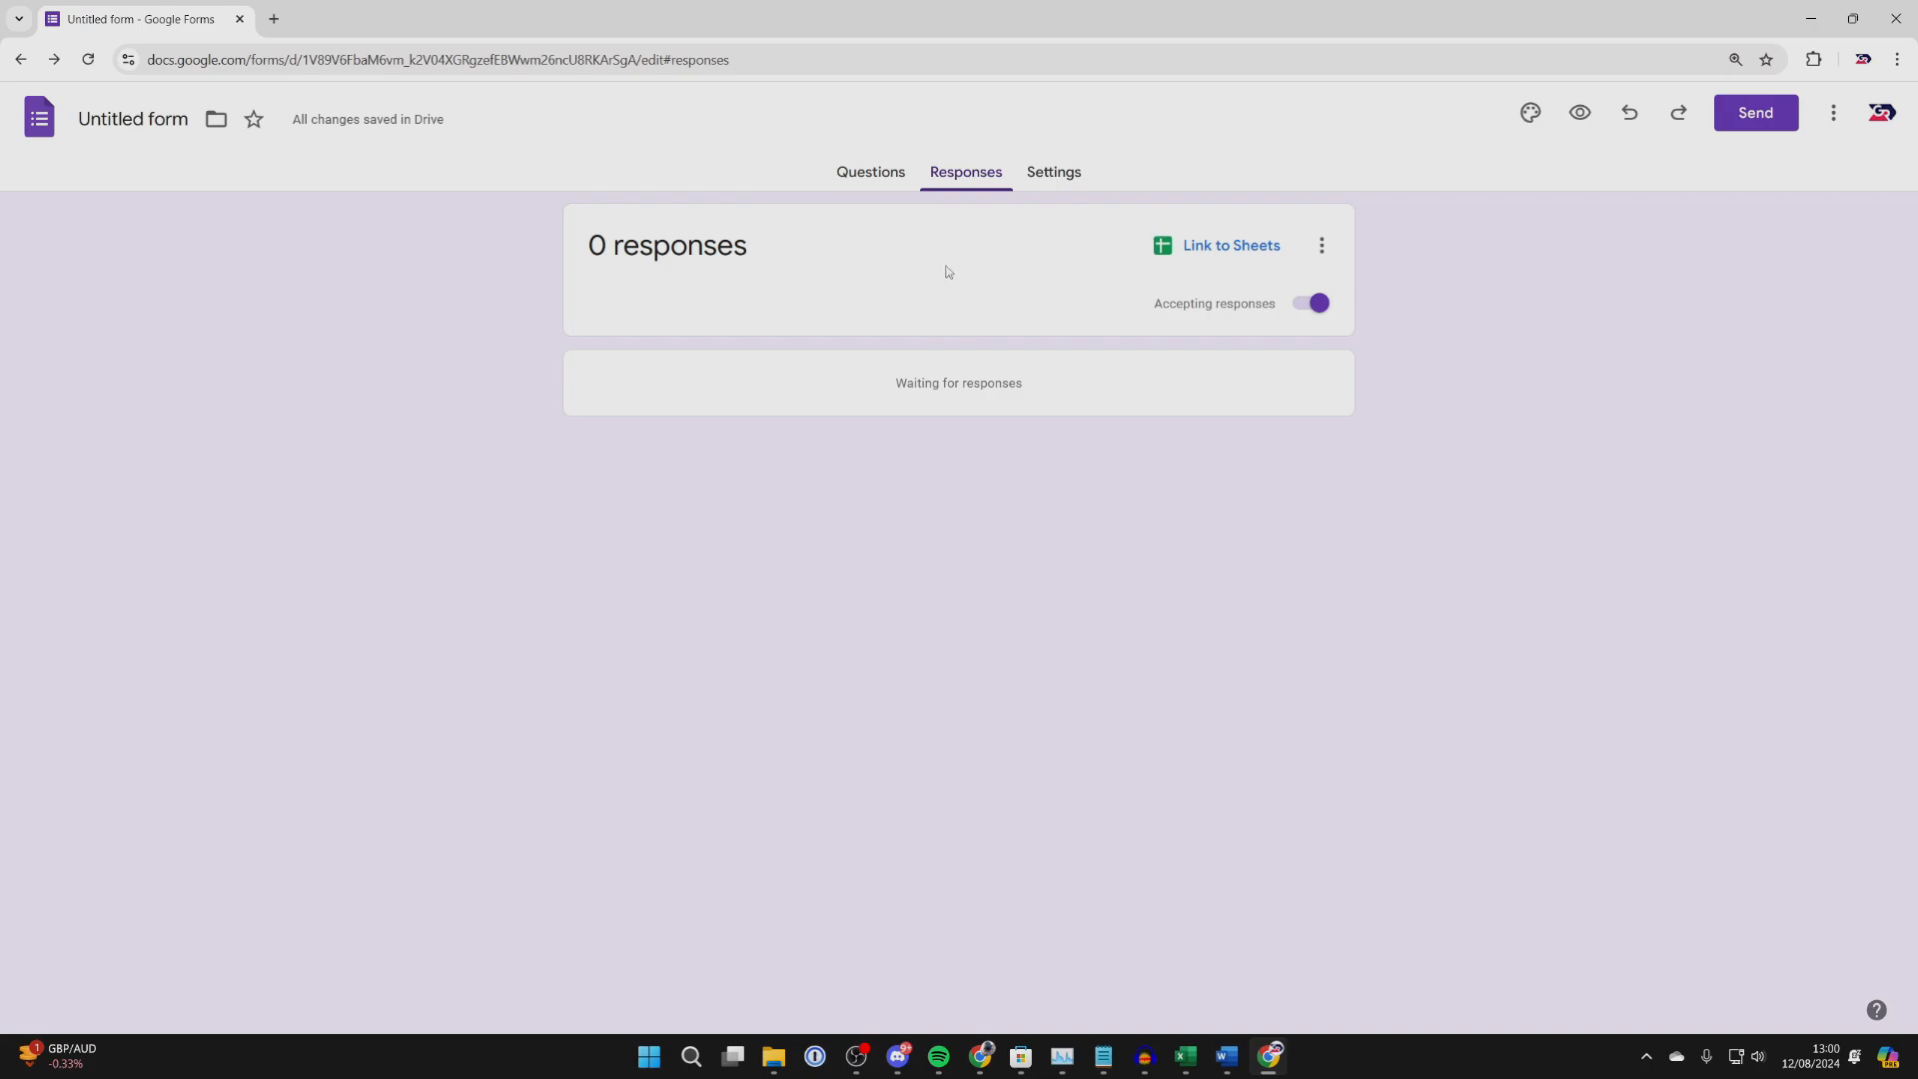
mouse_move(1203, 257)
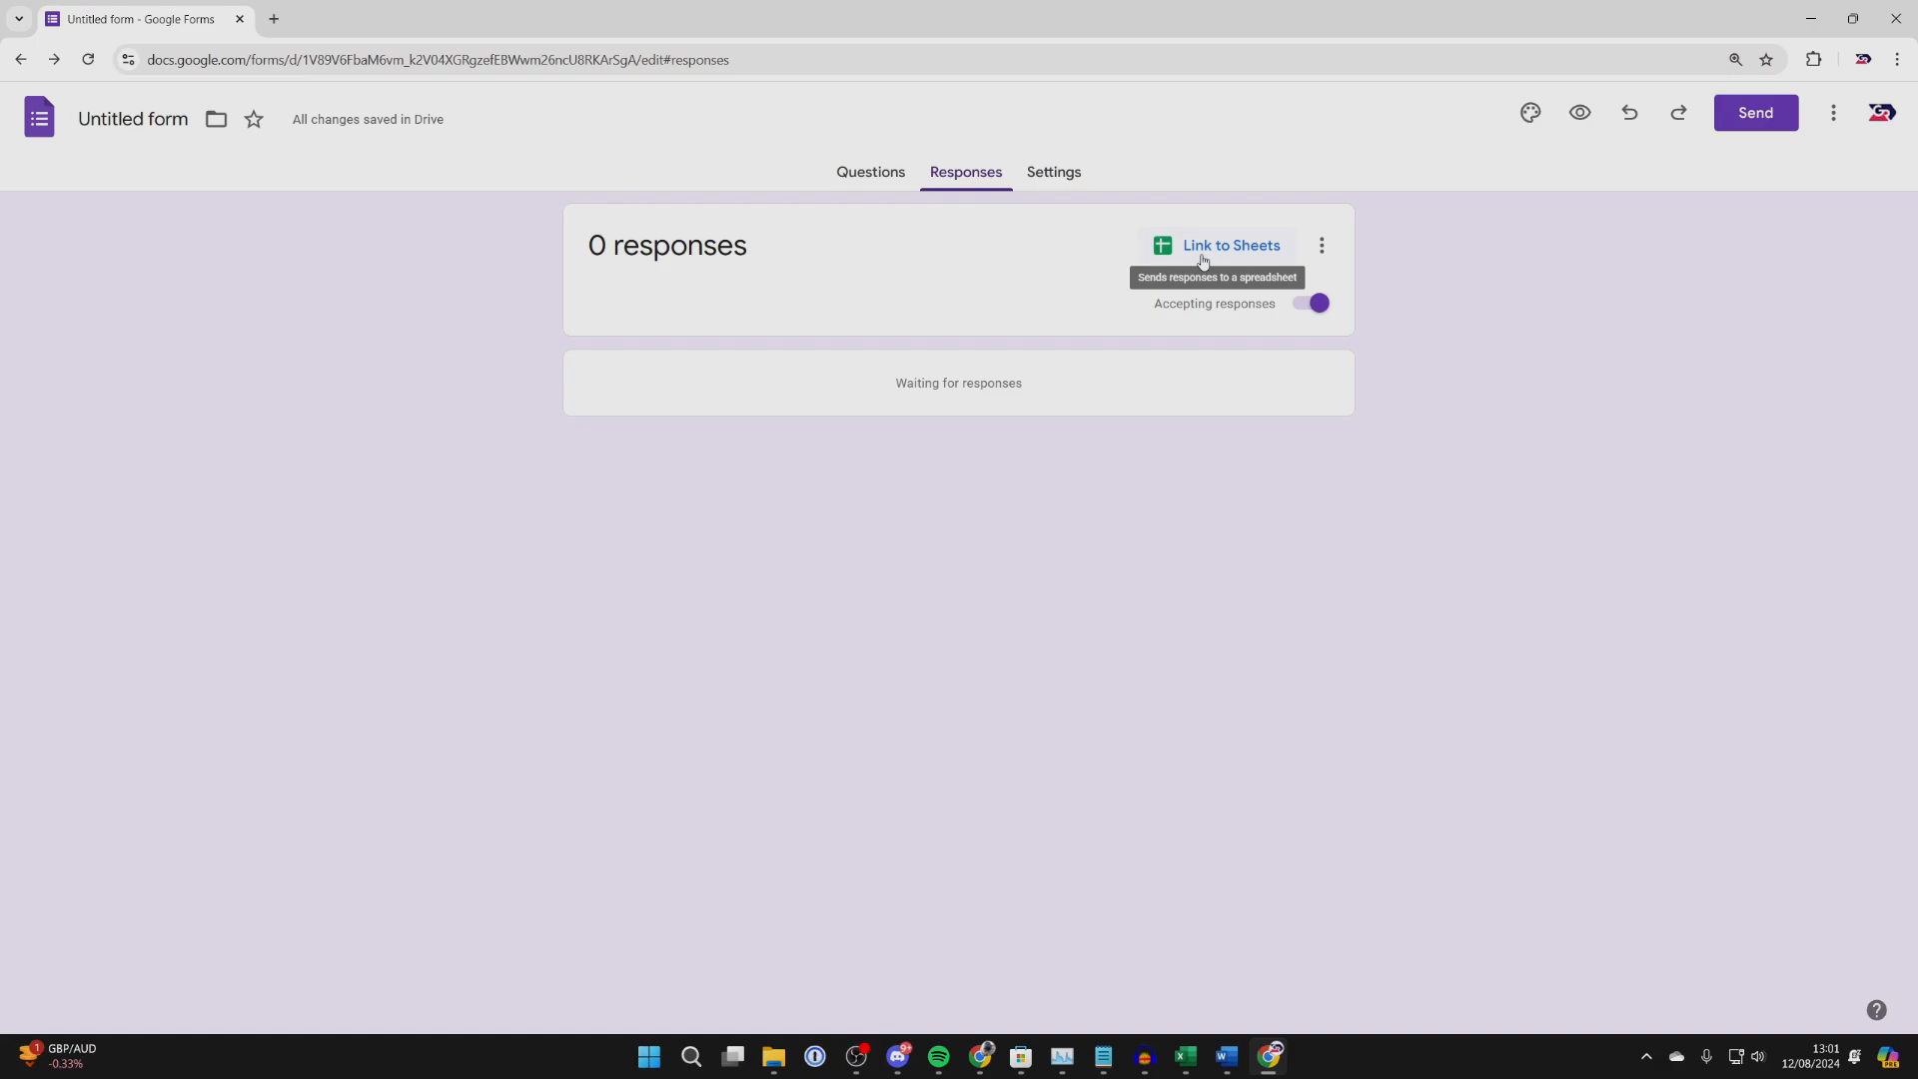
mouse_move(1058, 182)
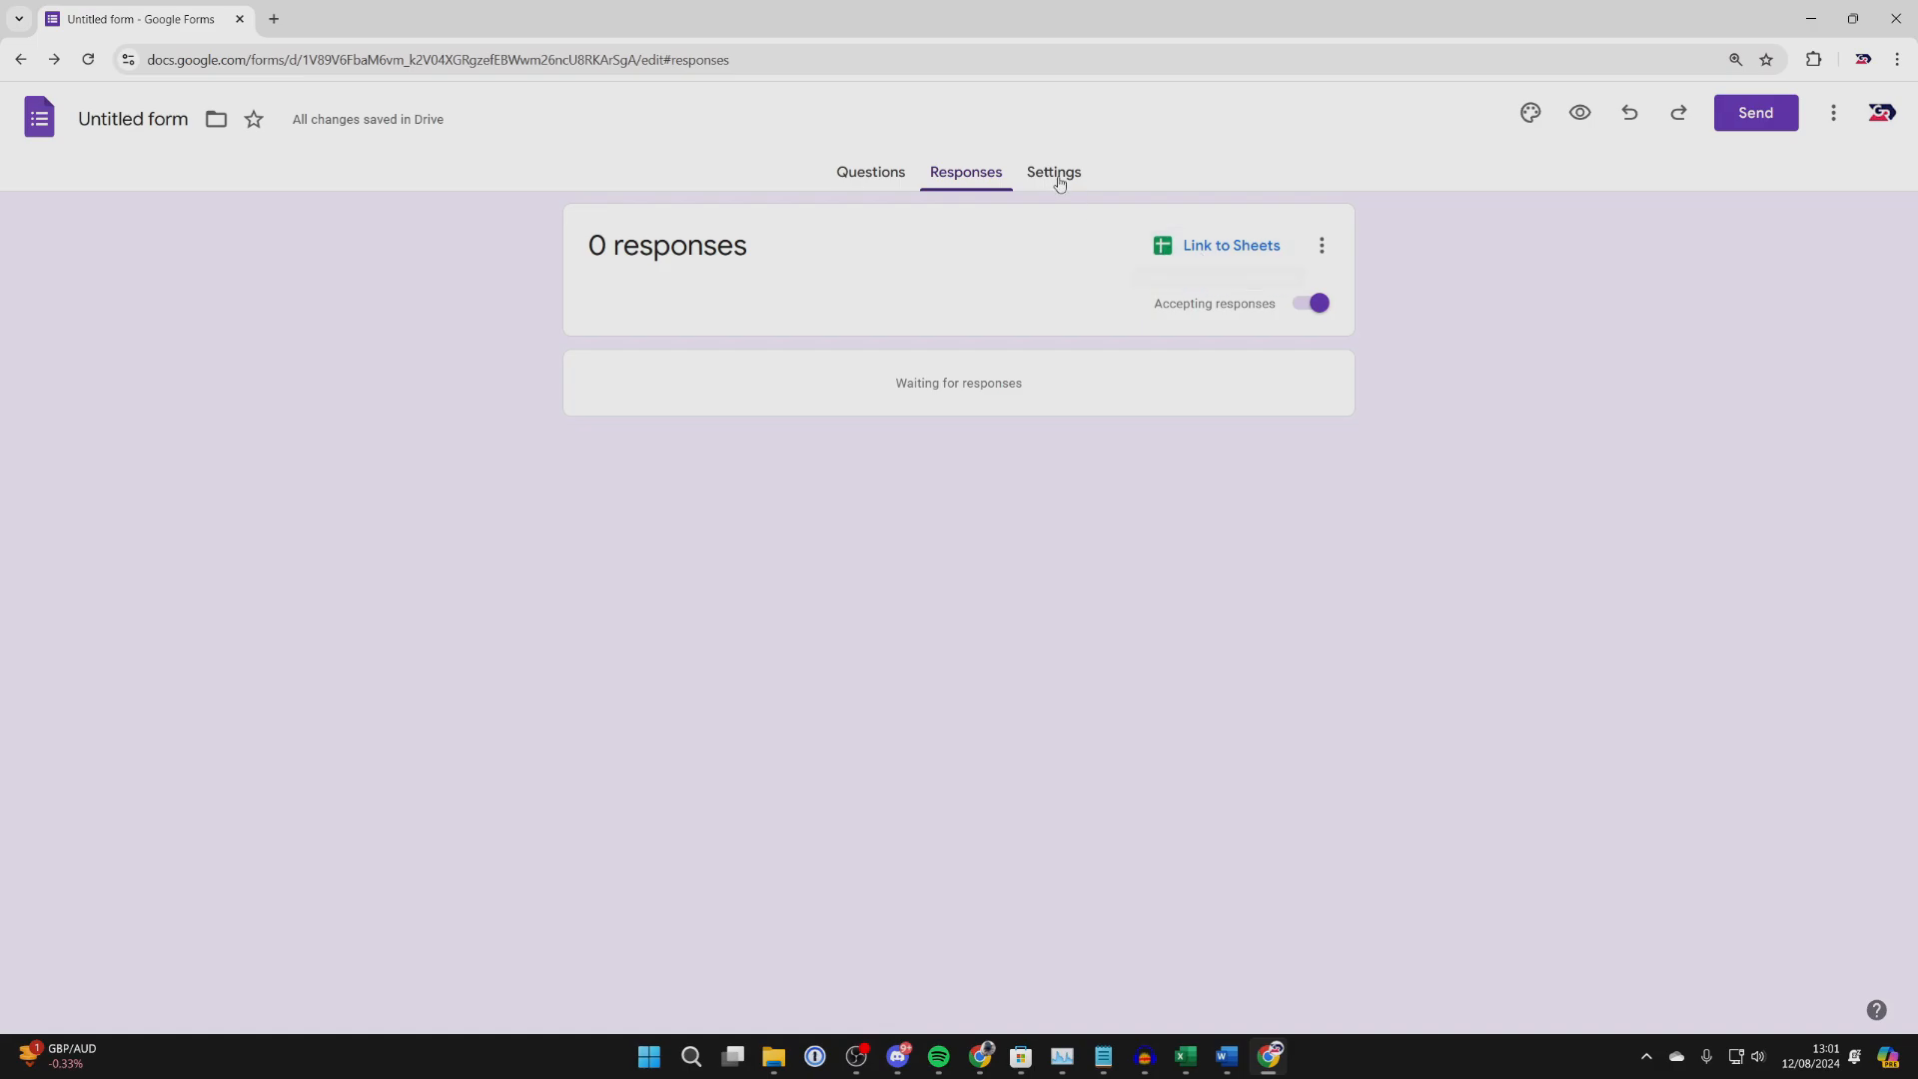
click(1054, 172)
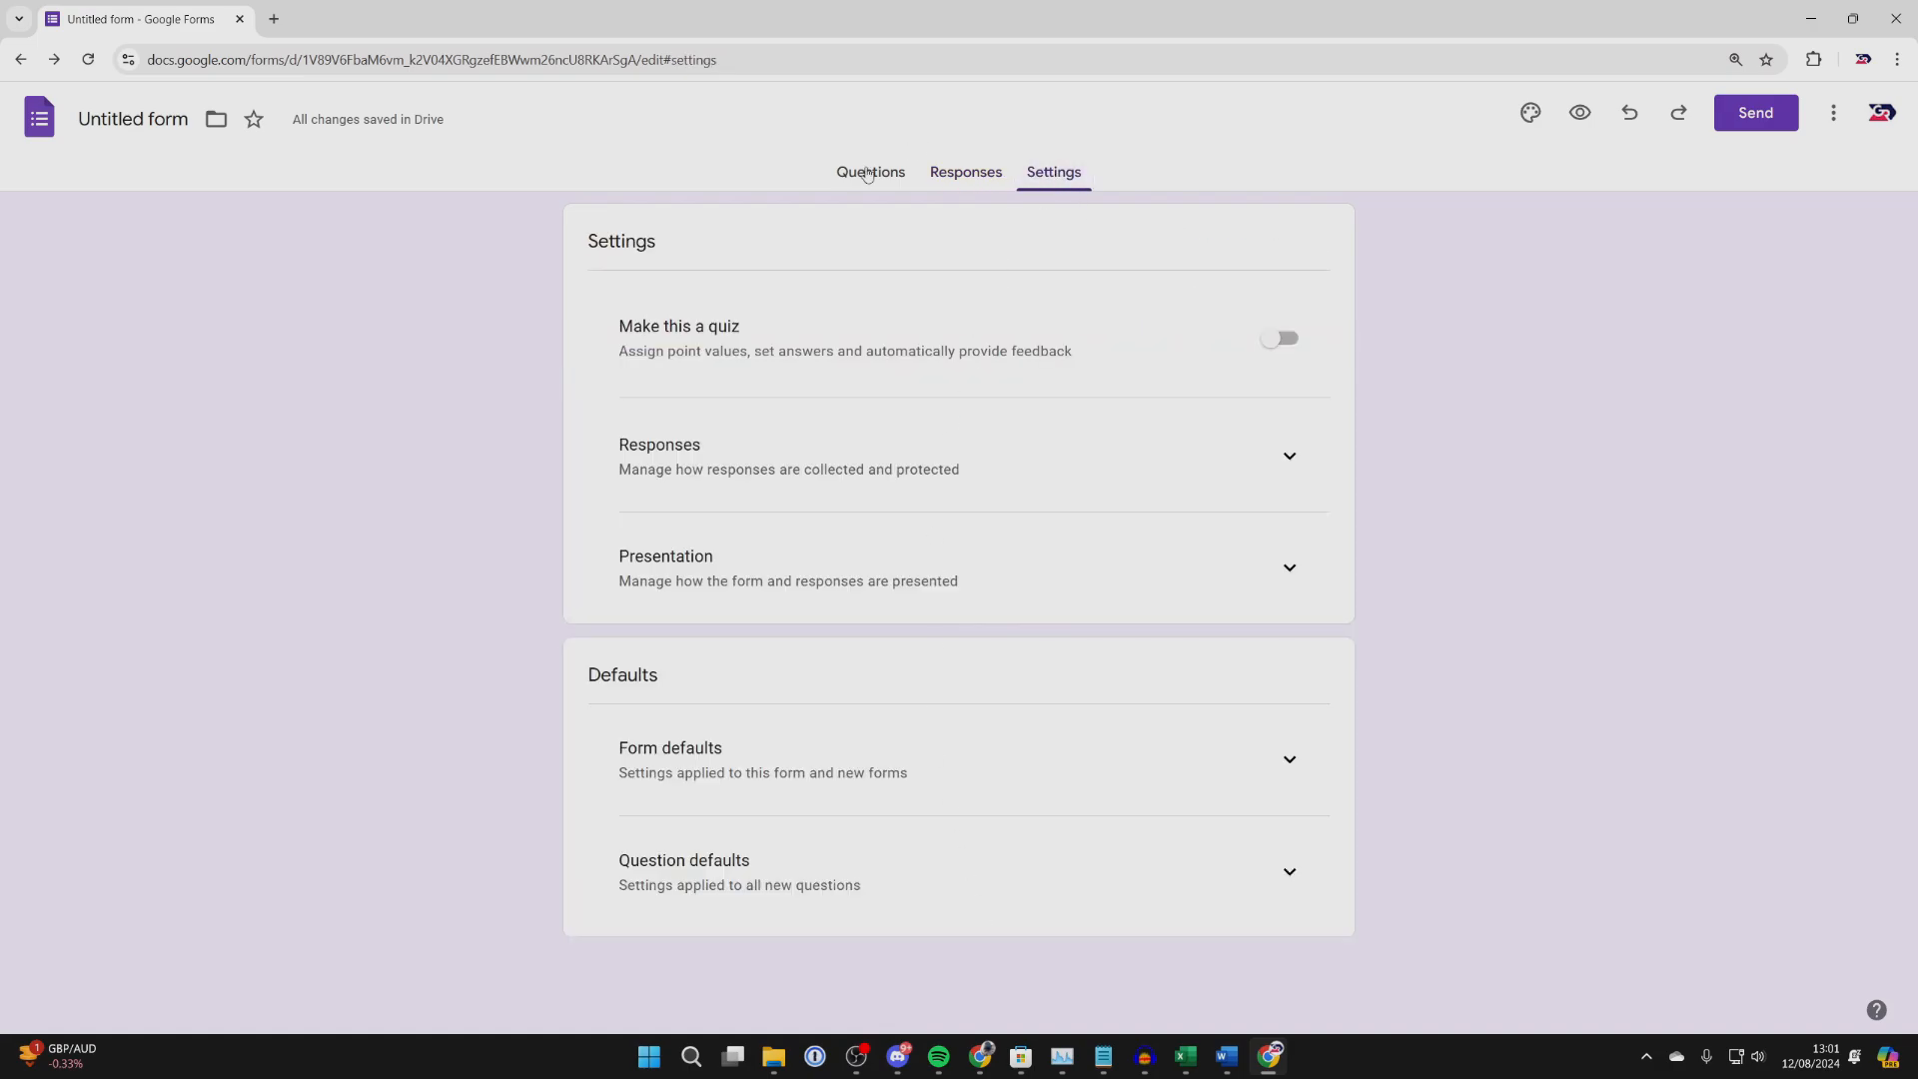
mouse_move(859, 162)
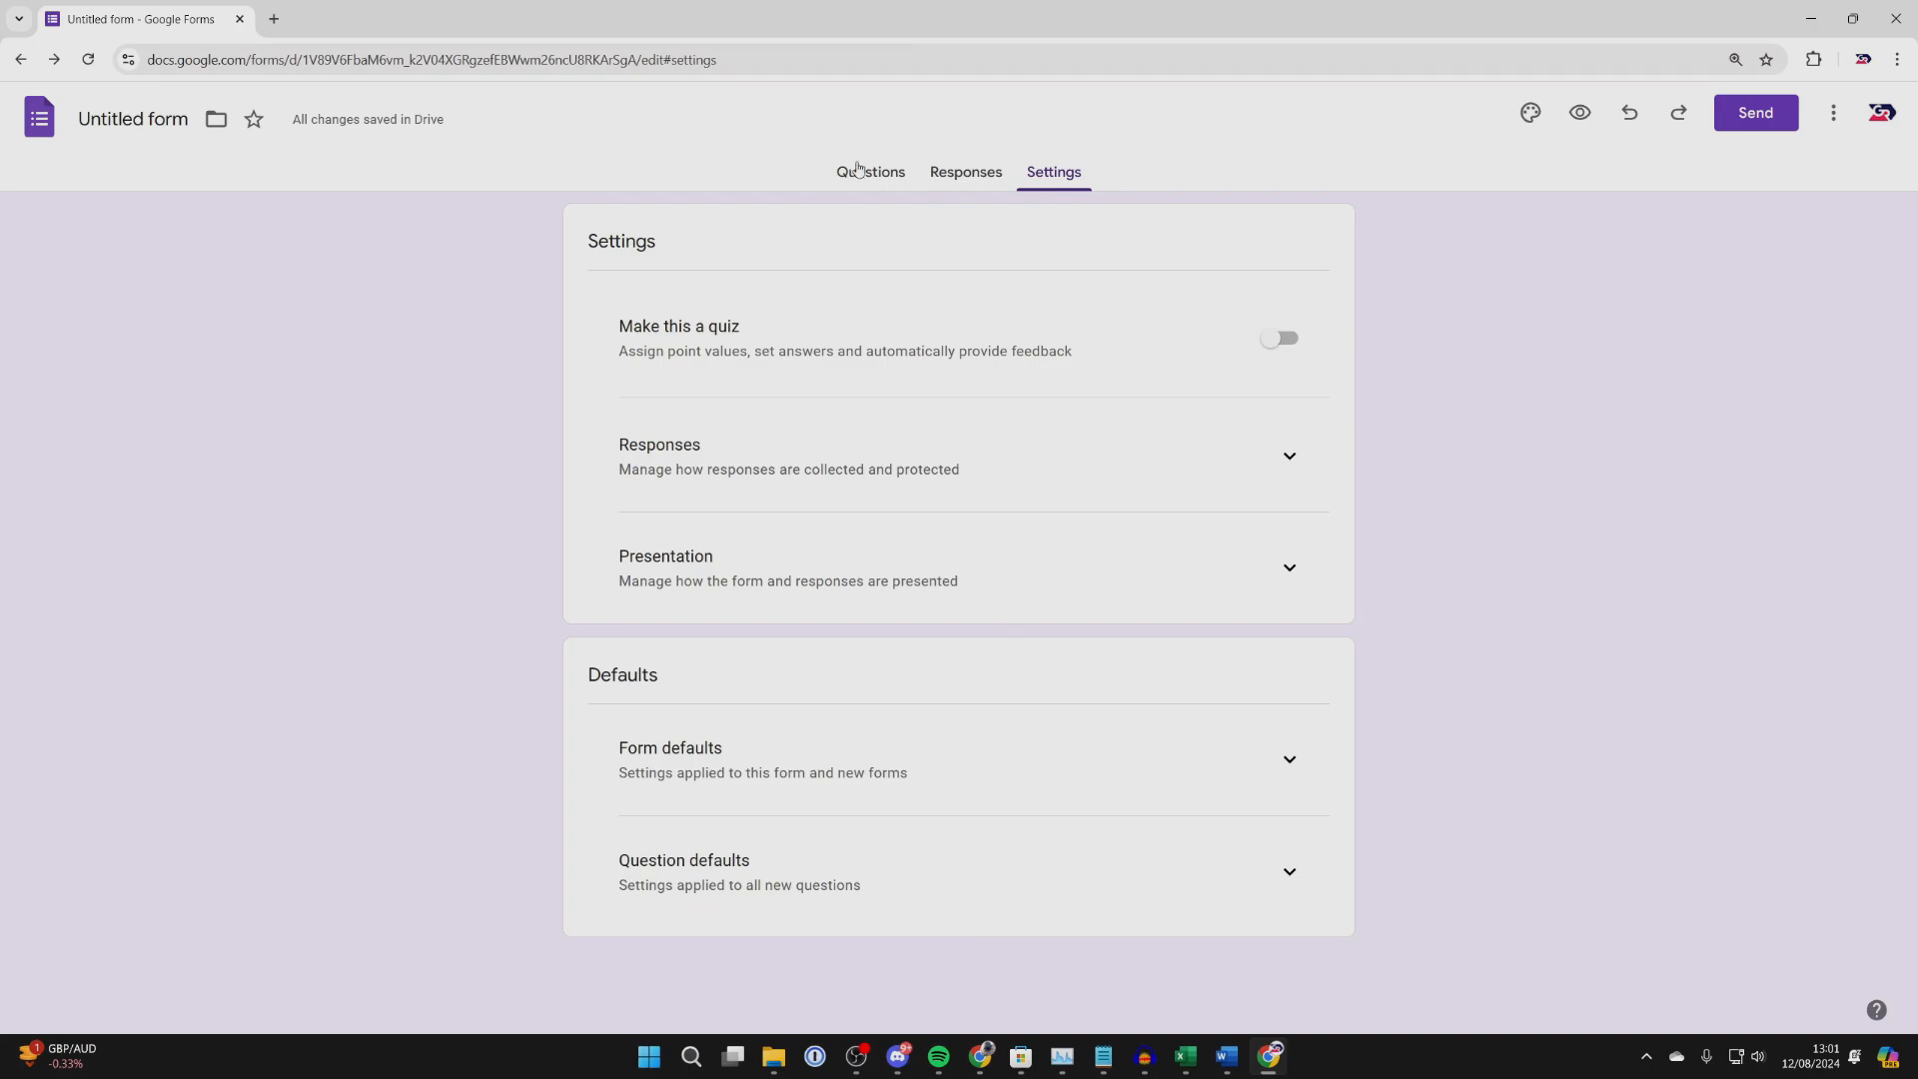
click(871, 172)
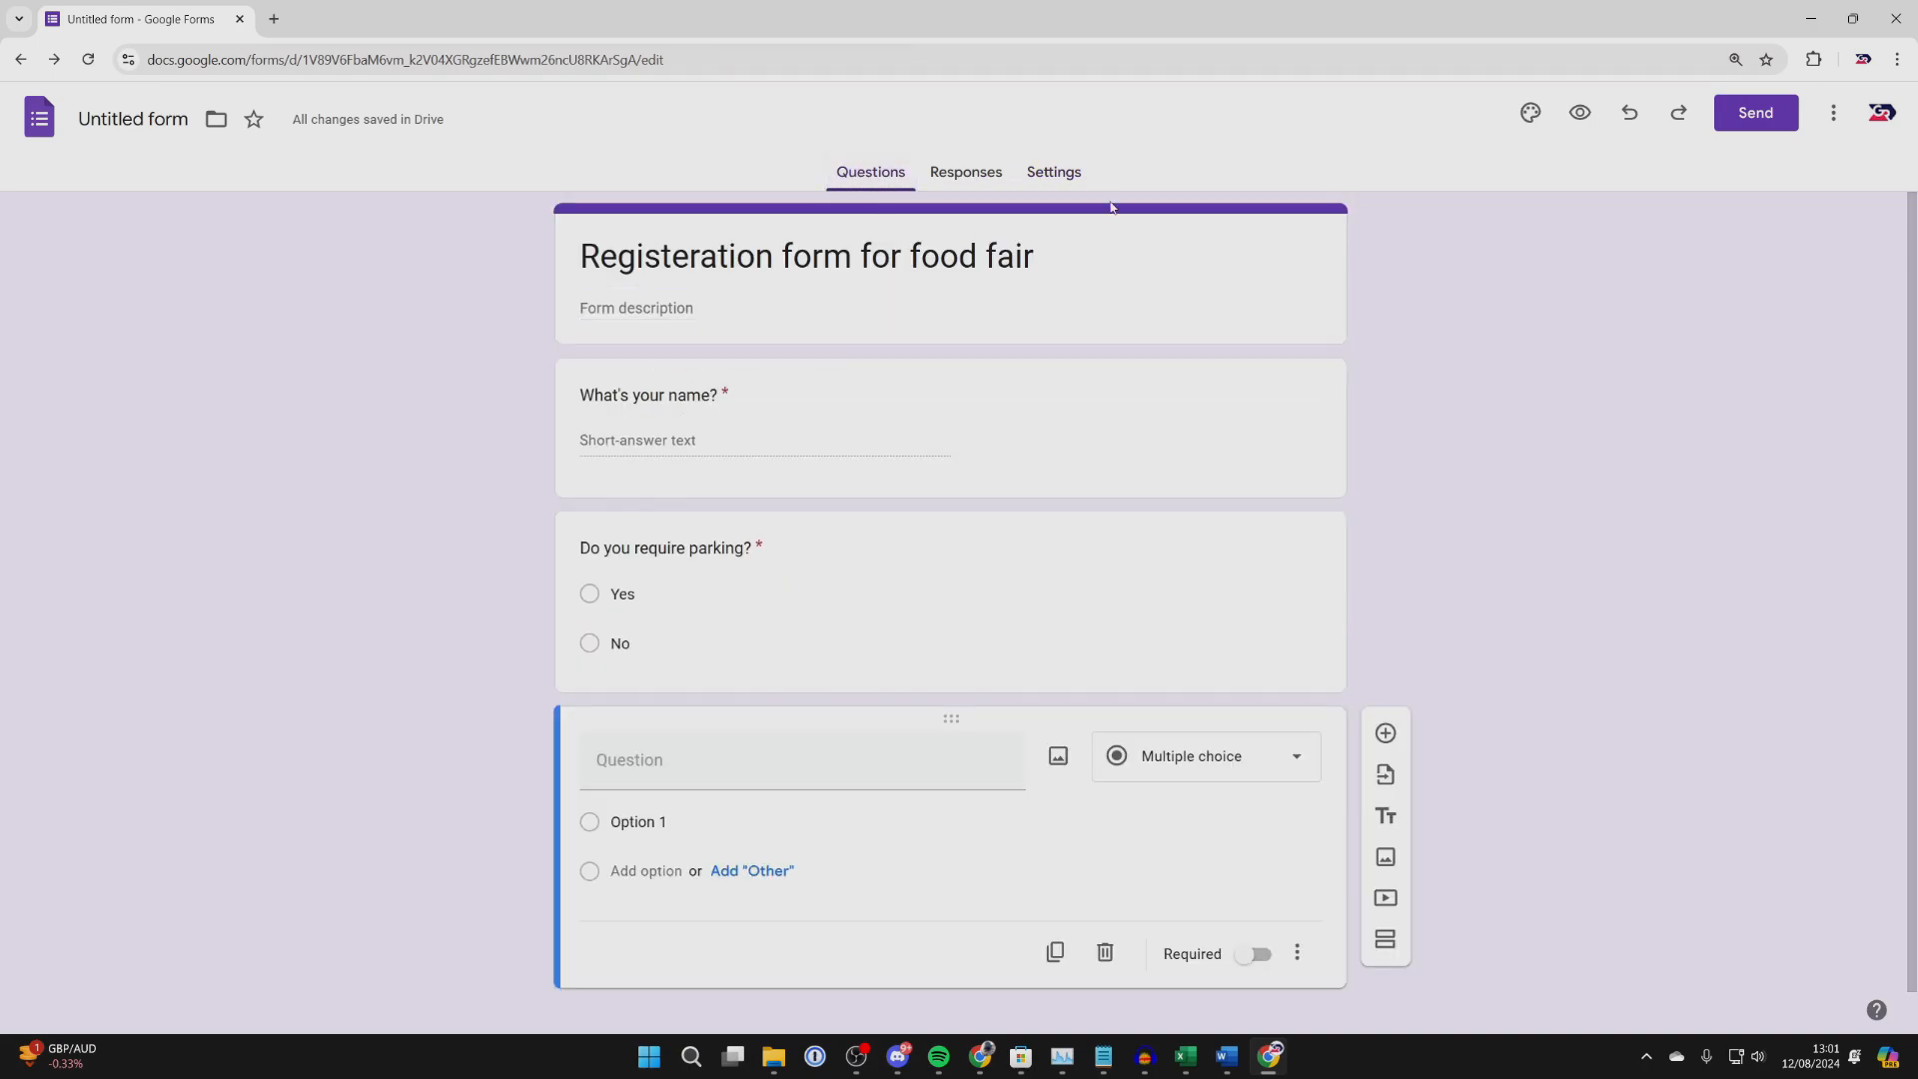